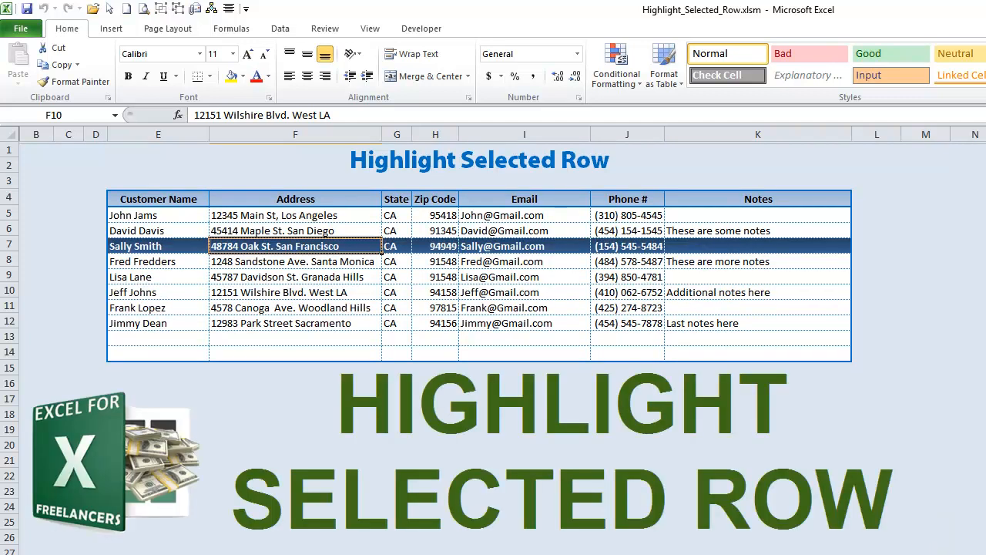
left_click(296, 228)
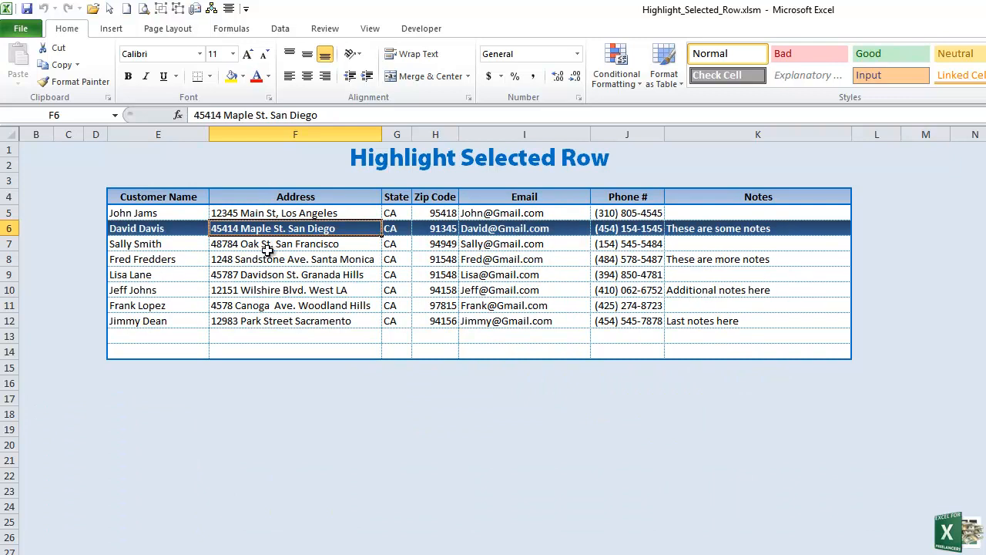
left_click(296, 259)
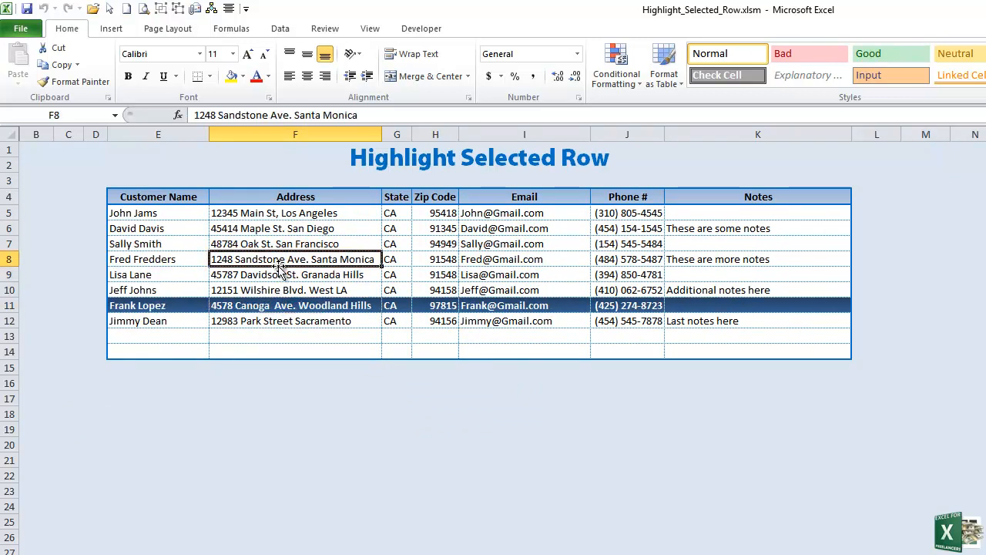
left_click(294, 244)
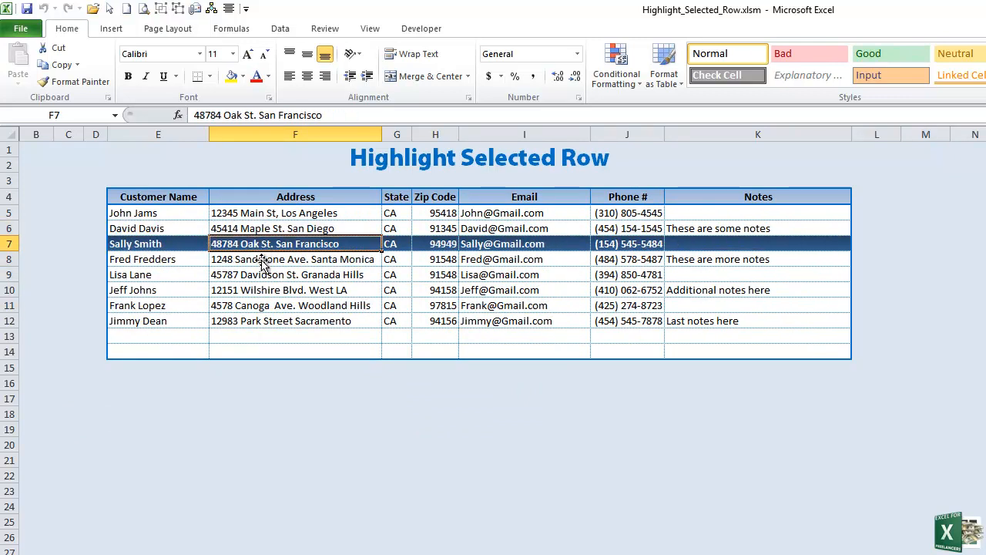
left_click(420, 28)
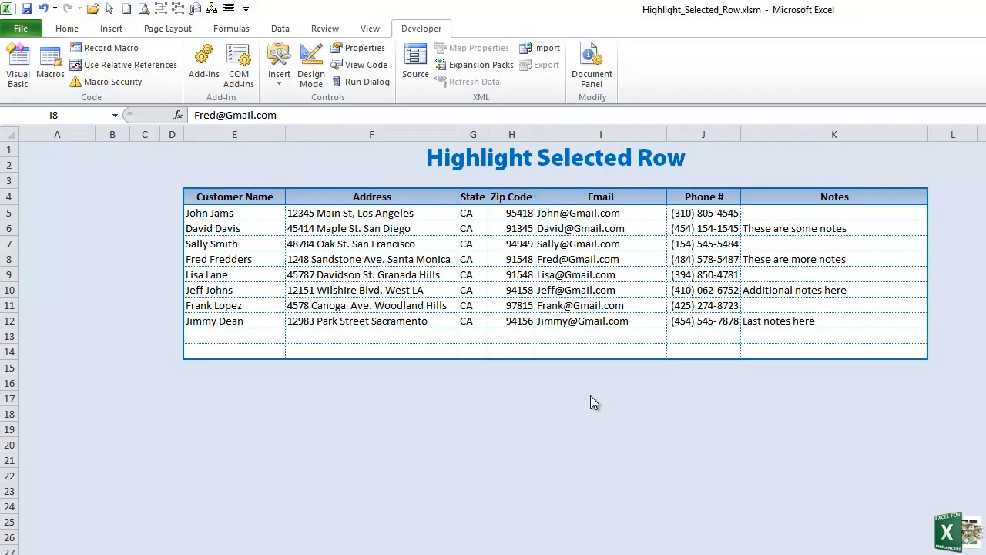
mouse_move(267, 251)
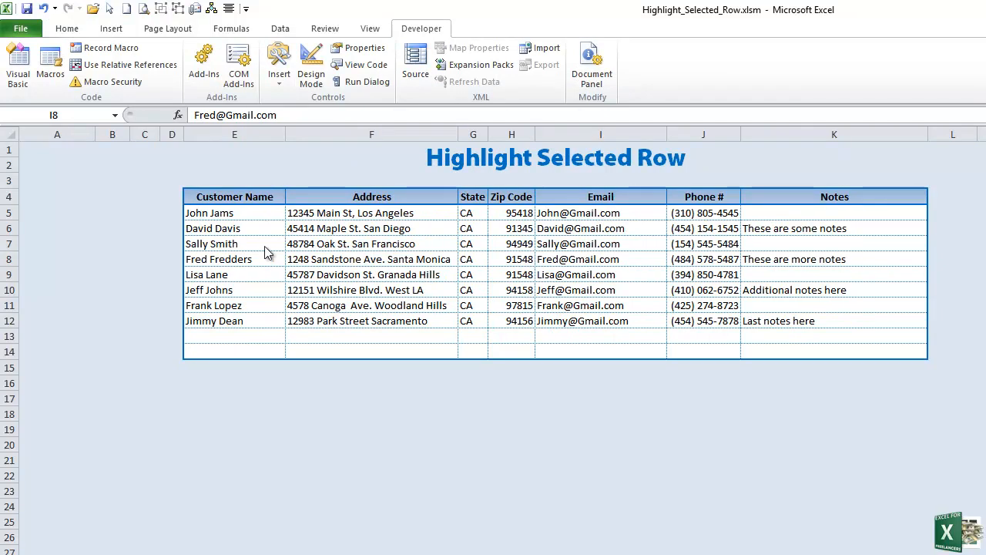
mouse_move(62, 200)
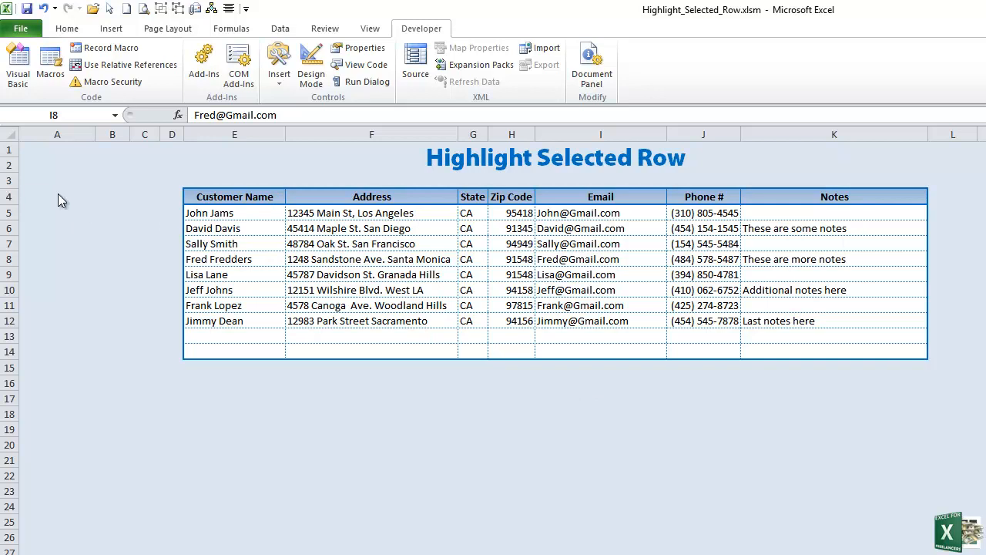
- Enter a 'Selected Row' label in A3 with 9 in A4 and centre both cells
left_click(56, 180)
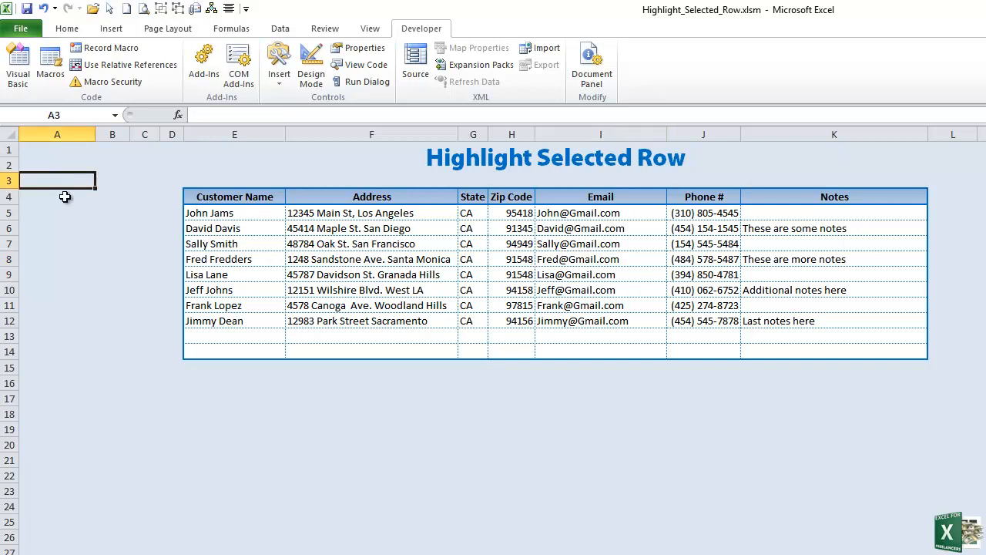
type("Select")
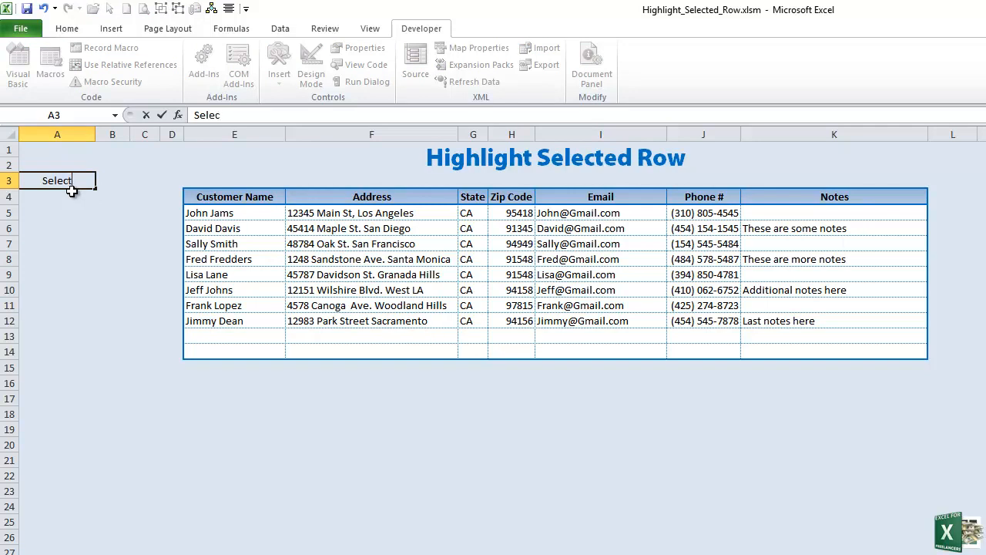
key("Enter")
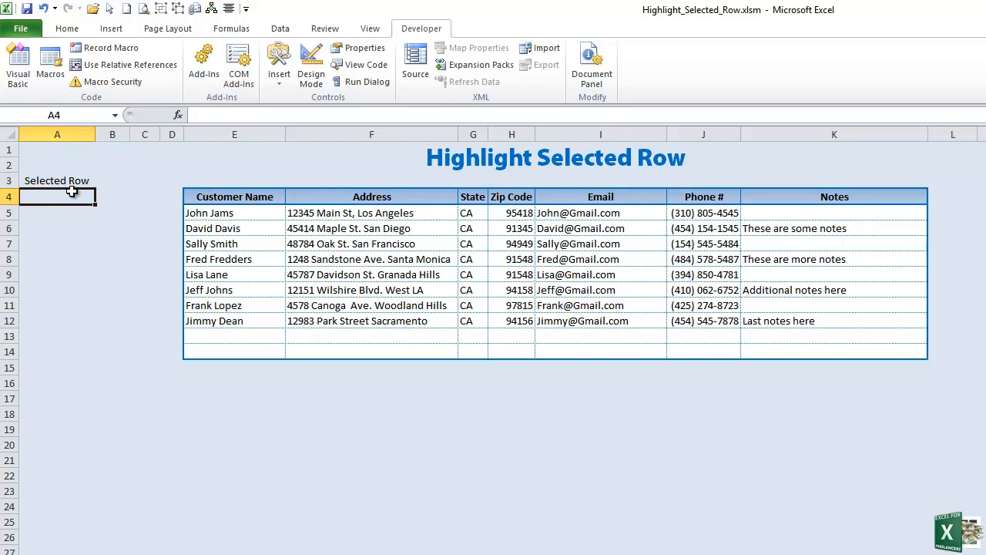
type("9")
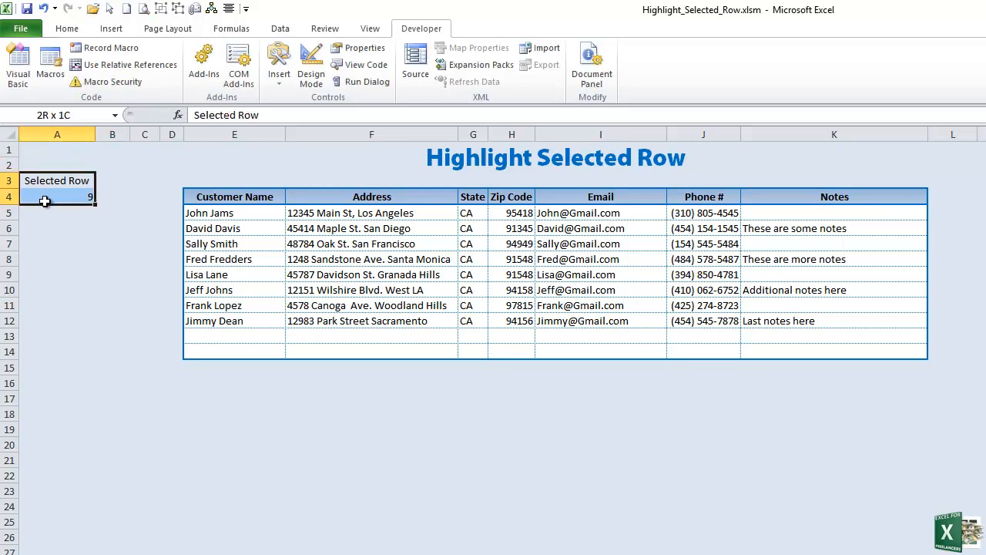
left_click(66, 28)
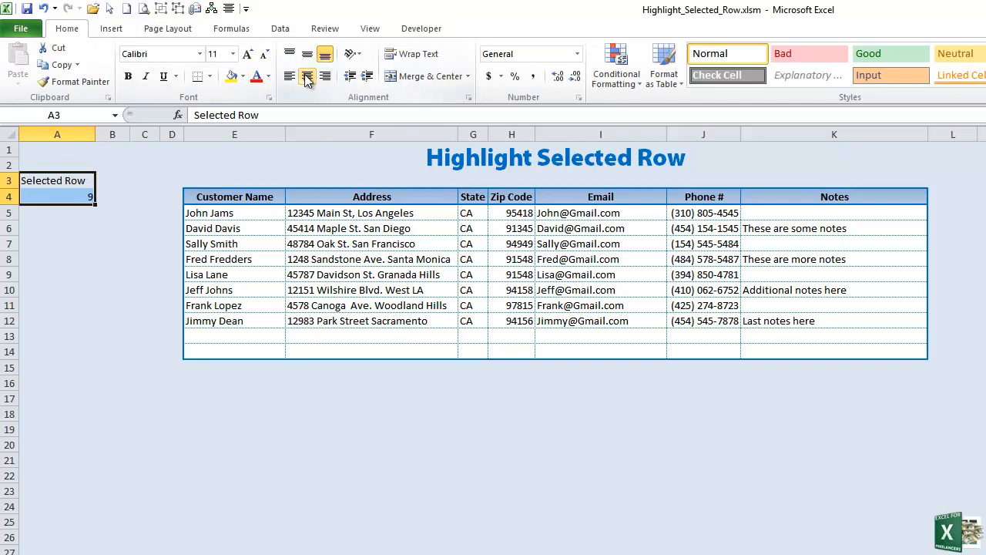
left_click(370, 306)
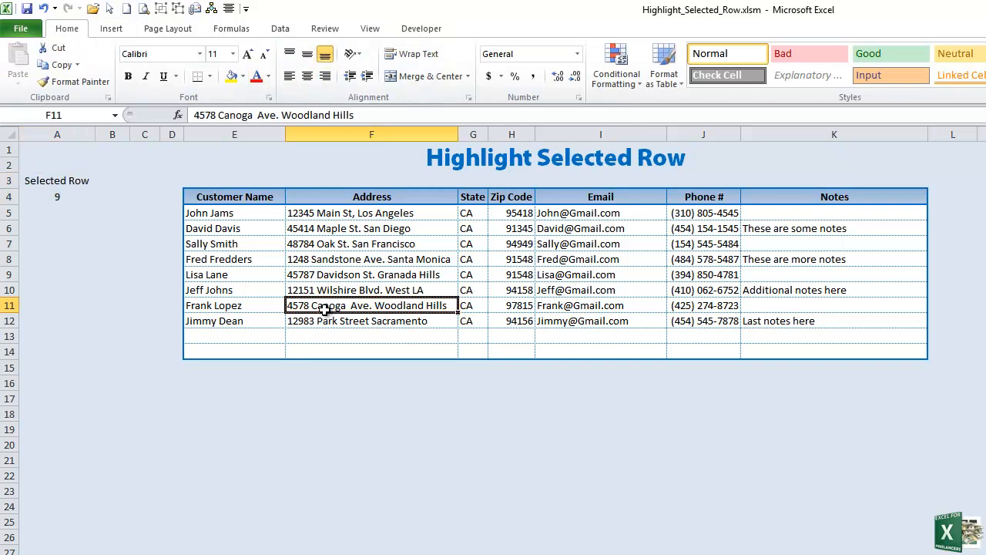
mouse_move(224, 224)
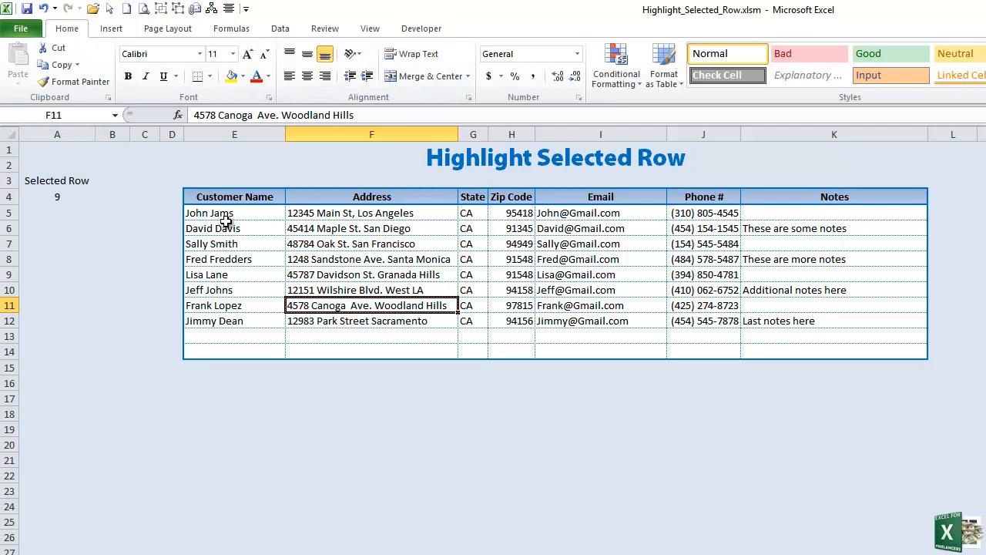
- Select E5:K14 and begin a new conditional formatting rule, moving its dialog aside
left_click_drag(234, 213, 234, 228)
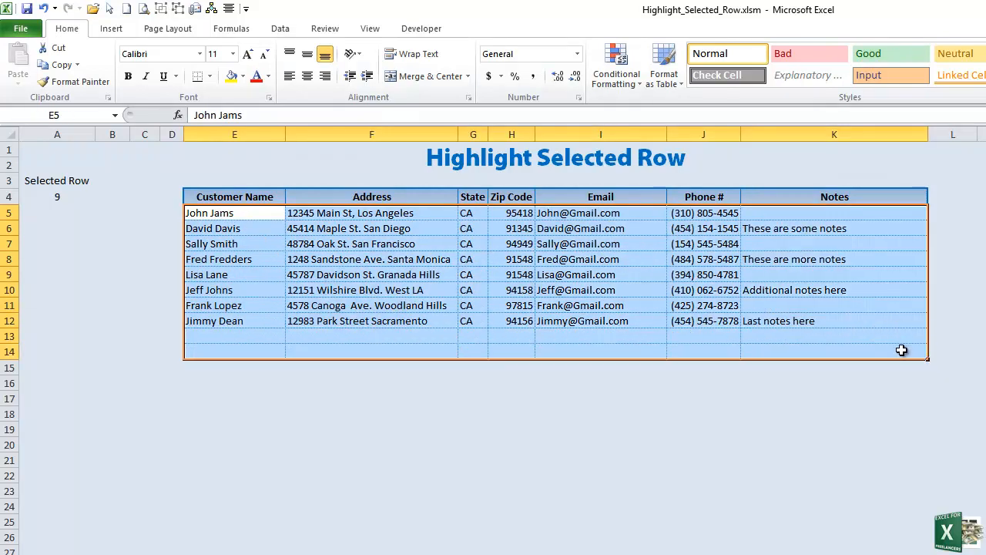
left_click(617, 63)
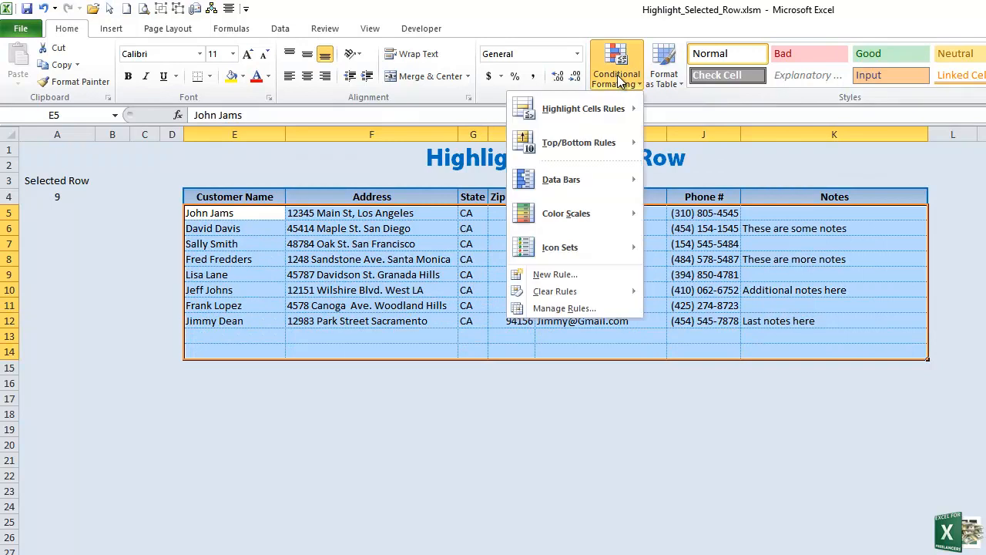
mouse_move(555, 274)
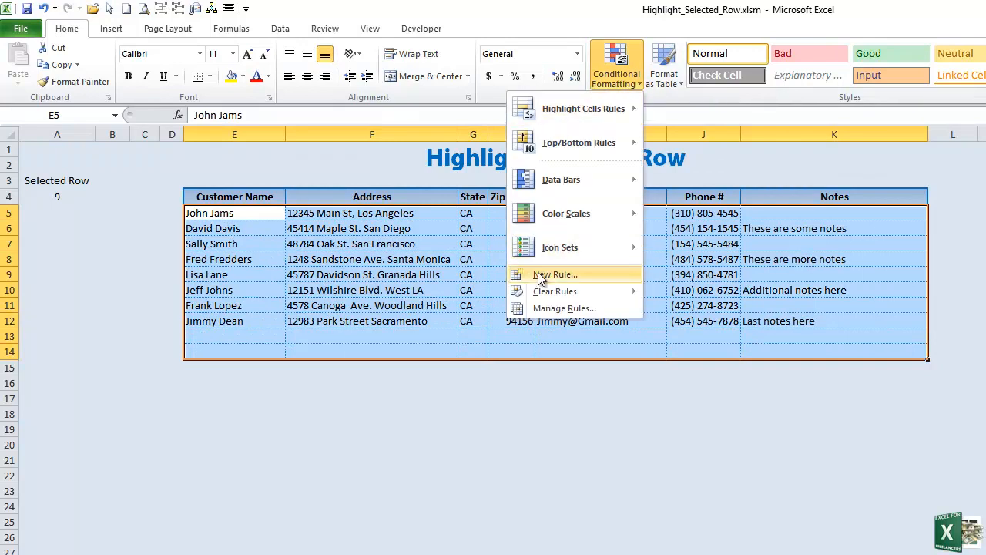
left_click(555, 274)
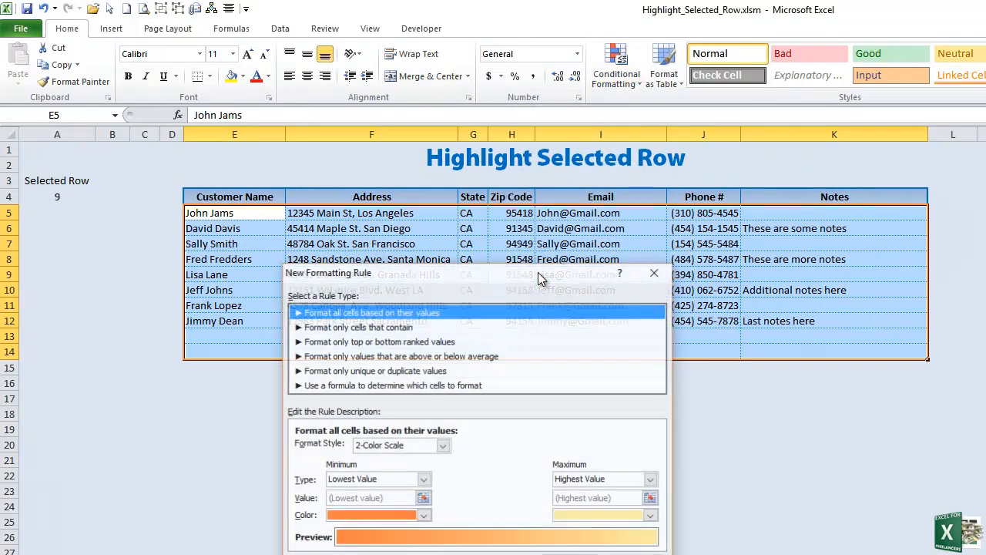
left_click_drag(540, 274, 493, 248)
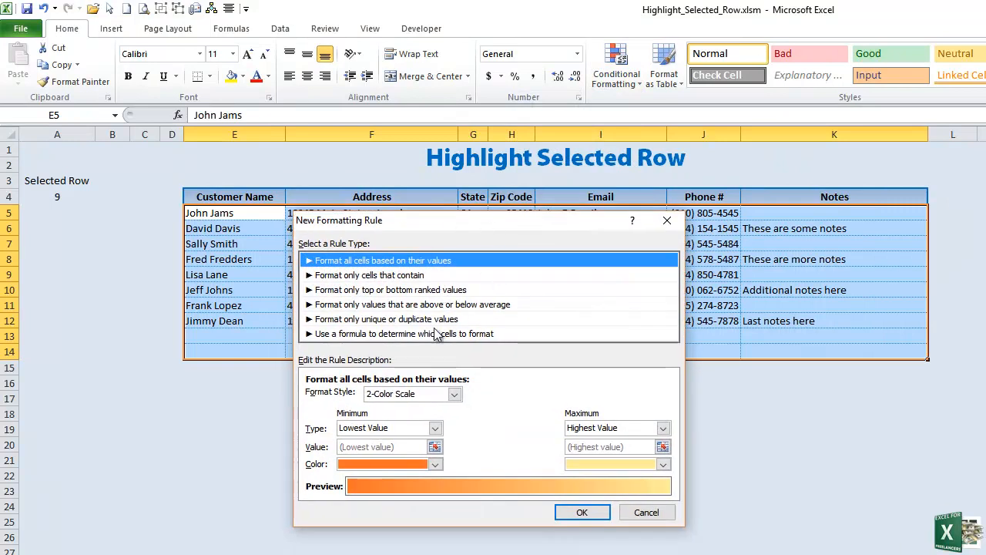
mouse_move(327, 343)
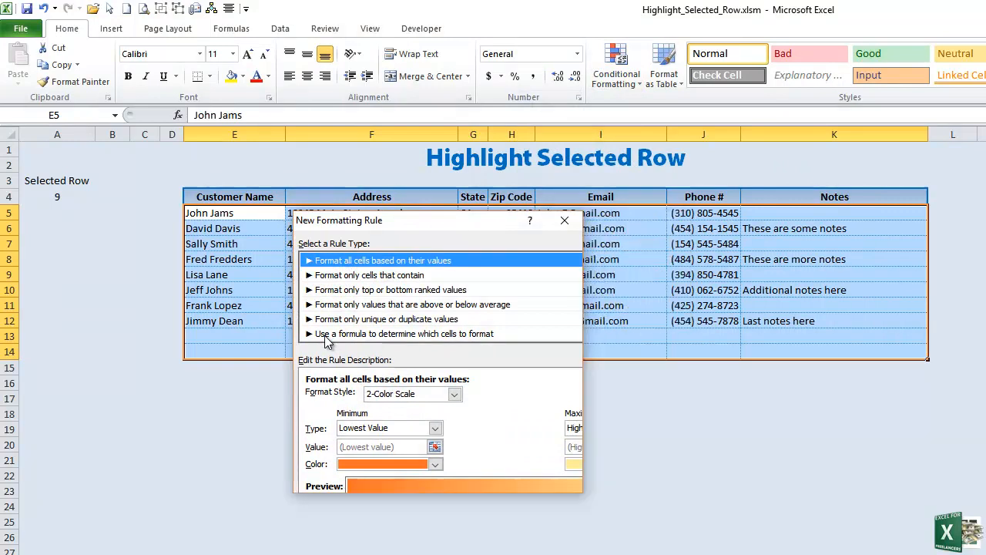
- Use a formula-based rule with the condition =$A$4=Row()
left_click(404, 333)
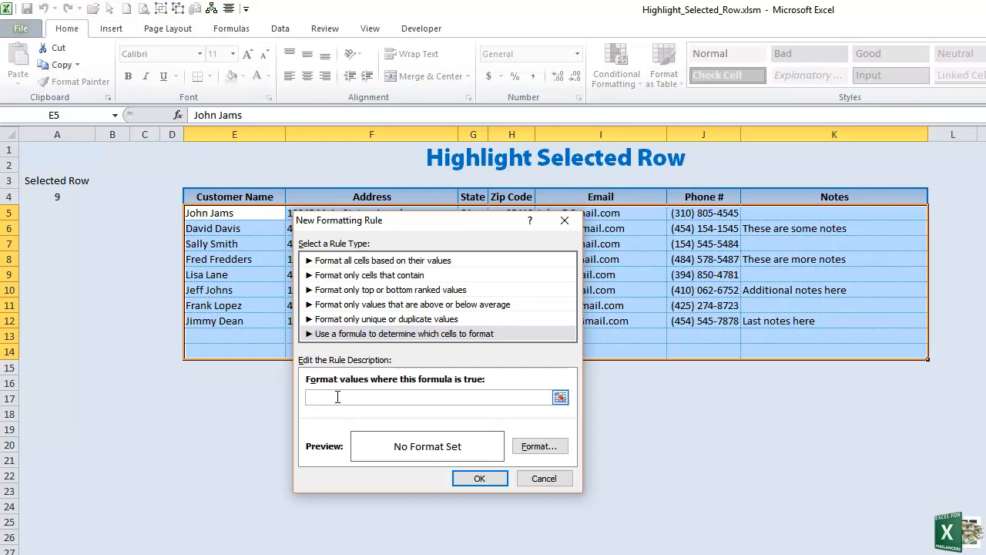
type("=")
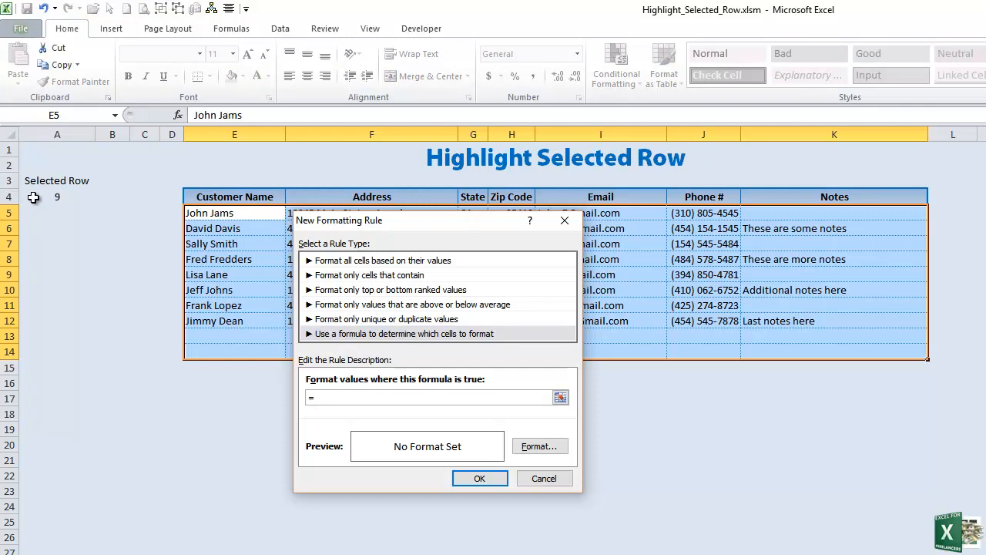
left_click(56, 196)
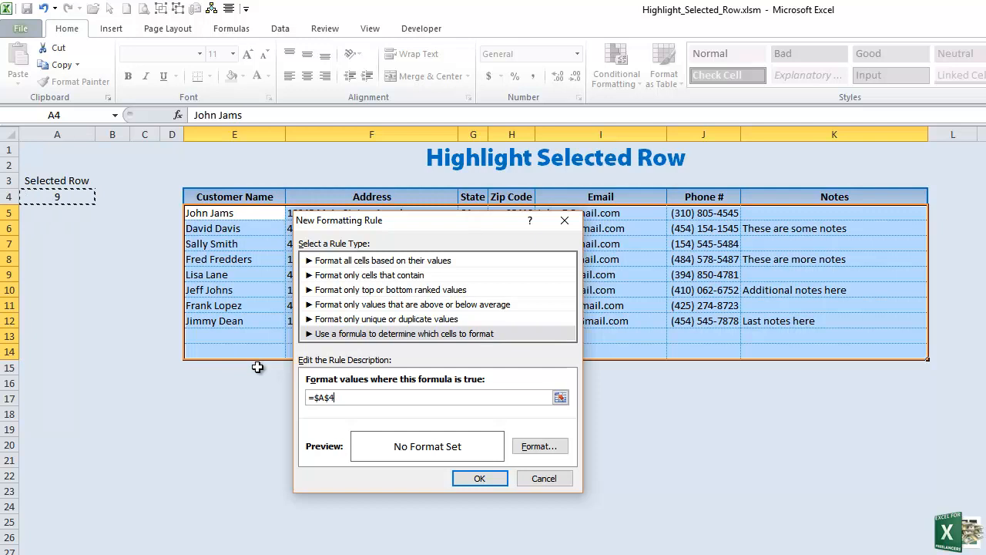
type("=")
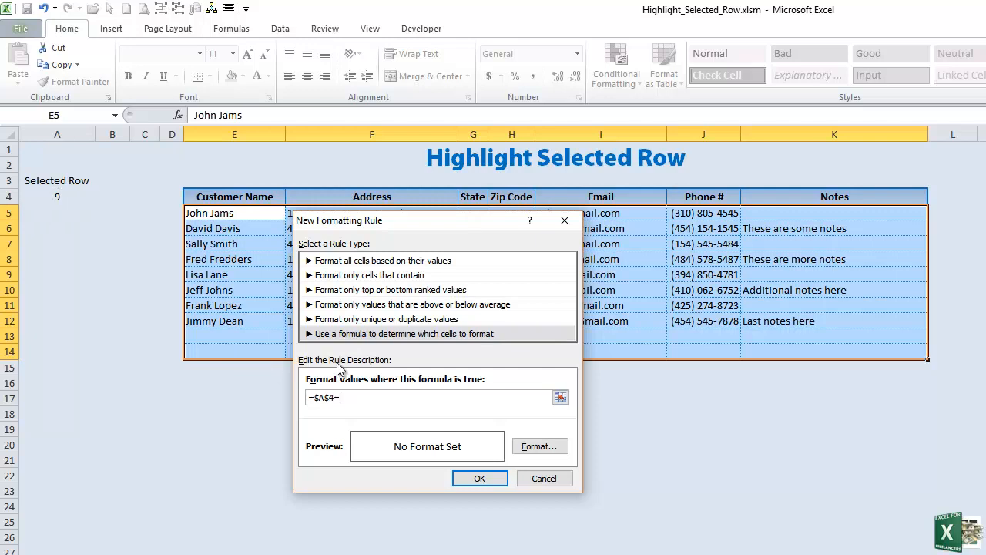
type("Row")
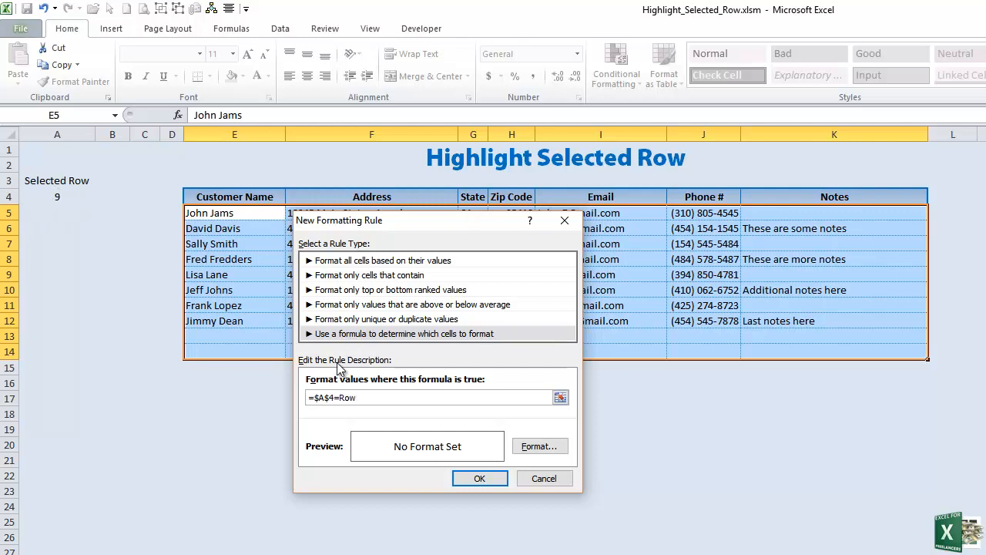
type("()")
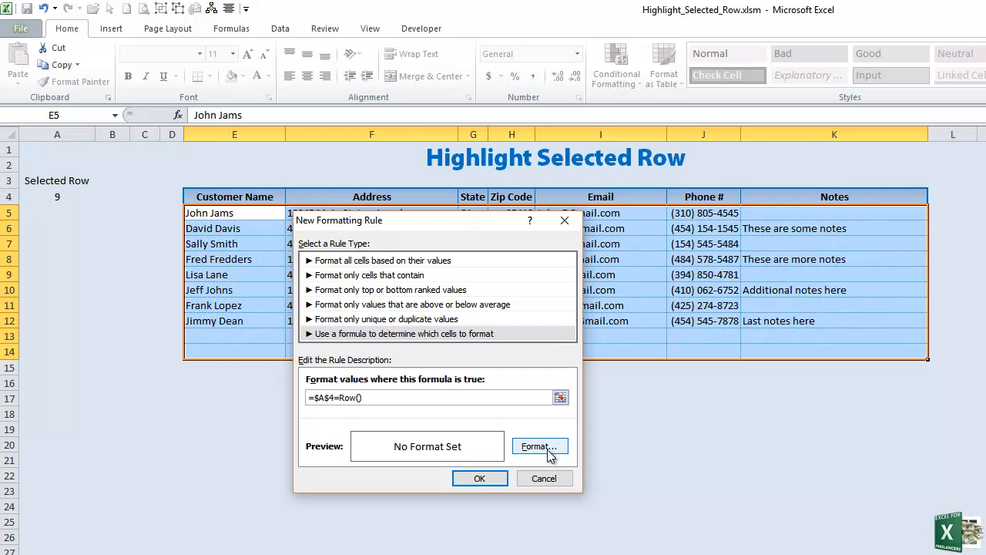
- Set a two-colour horizontal gradient fill from dark blue to lighter blue in Fill Effects
left_click(540, 447)
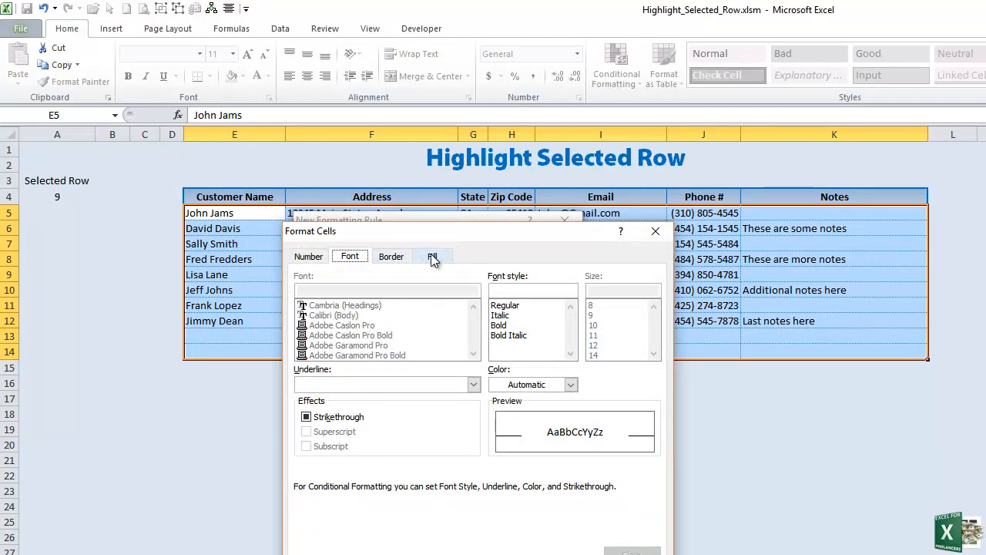
left_click(433, 256)
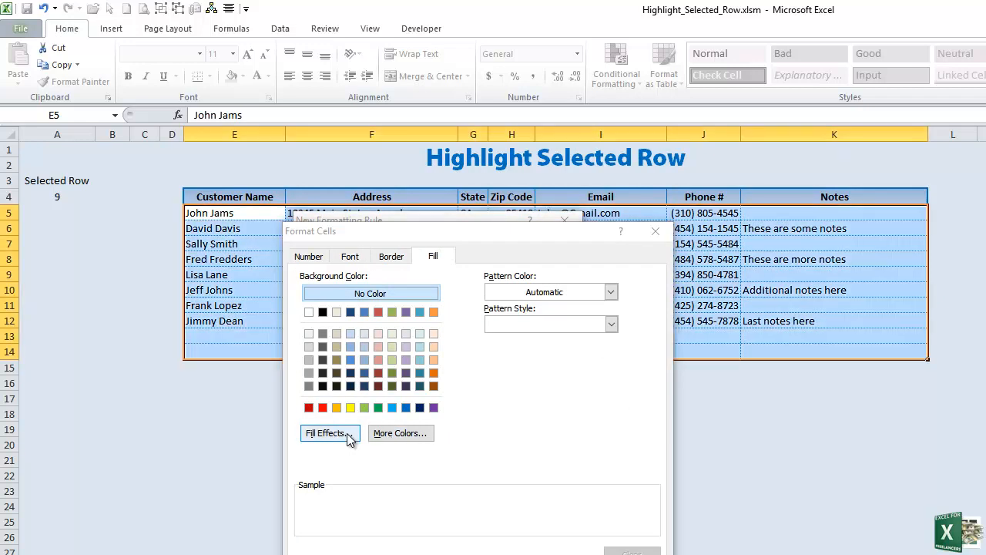
left_click(326, 433)
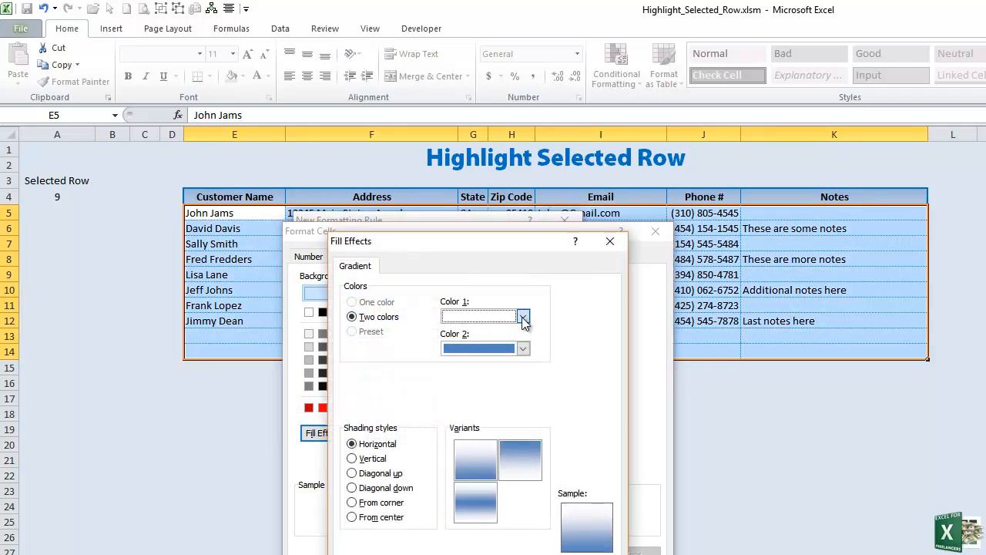
left_click(521, 314)
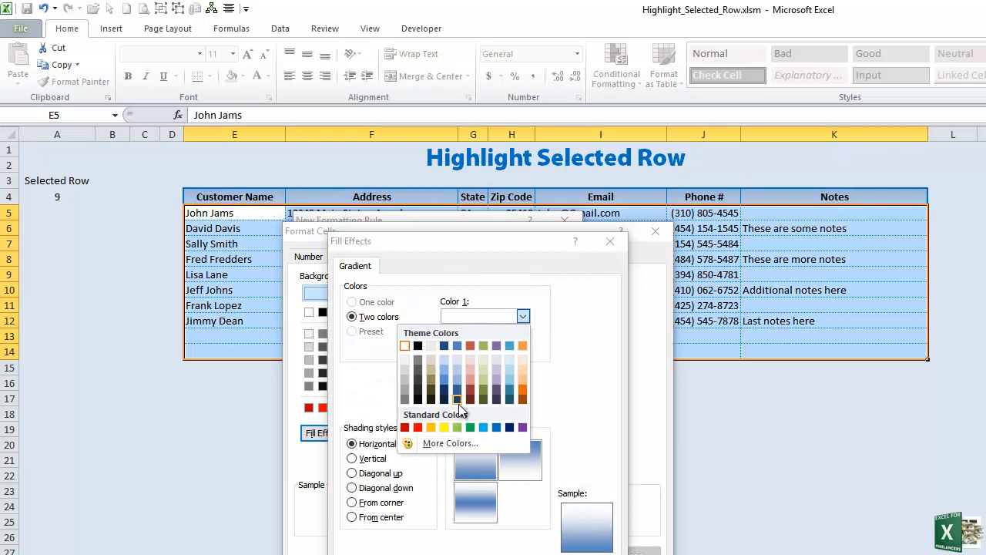
left_click(456, 398)
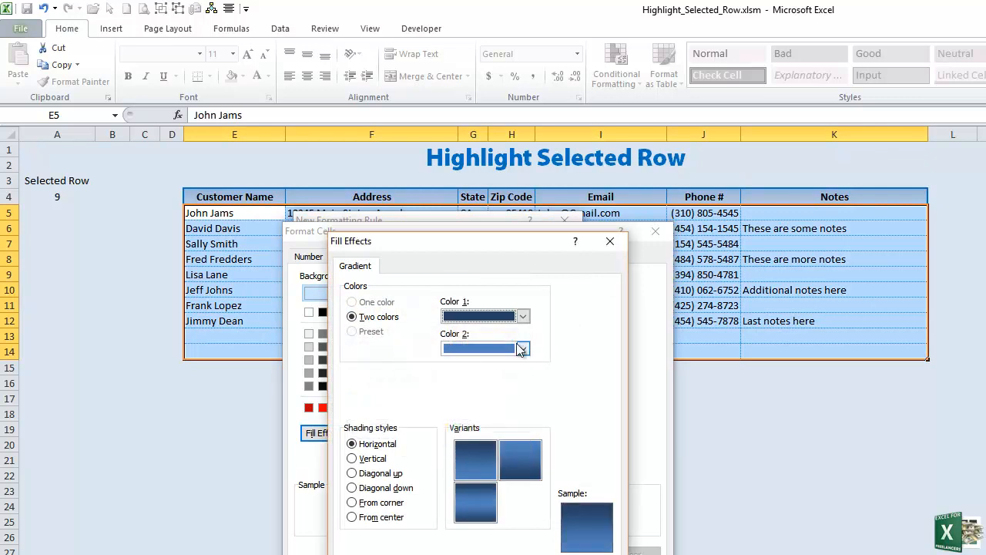
left_click(521, 349)
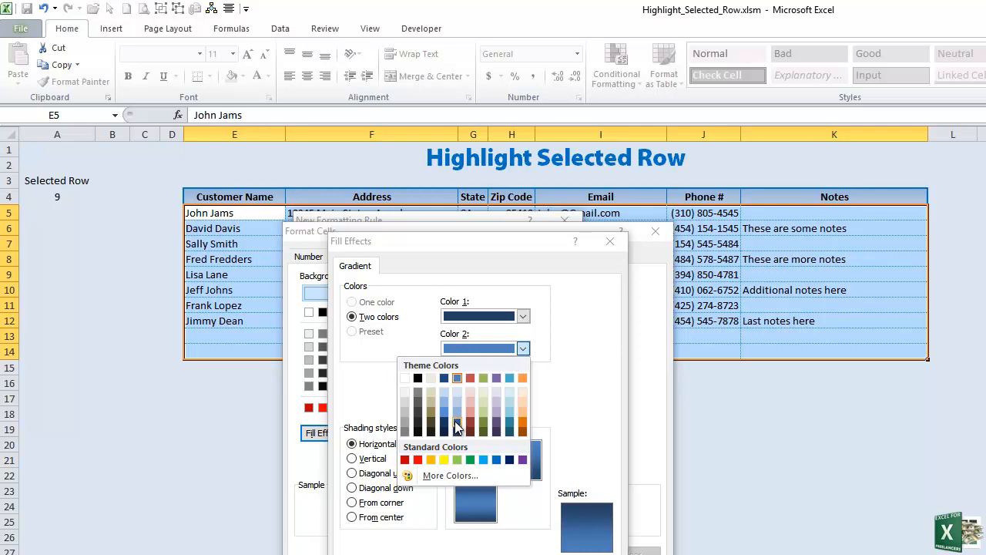
left_click(456, 425)
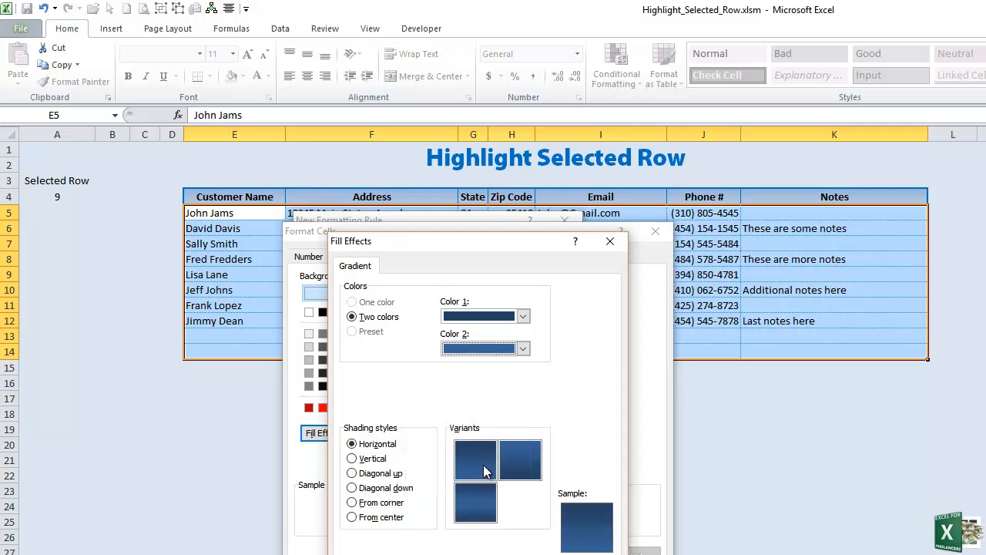
left_click(610, 240)
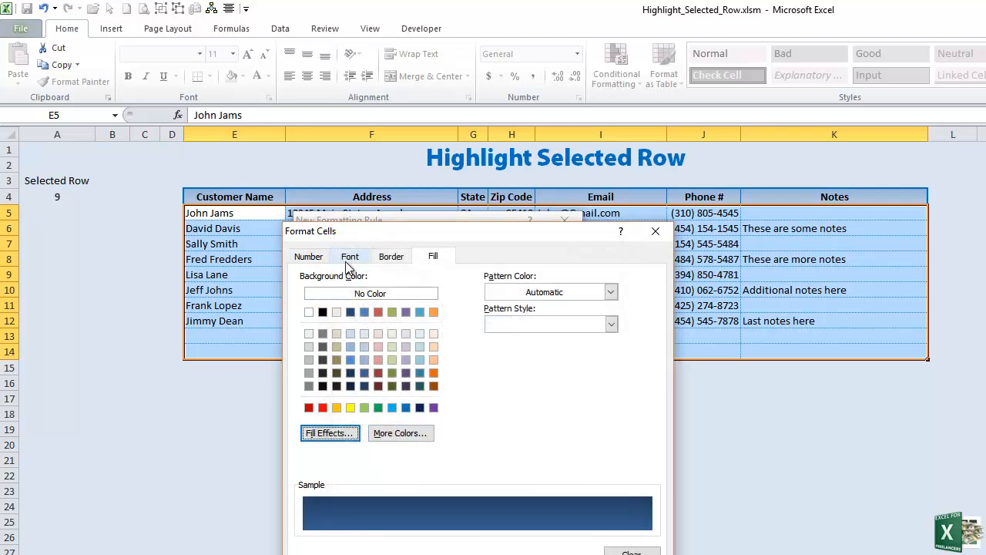
- Make the rule's font bold and bring up the font colour choices for white text
left_click(348, 256)
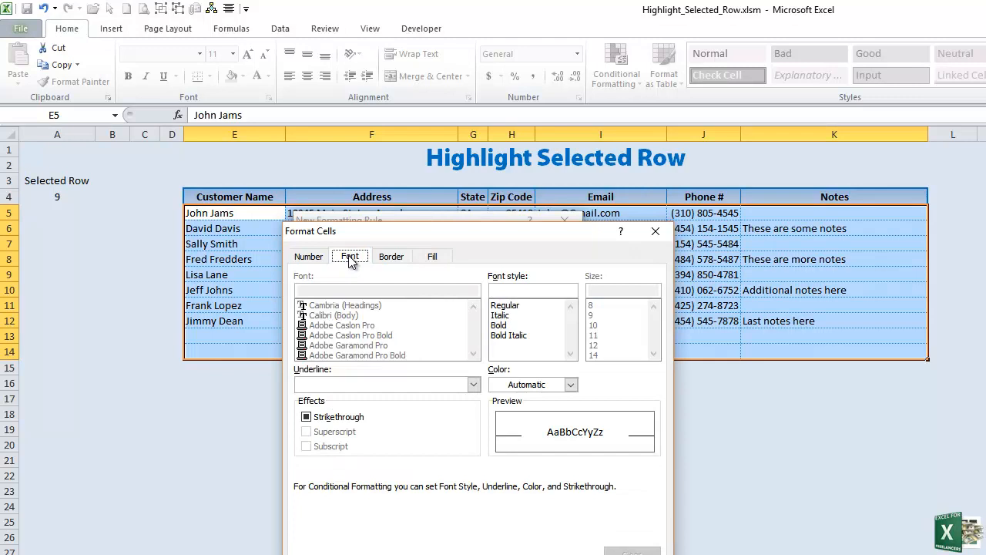
left_click(500, 325)
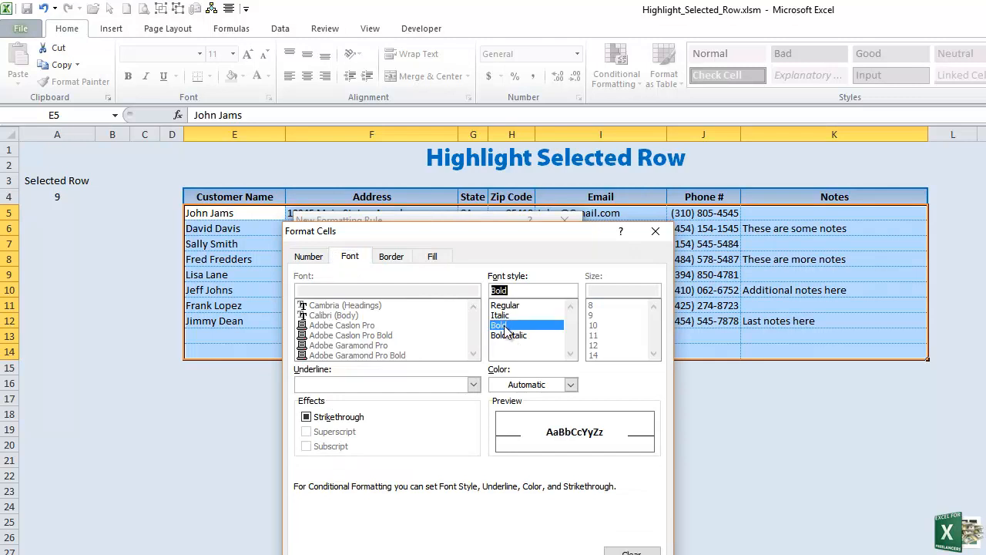
left_click(570, 385)
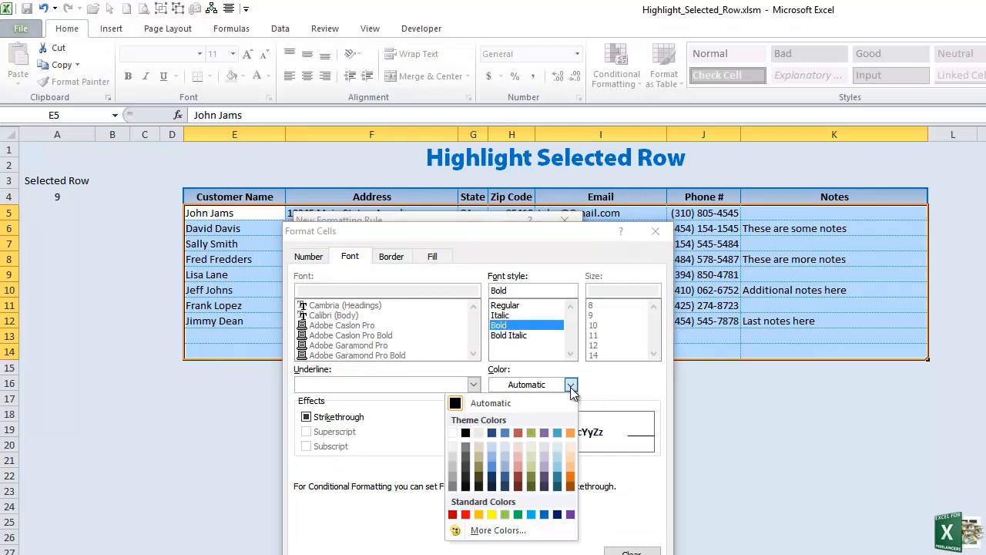
mouse_move(453, 434)
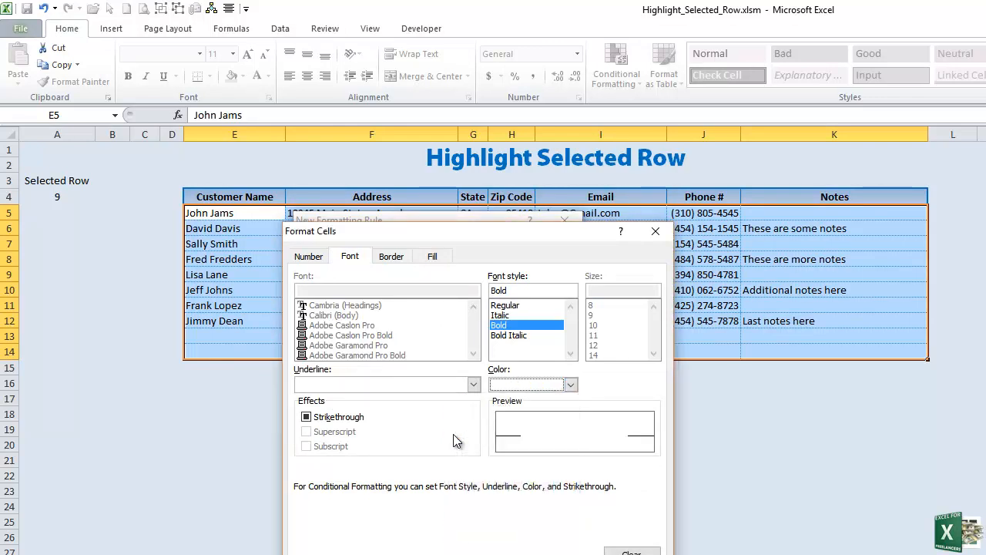
mouse_move(570, 458)
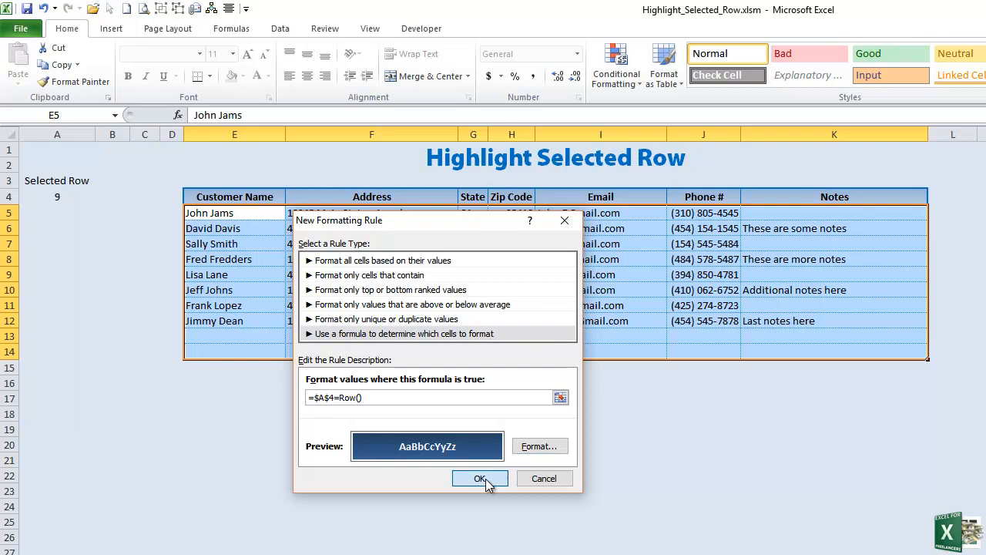
- Confirm the rule so row 9 highlights, then return to the Conditional Formatting menu
left_click(479, 478)
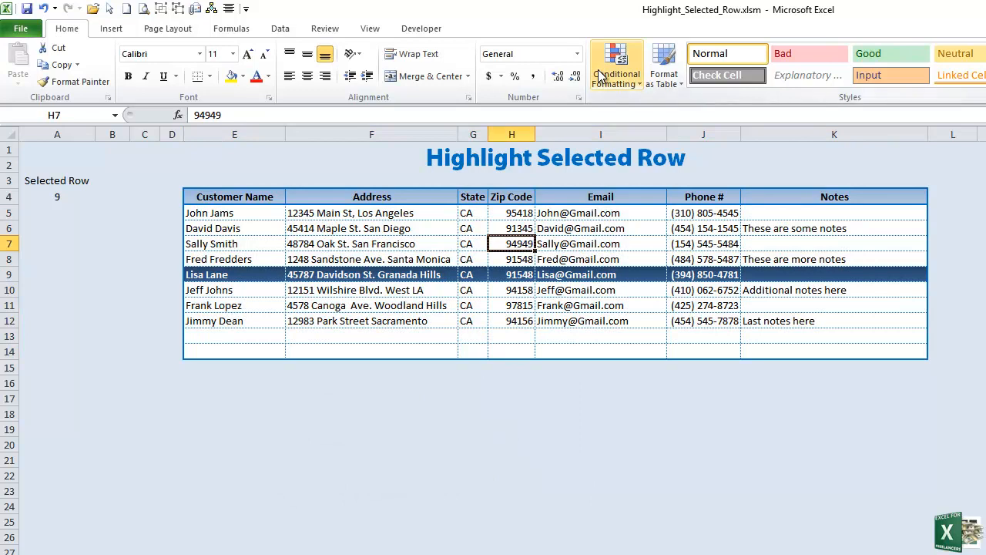
left_click(616, 63)
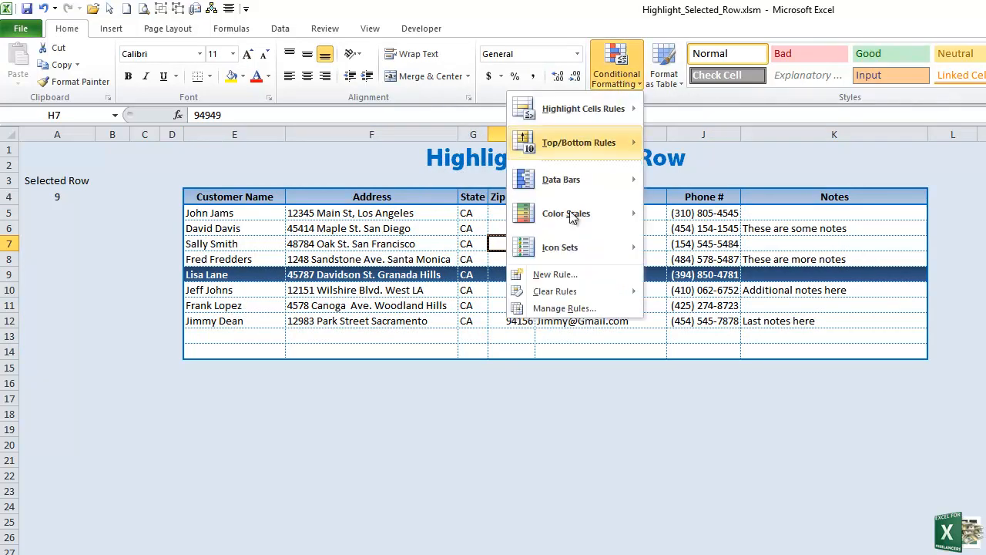
- In Manage Rules, verify the =$A$4=ROW() rule applies to $E$5:$K$14 and apply it
left_click(564, 308)
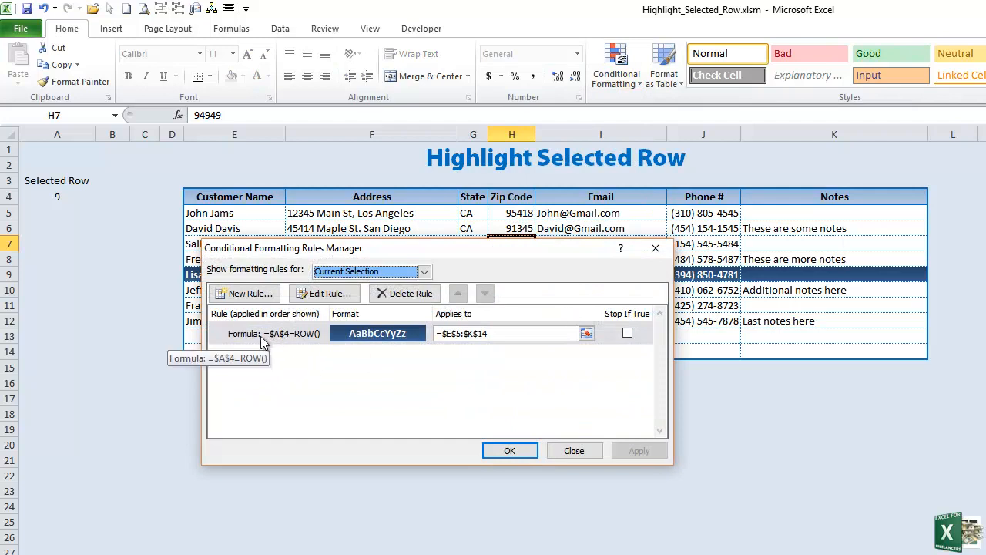
mouse_move(422, 343)
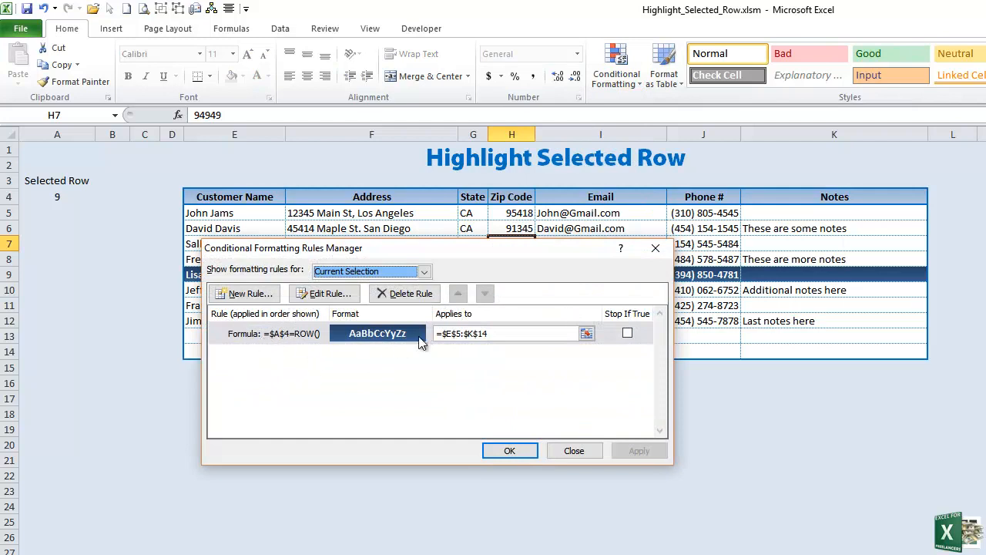
left_click(506, 333)
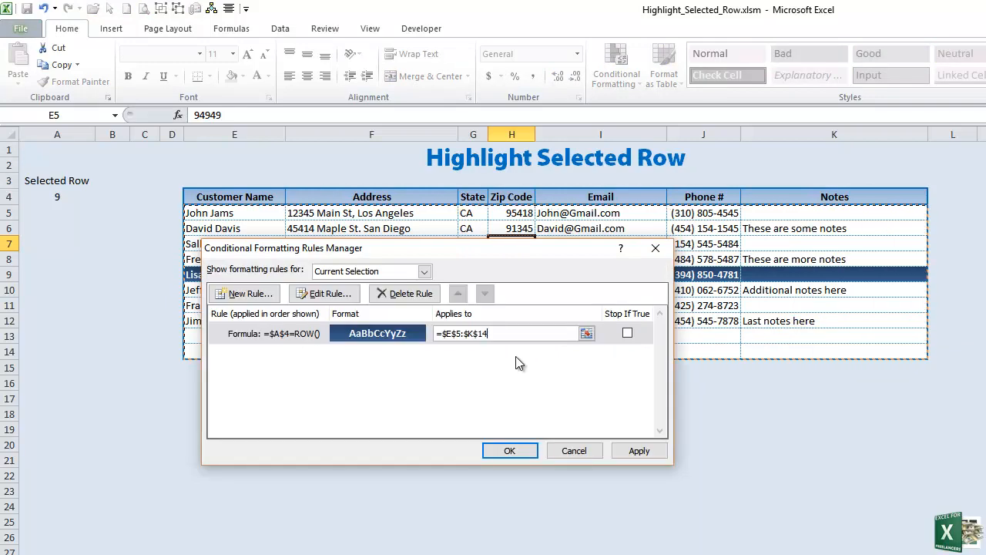
mouse_move(542, 323)
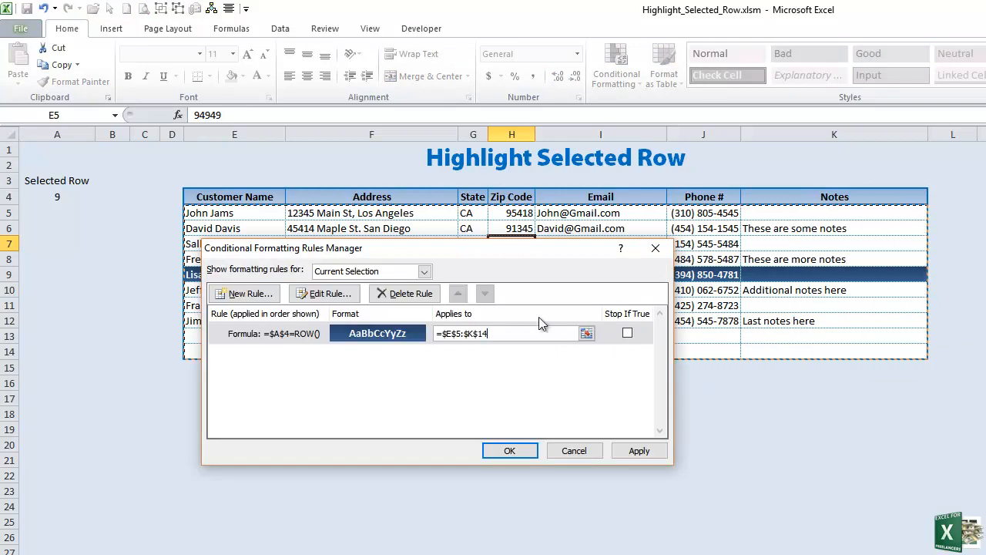
mouse_move(494, 348)
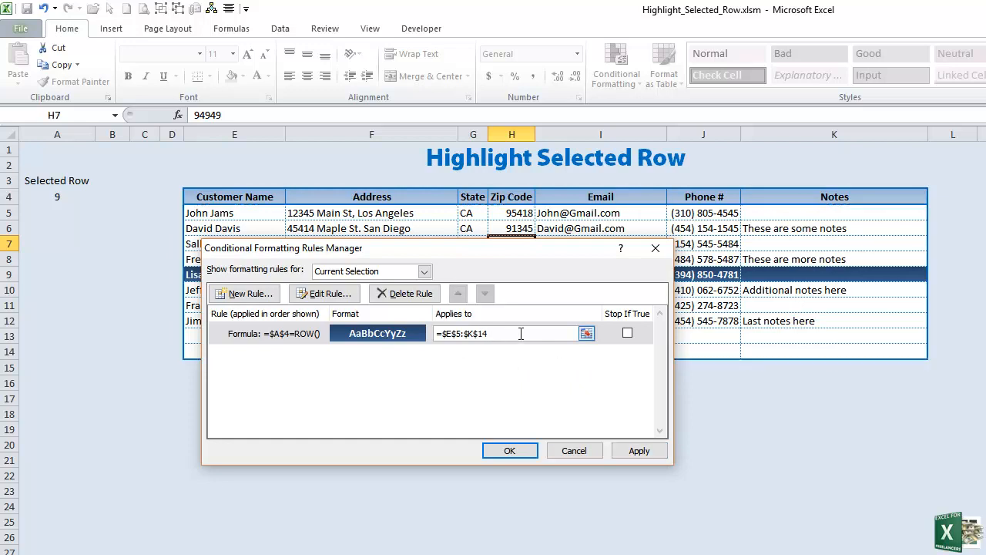
left_click(638, 451)
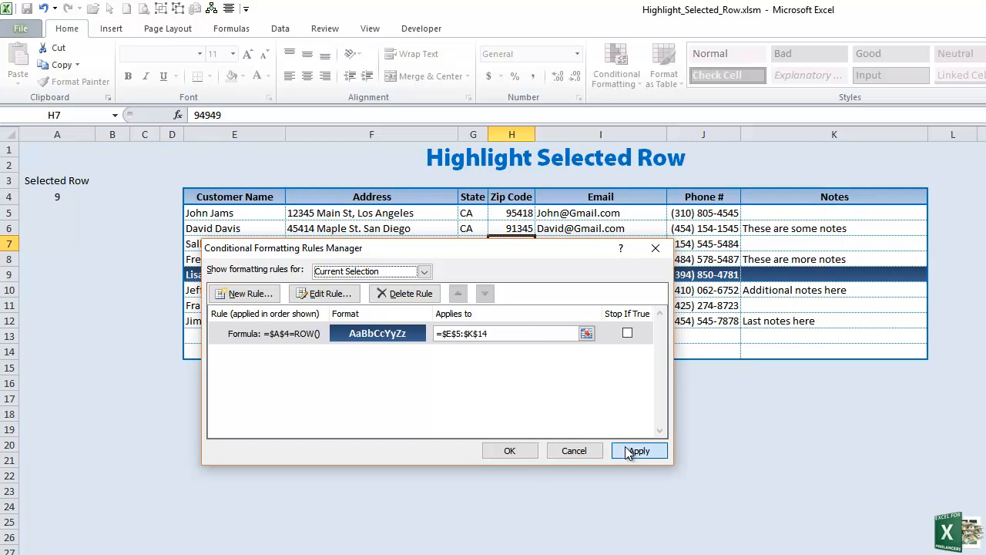
left_click(638, 450)
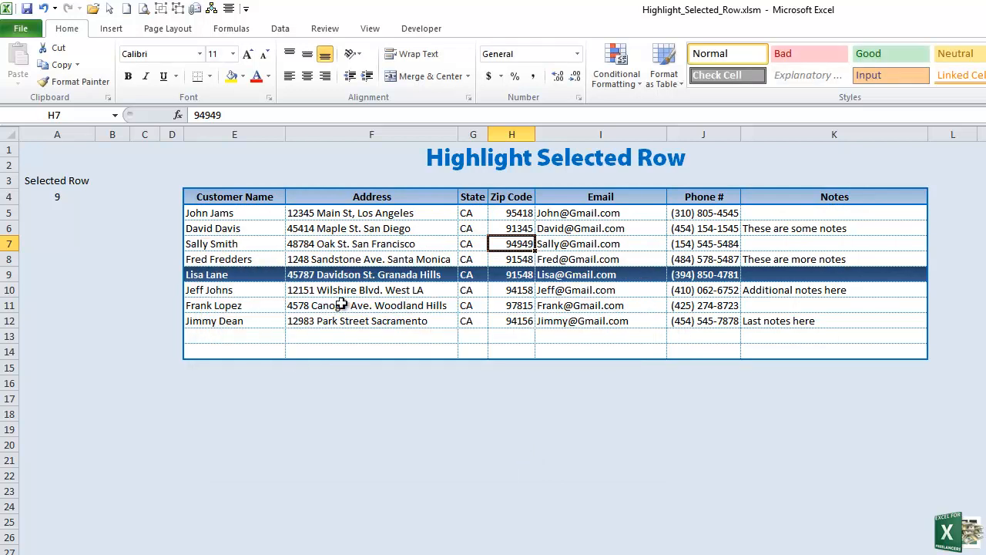
mouse_move(31, 182)
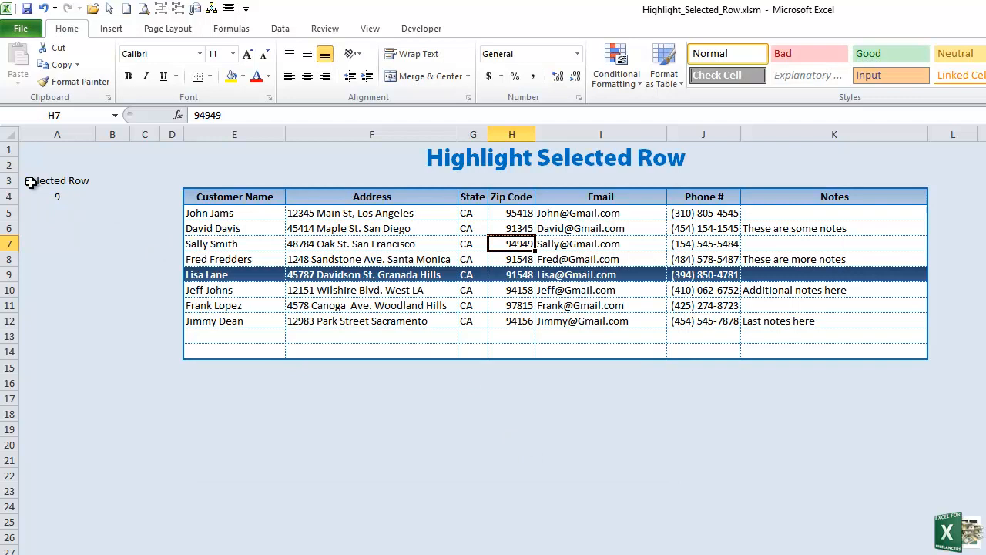
left_click(57, 197)
type("8")
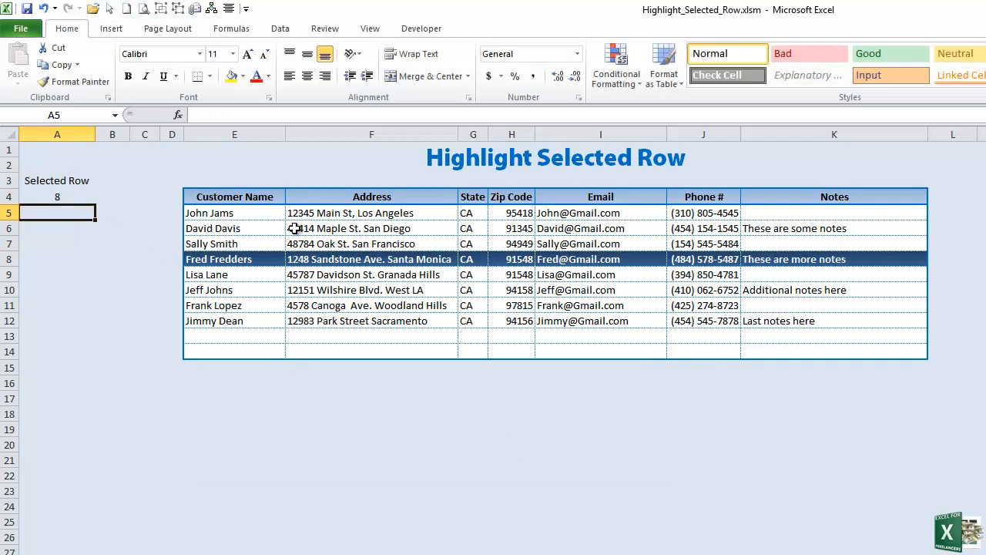
left_click(56, 196)
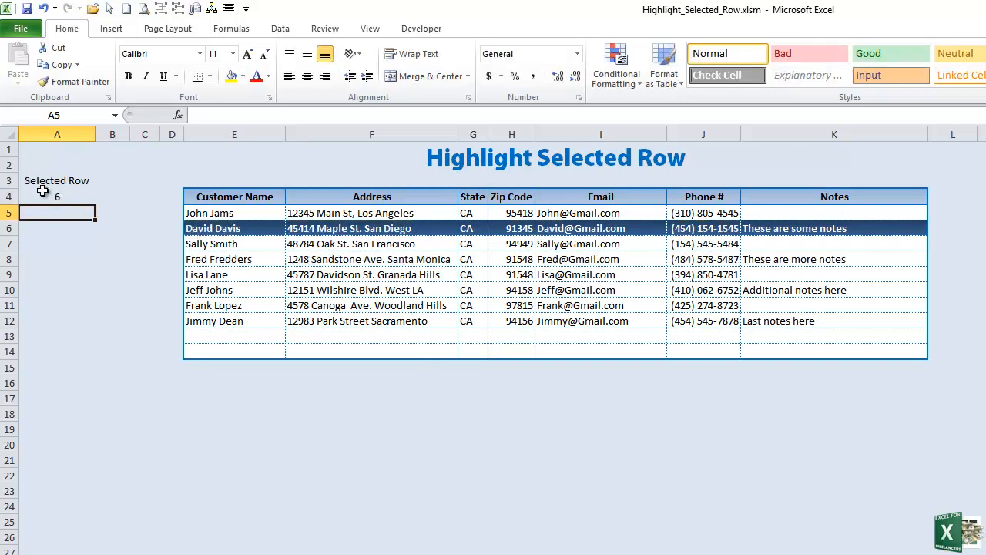
left_click(55, 197)
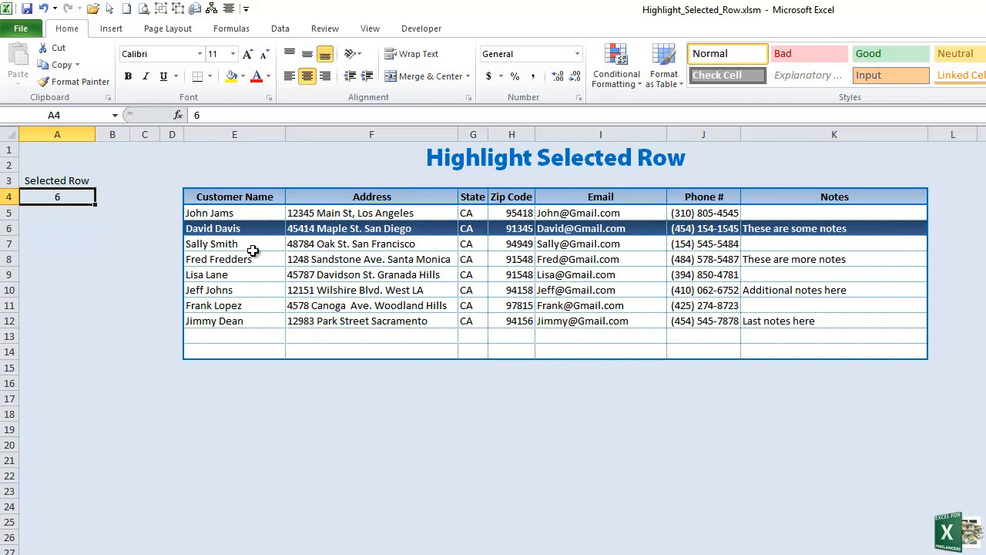
left_click(234, 290)
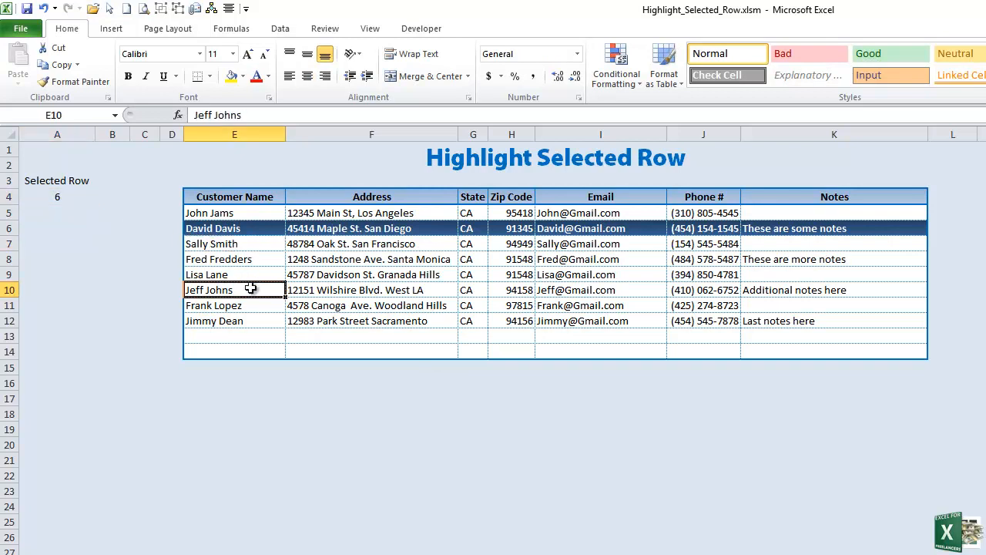
left_click(234, 259)
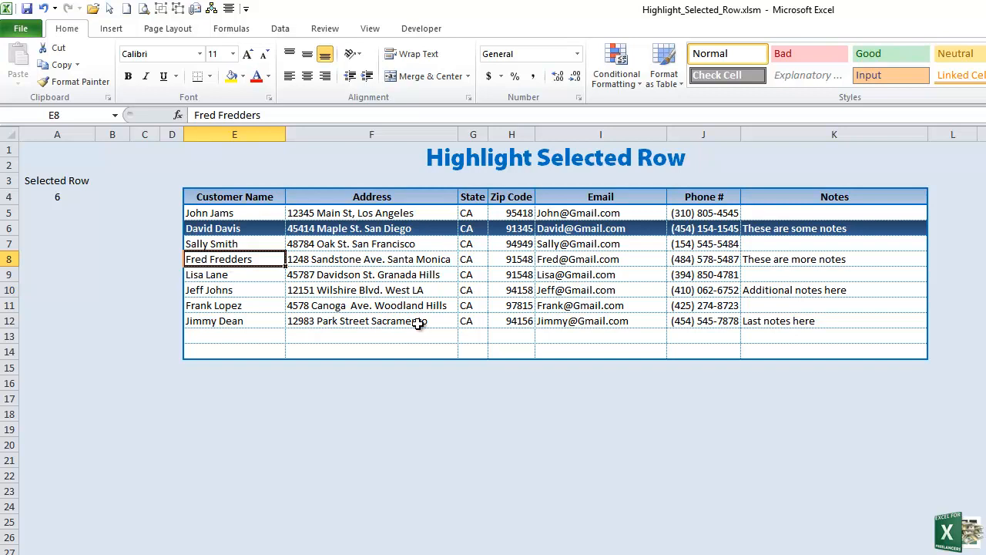
left_click(370, 259)
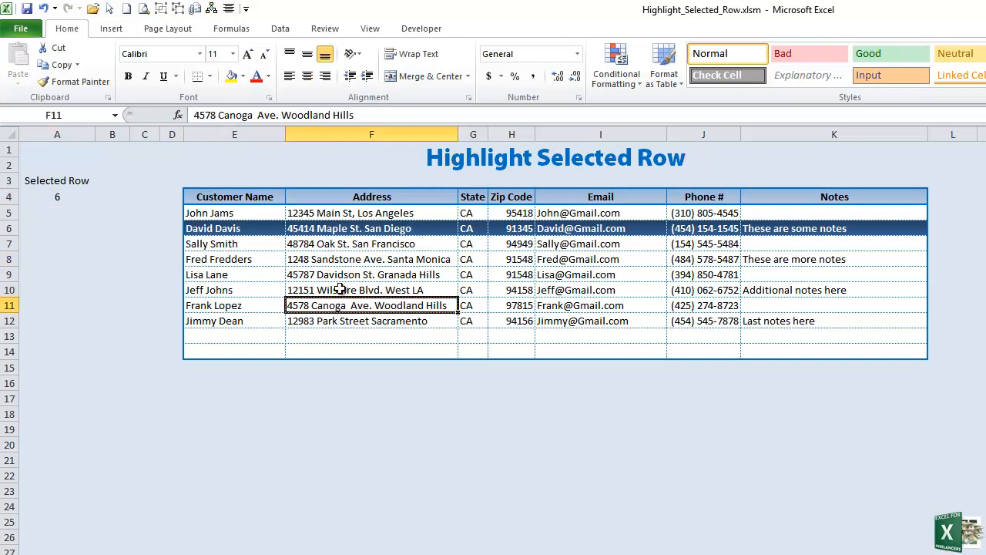
left_click(370, 259)
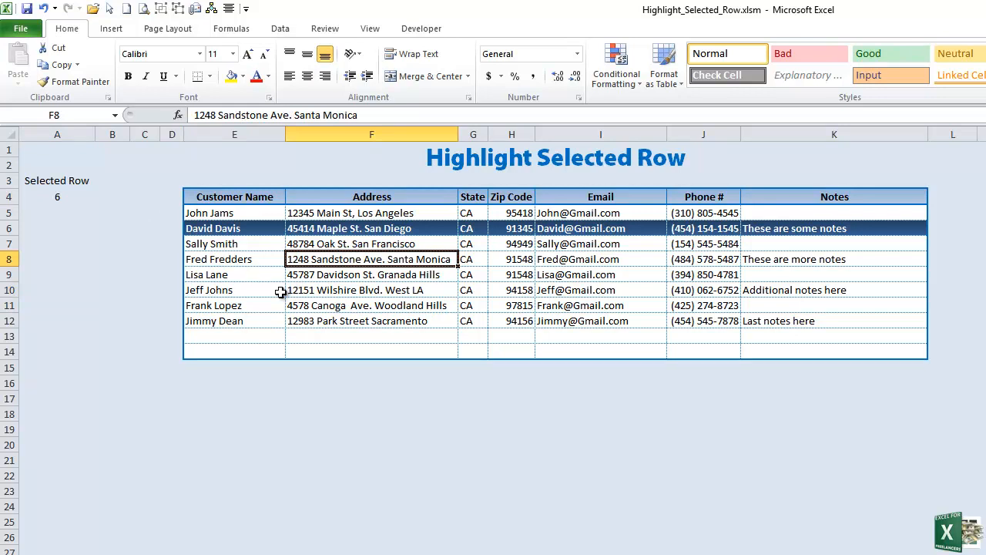
mouse_move(271, 279)
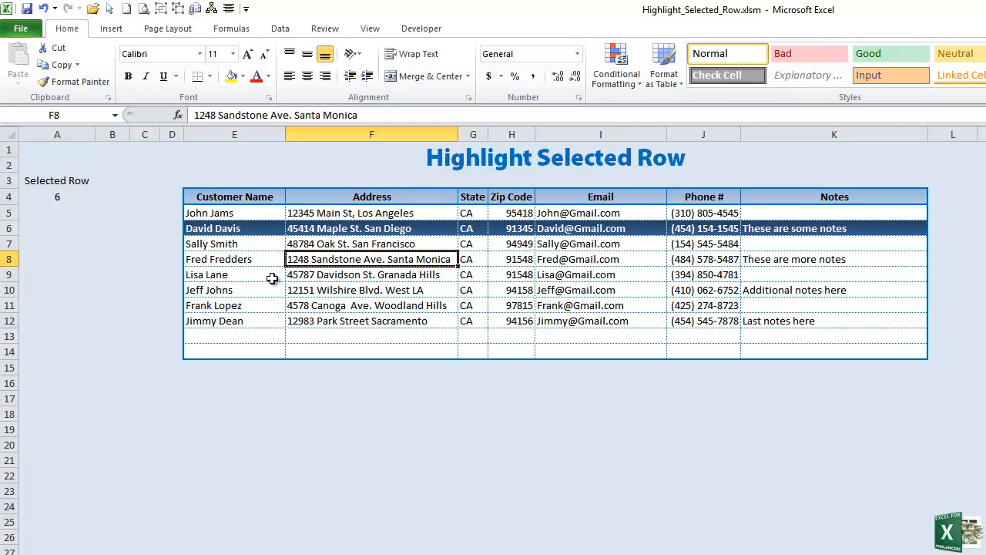
mouse_move(253, 318)
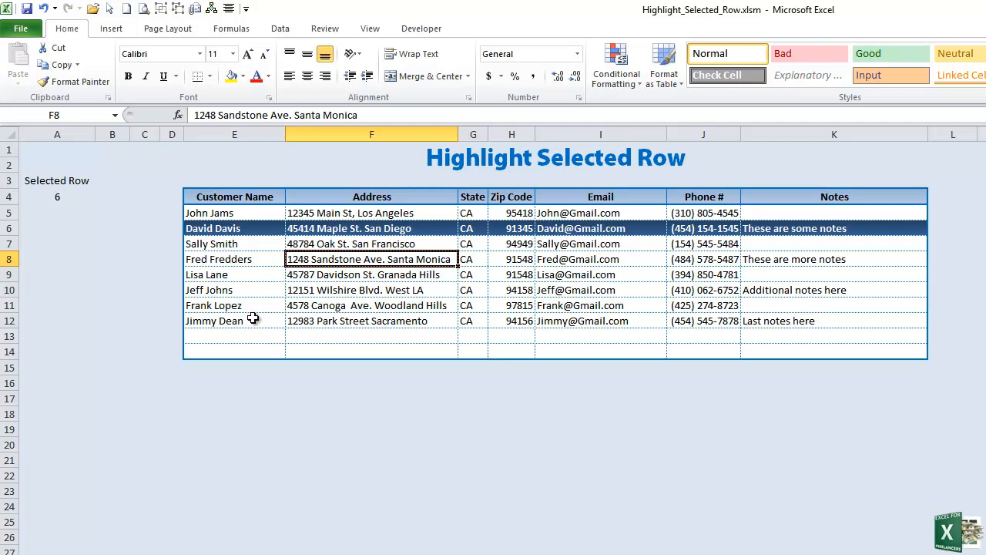
mouse_move(268, 299)
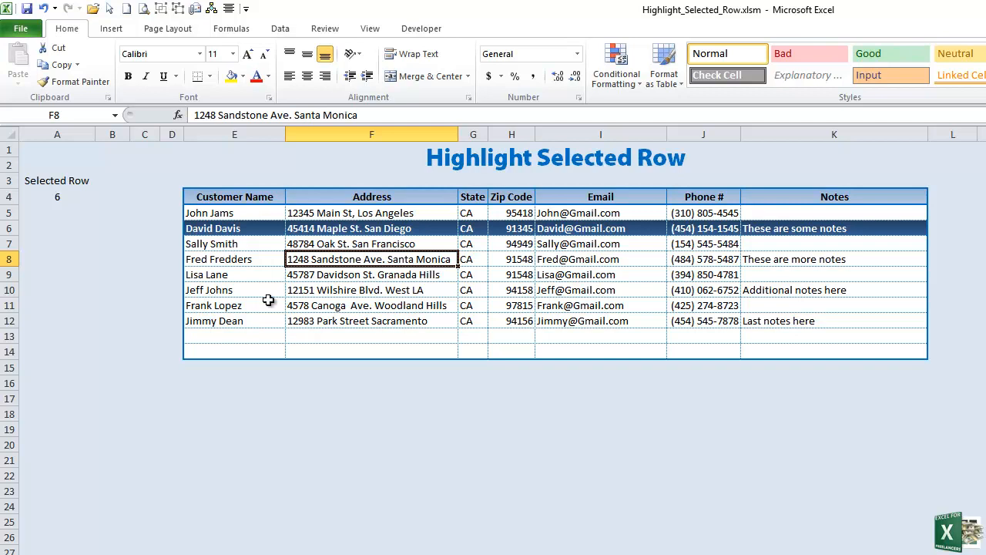
mouse_move(246, 278)
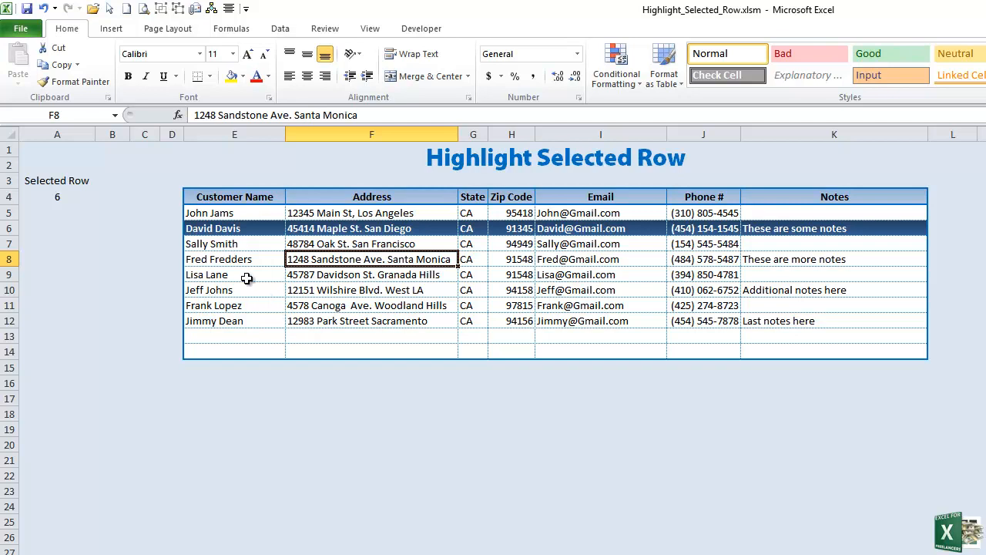
- Open the VBA editor with Alt+F11 and return to the worksheet
key("alt+f11")
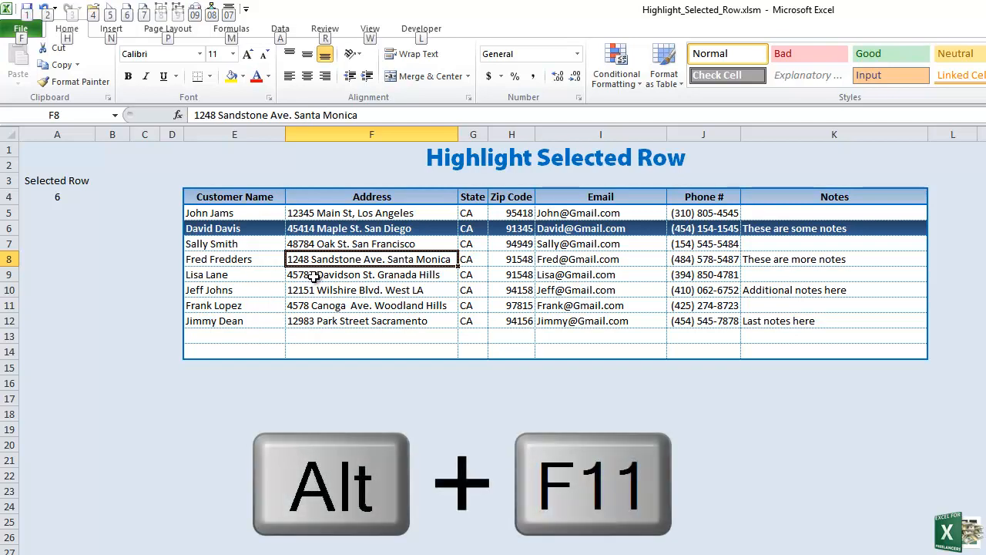
key("Alt+F11")
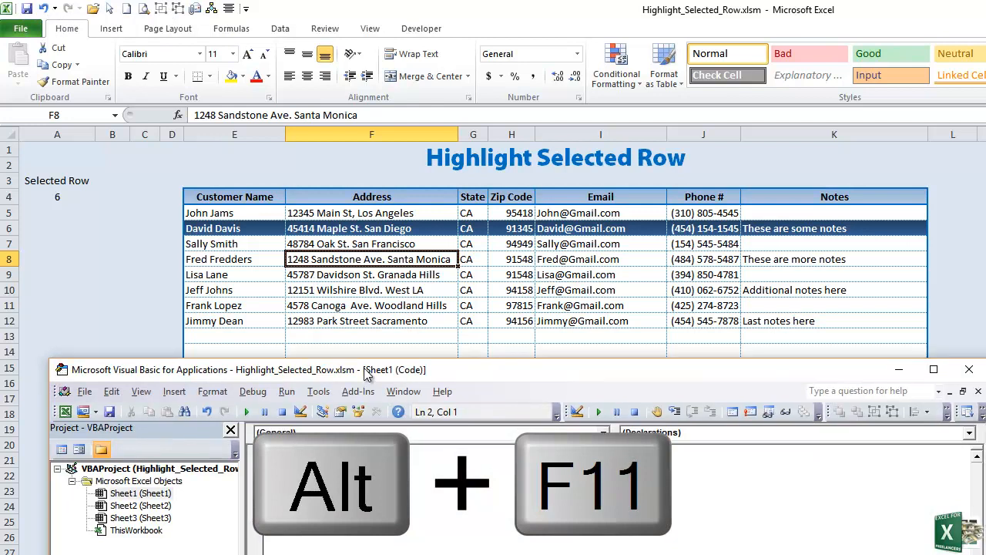
key("Alt+F11")
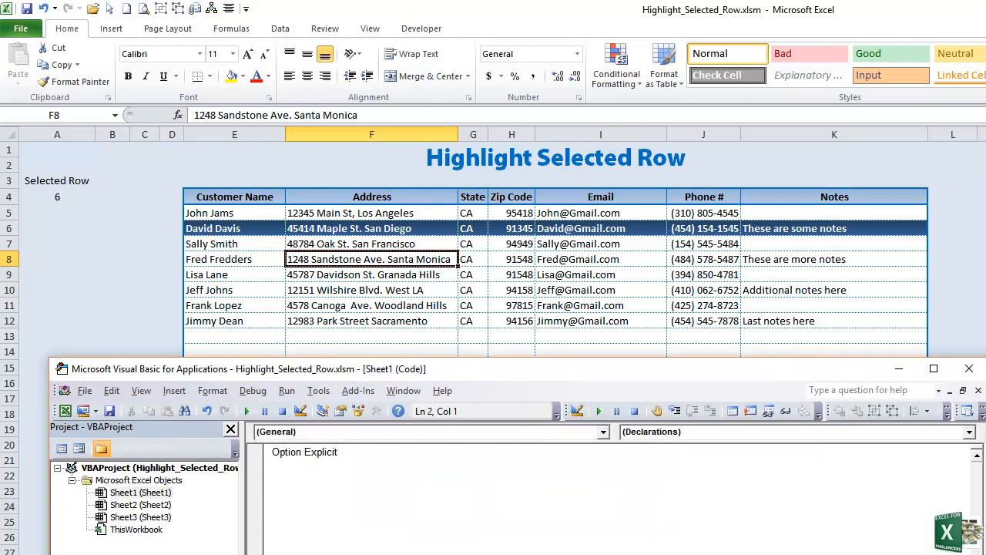
left_click(421, 27)
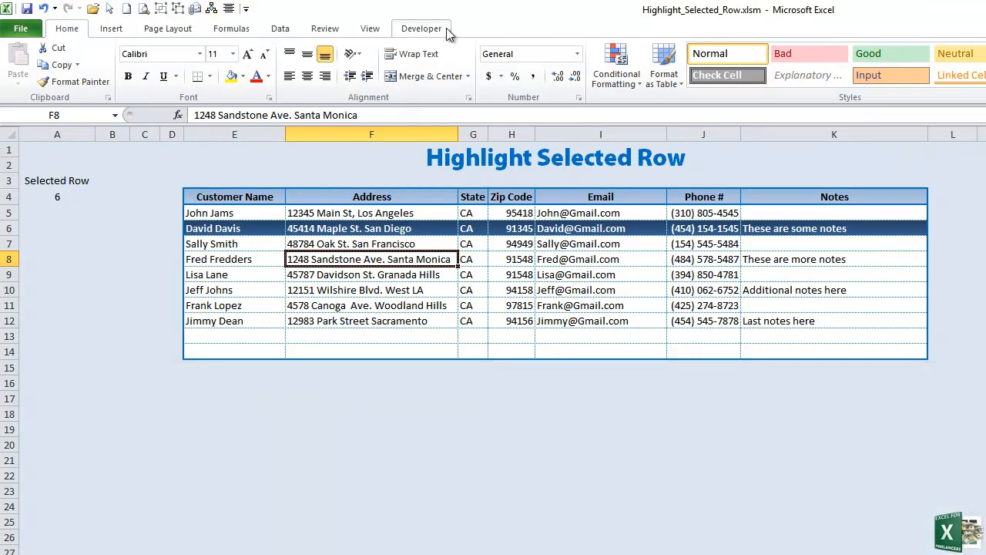
- Open the VBA editor via Developer > Visual Basic and switch back to the workbook
left_click(421, 28)
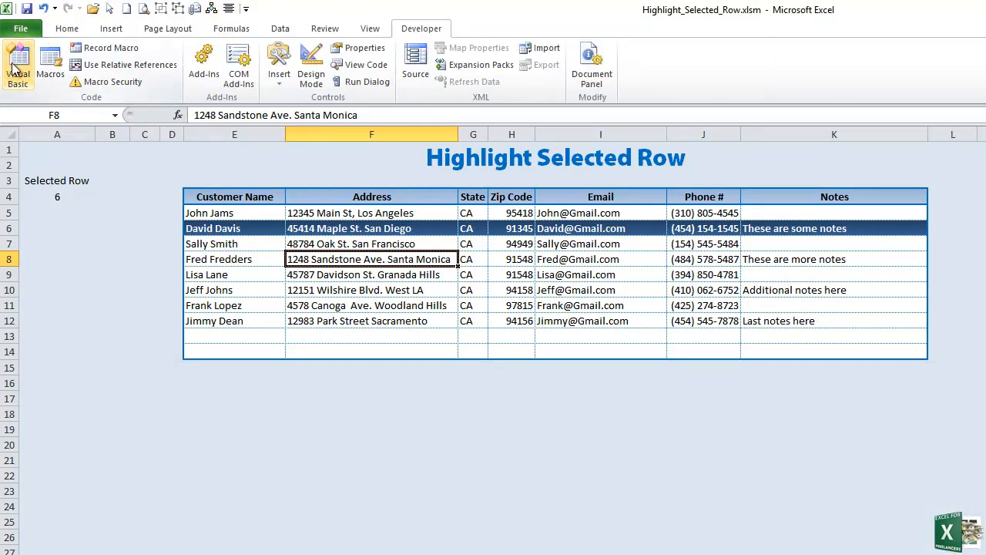
left_click(17, 65)
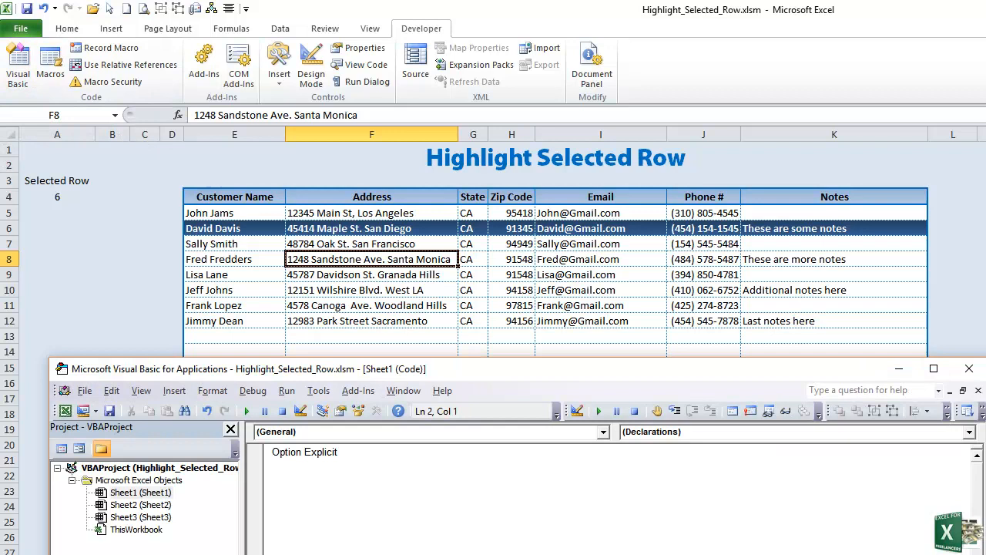
left_click(968, 367)
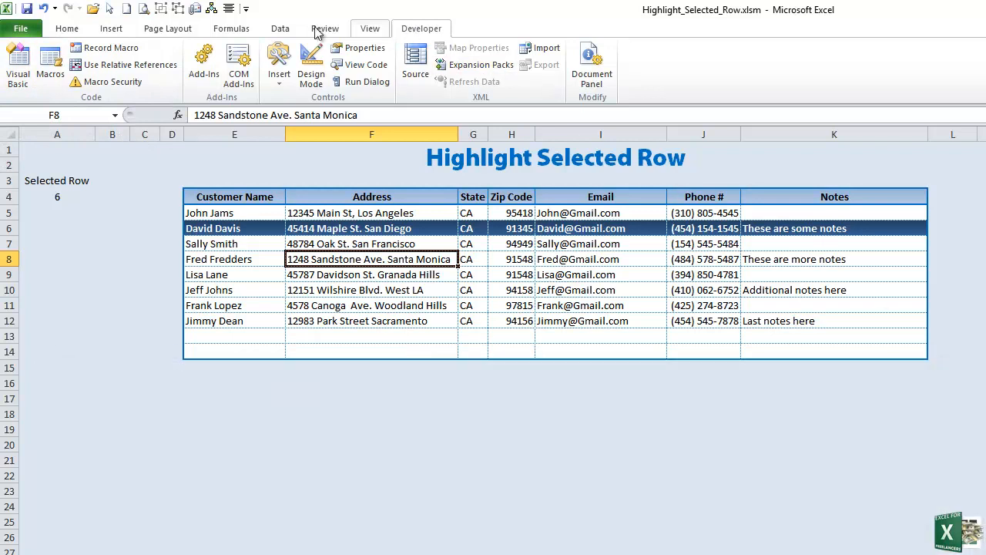
left_click(22, 28)
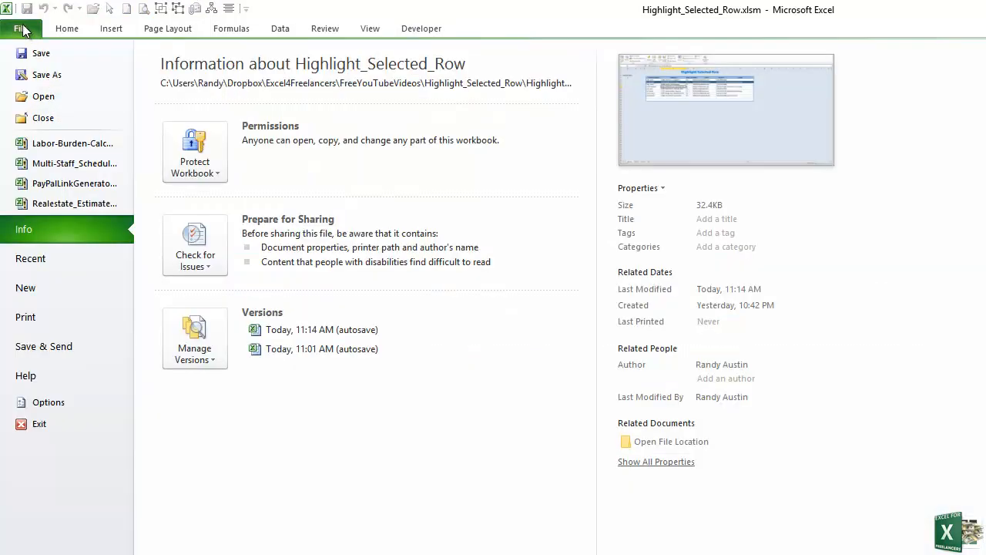
mouse_move(68, 413)
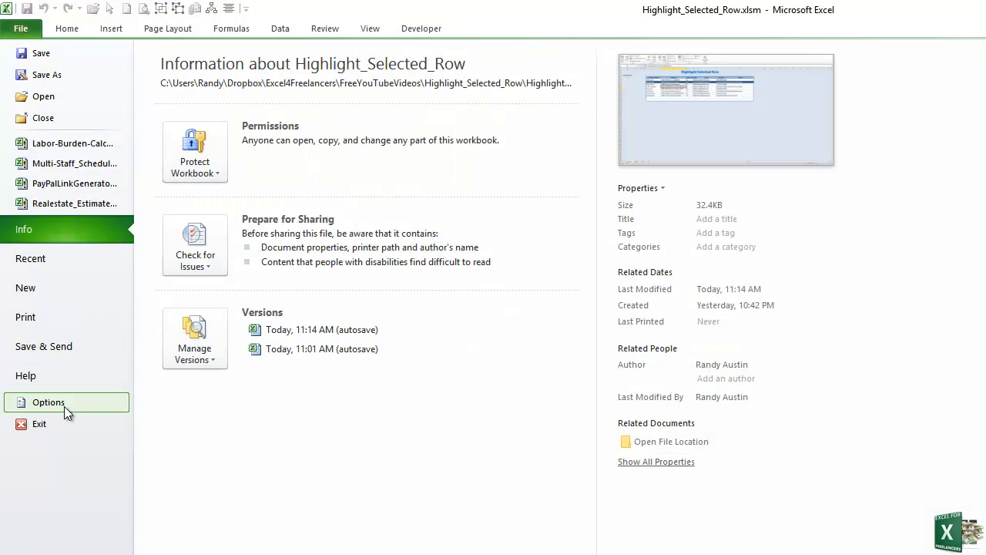
left_click(48, 403)
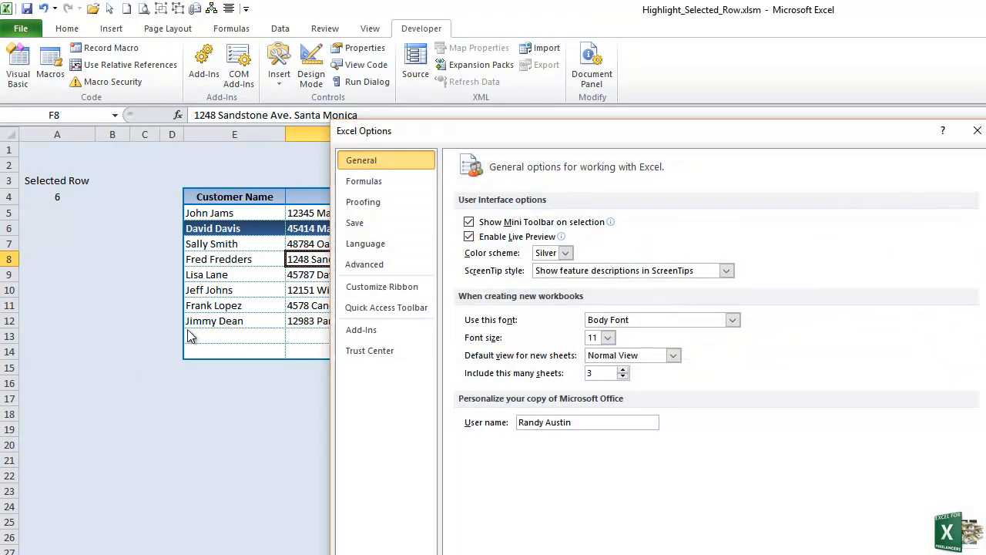
mouse_move(392, 289)
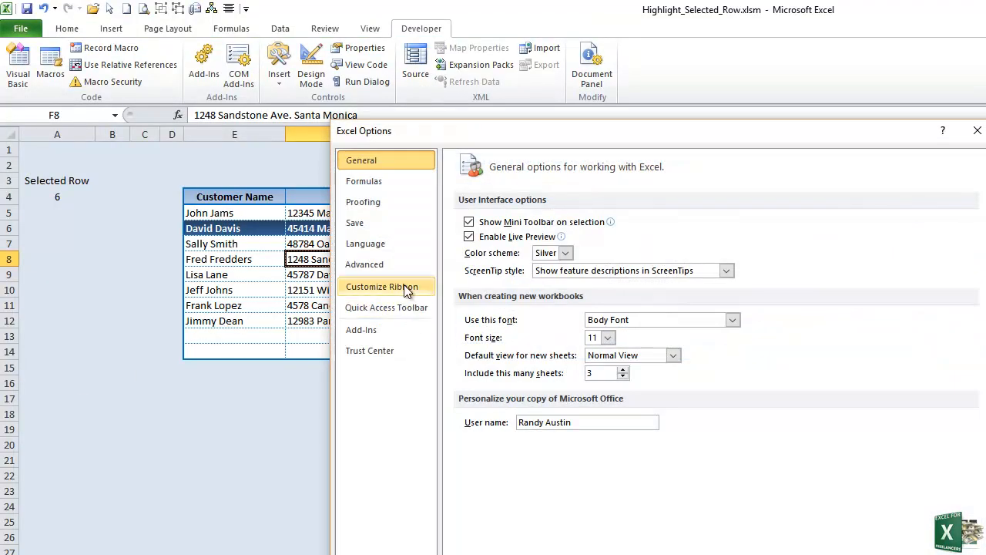
left_click(385, 287)
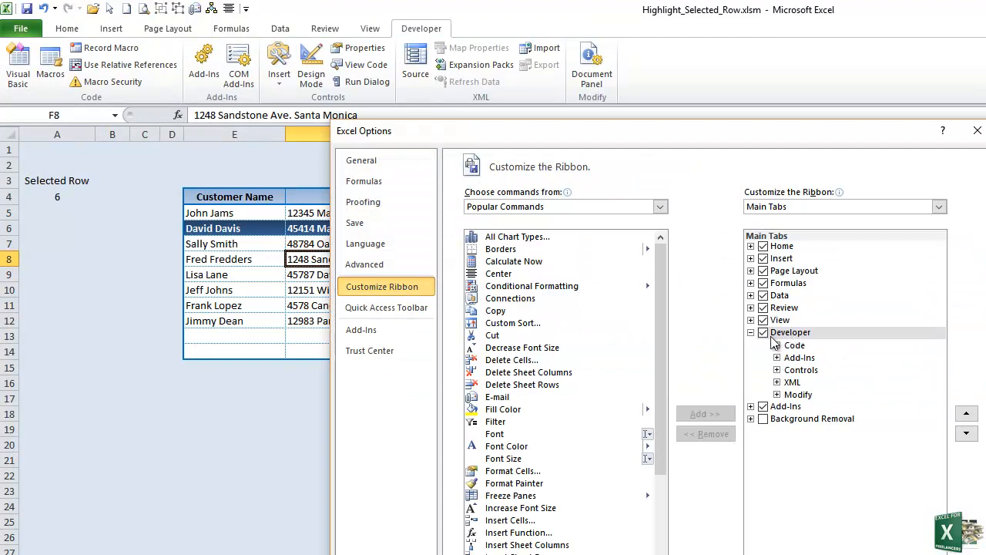
left_click(792, 333)
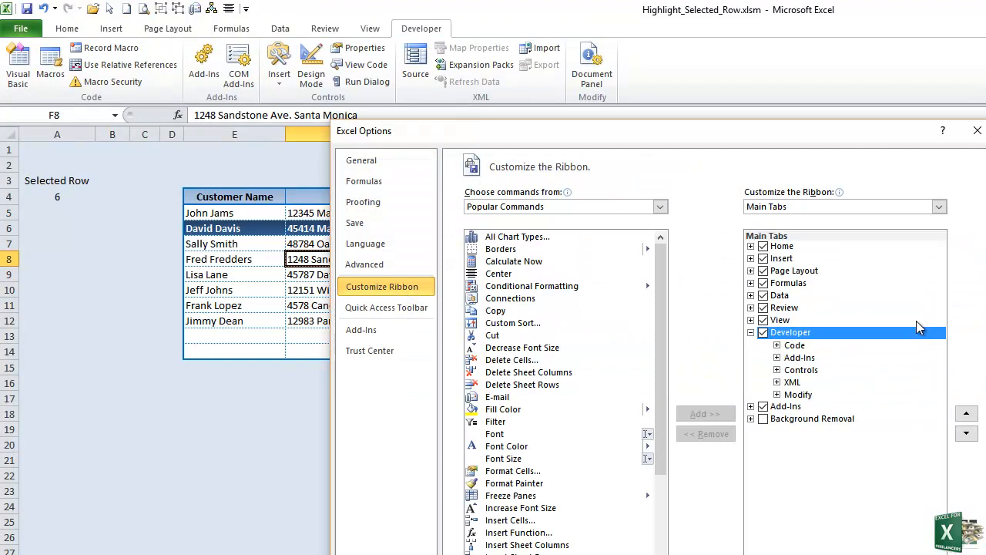
left_click(974, 130)
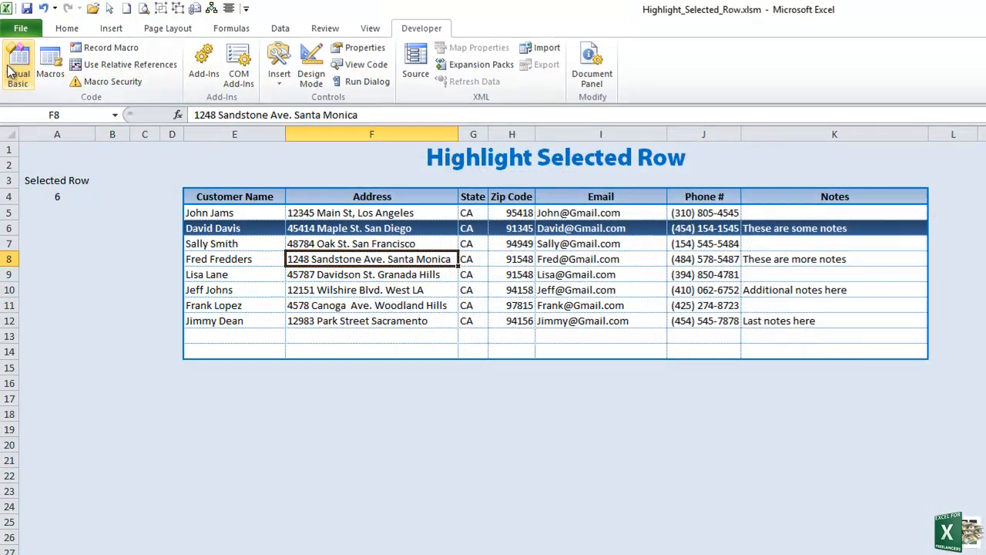
- In Sheet1's code, insert an empty Worksheet_SelectionChange procedure from the Object and Procedure dropdowns
left_click(15, 61)
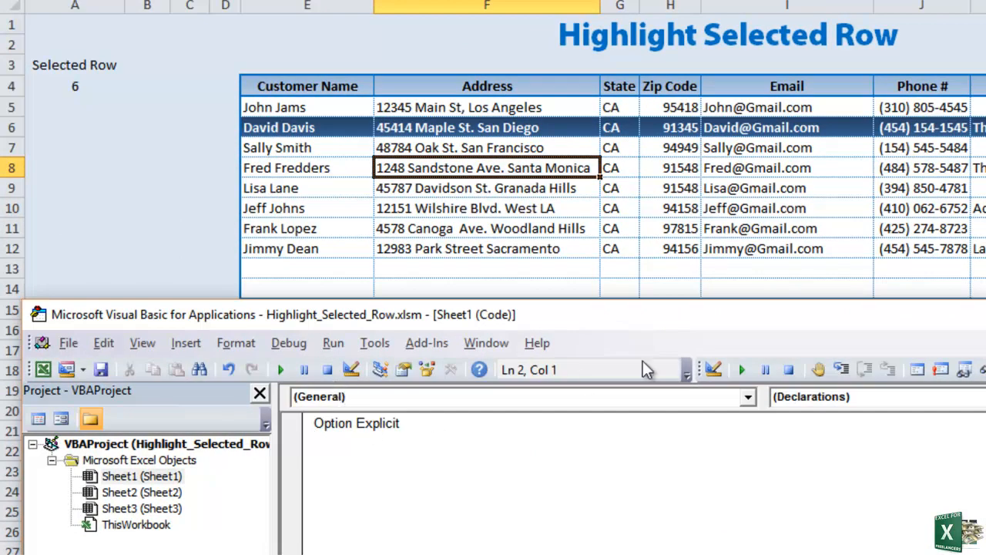
left_click(749, 397)
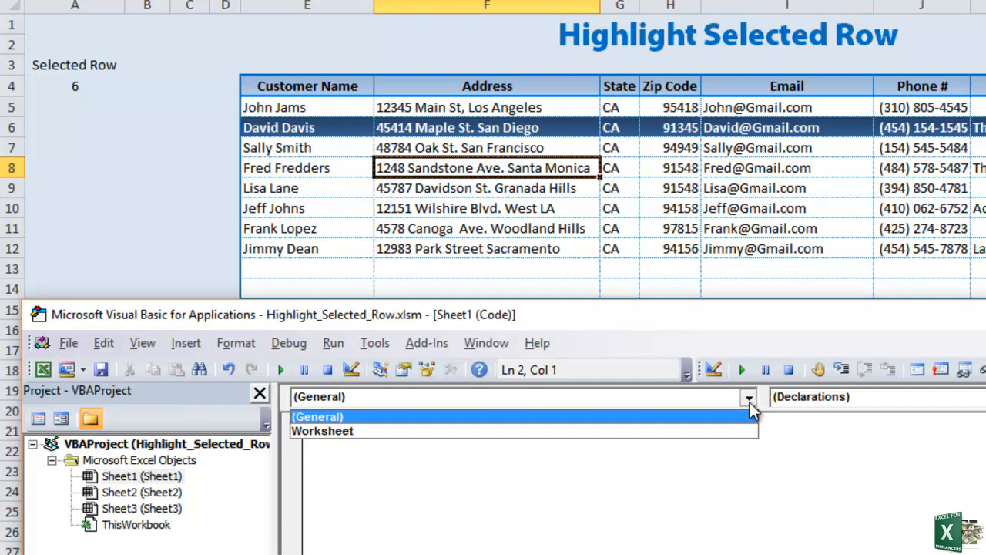
left_click(317, 416)
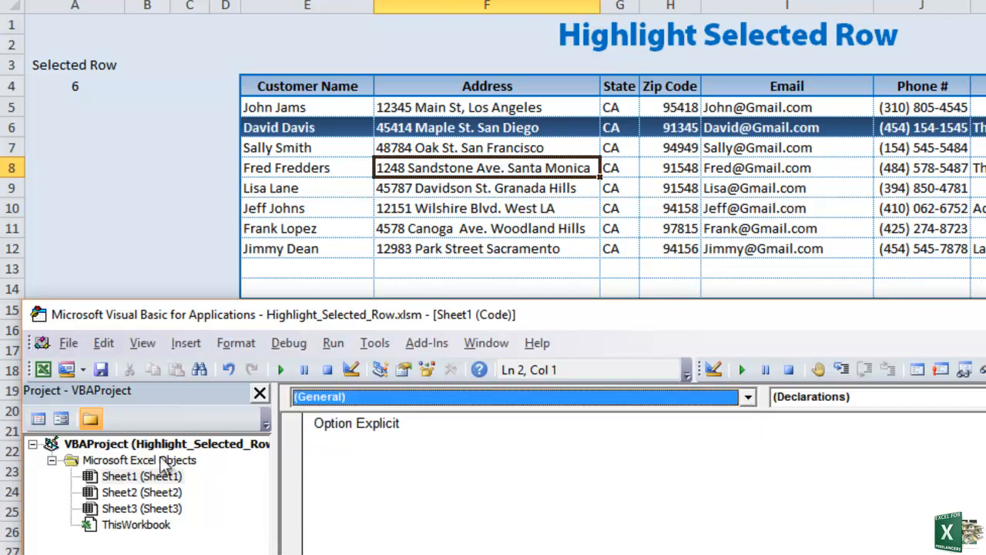
mouse_move(179, 472)
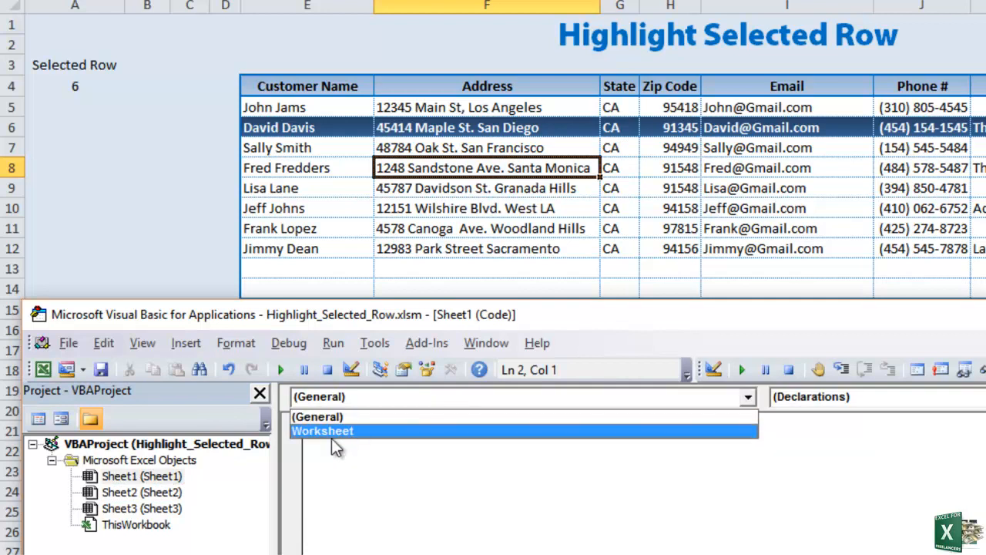
mouse_move(330, 441)
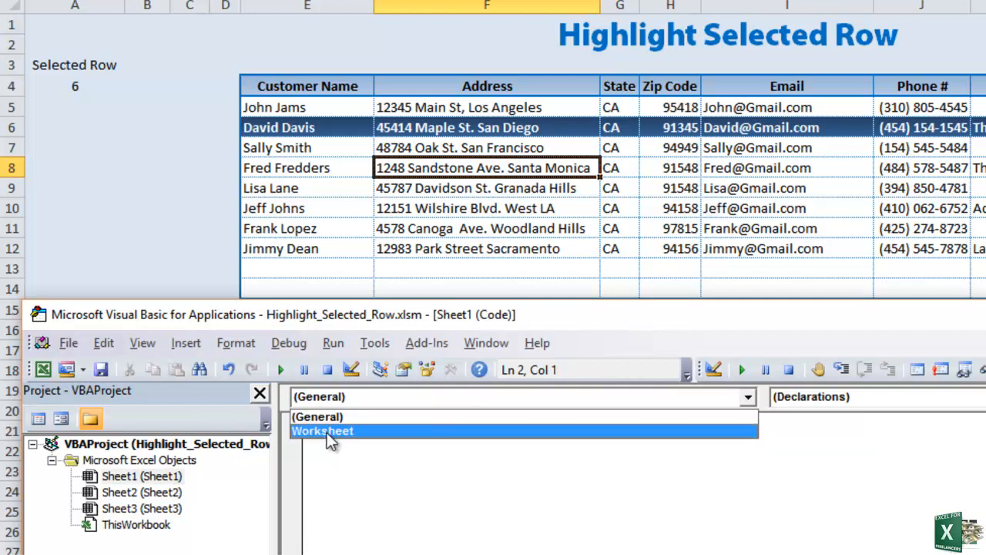
left_click(322, 431)
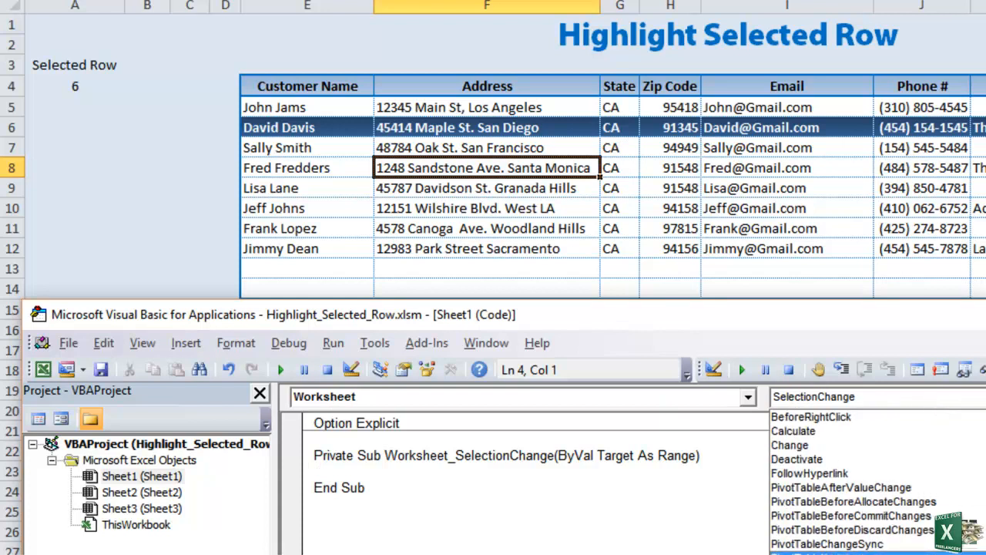
left_click(815, 397)
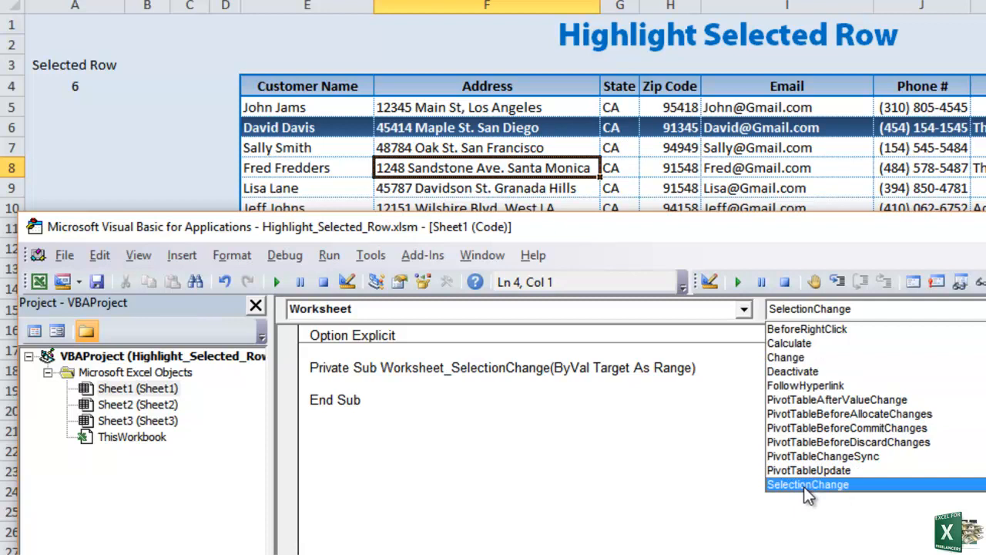
left_click(808, 484)
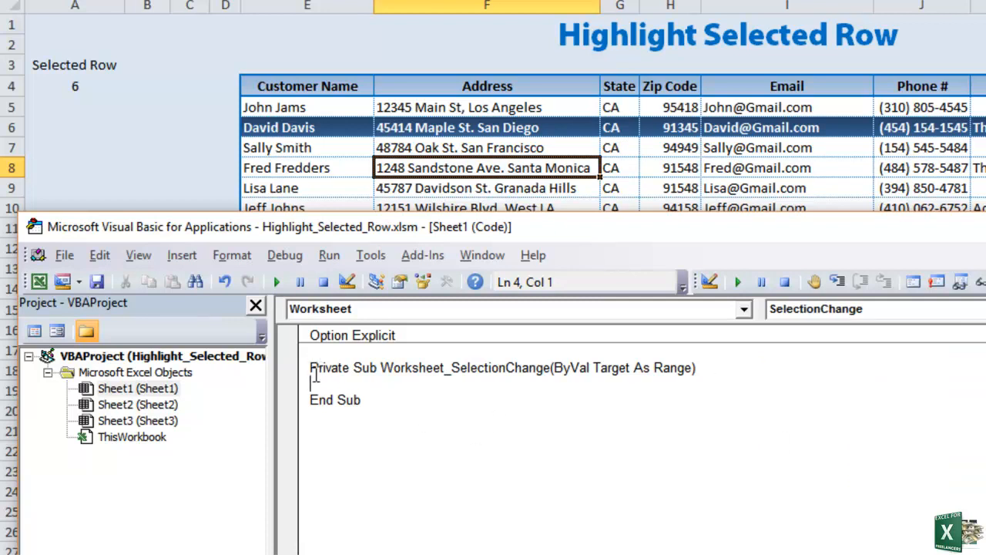
left_click_drag(312, 367, 471, 367)
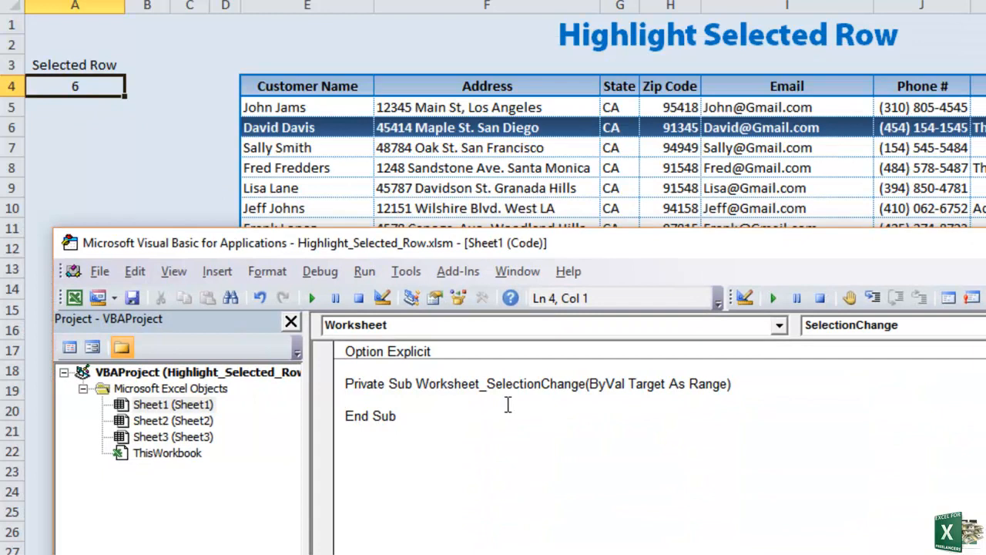
- Wrap the handler body in If Not Intersect(Target, Range("E5:K14")) Is Nothing Then ... End If
type("if not i")
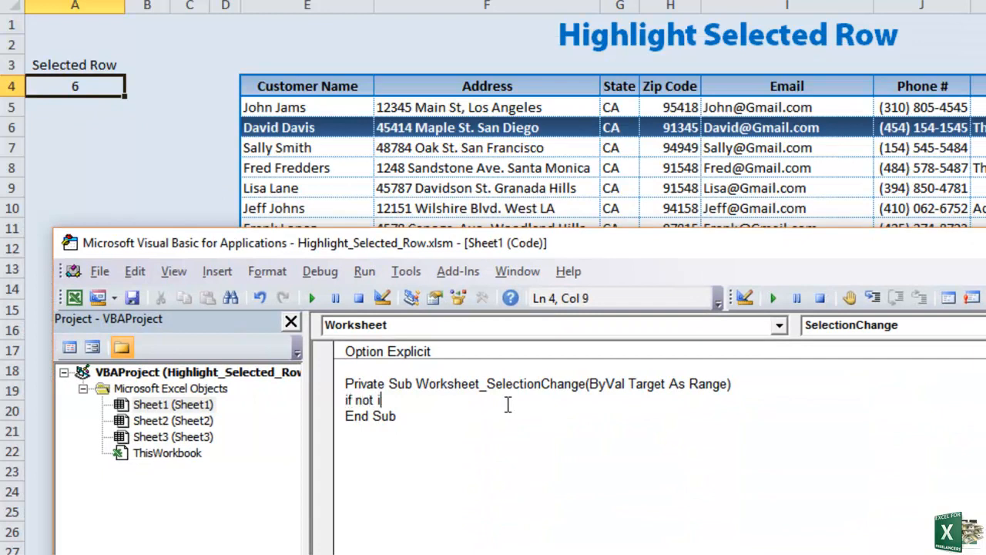
type("ntersect")
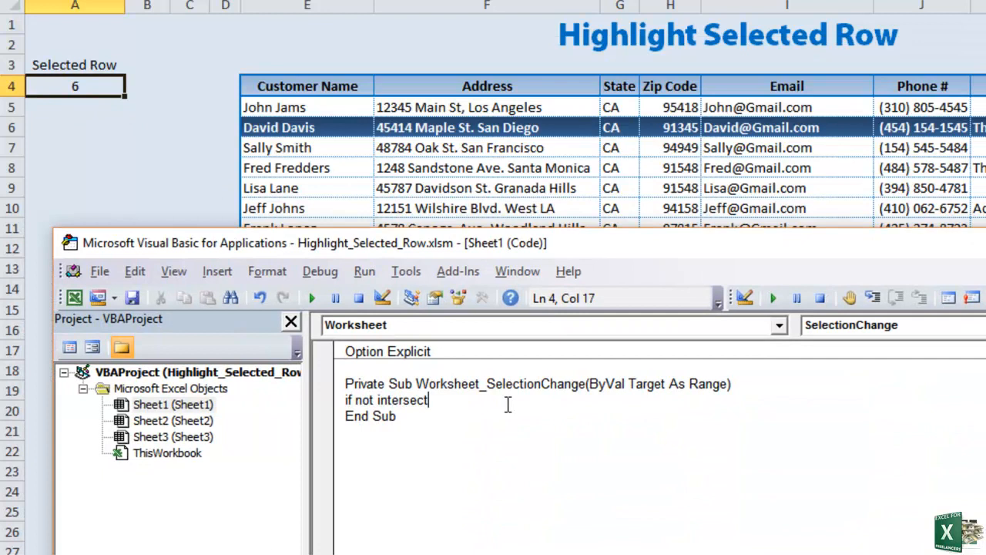
type("(Targ")
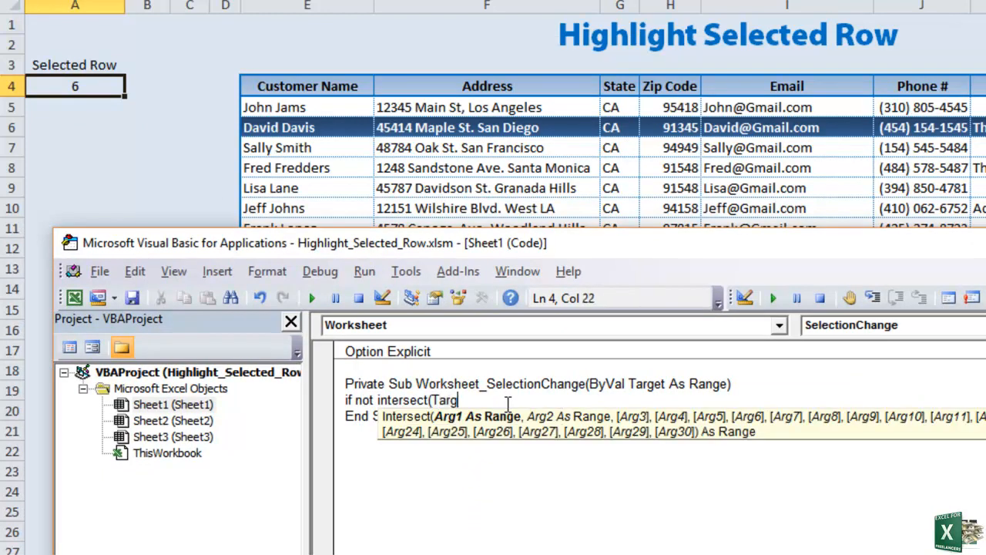
type("et")
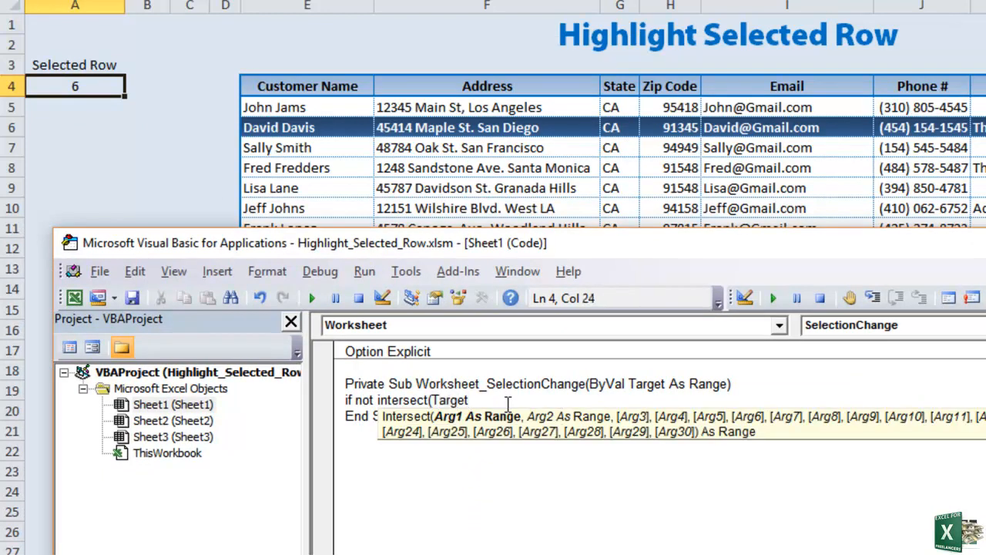
type(",")
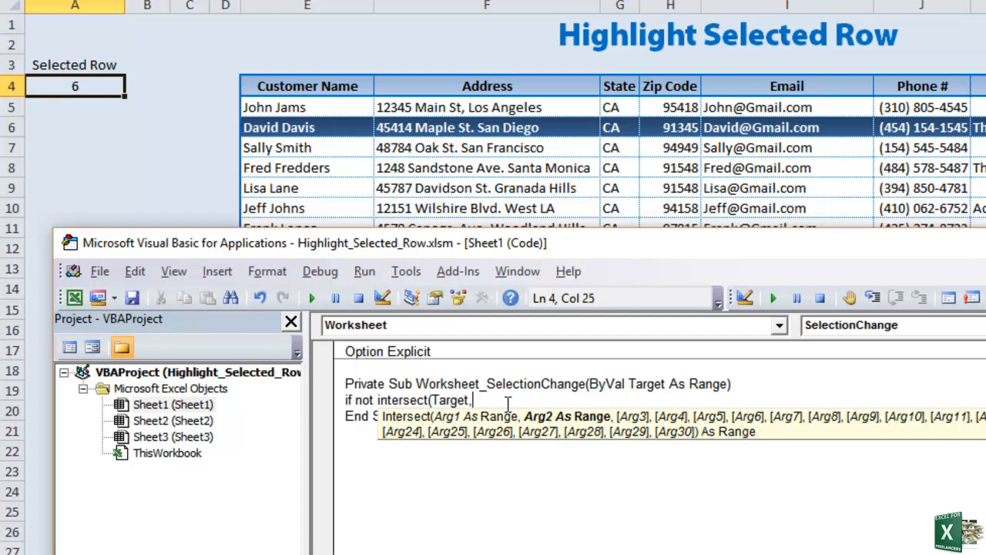
type("Range")
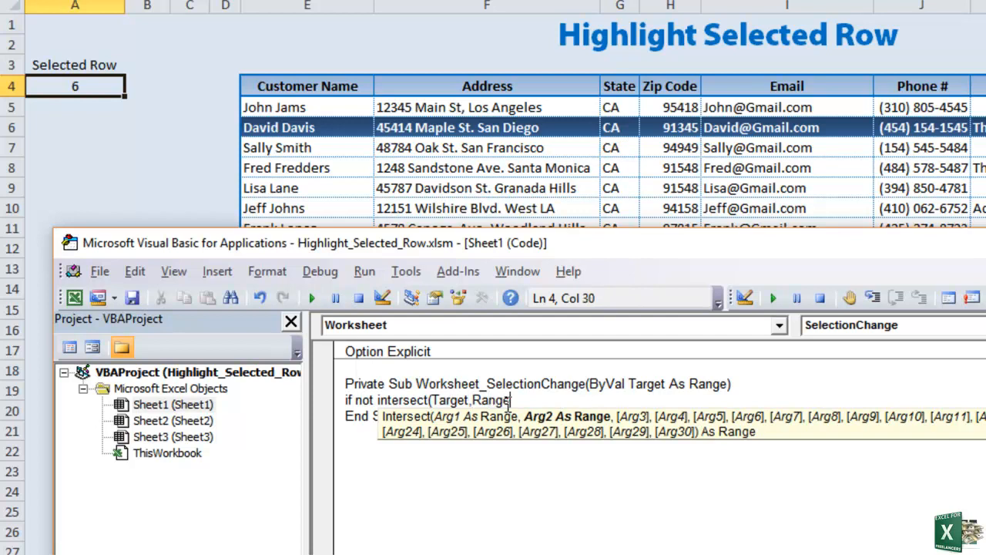
type("(\"")
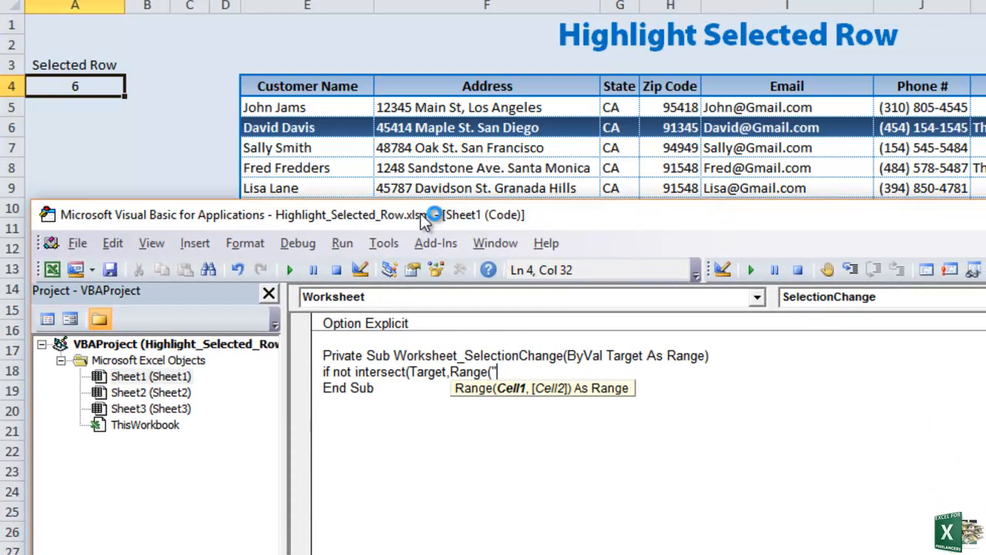
type("E5")
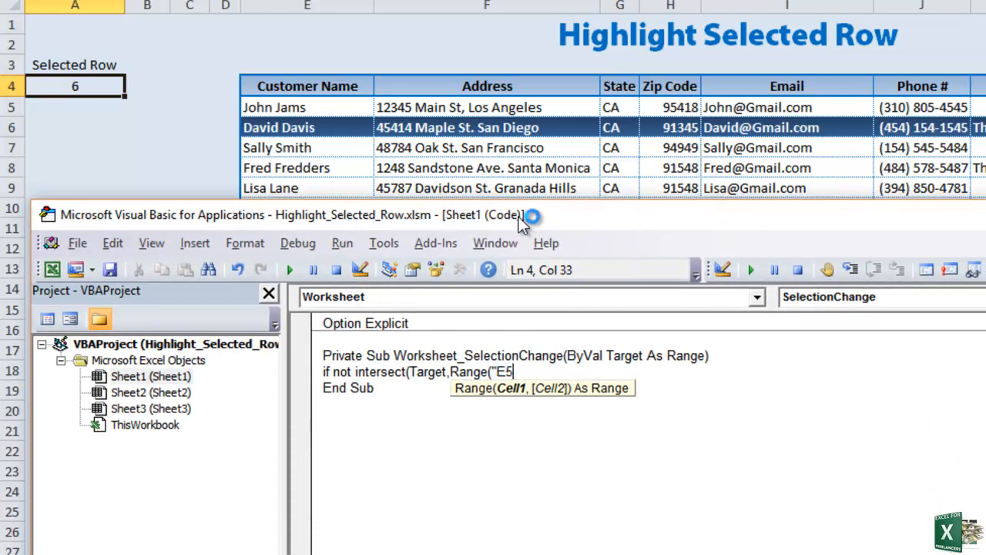
type(":K")
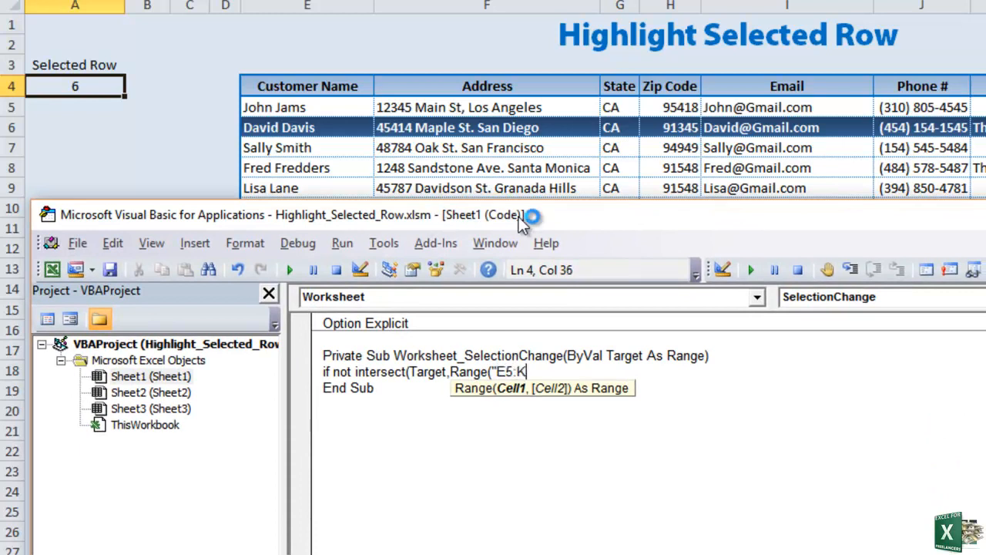
type("14\")")
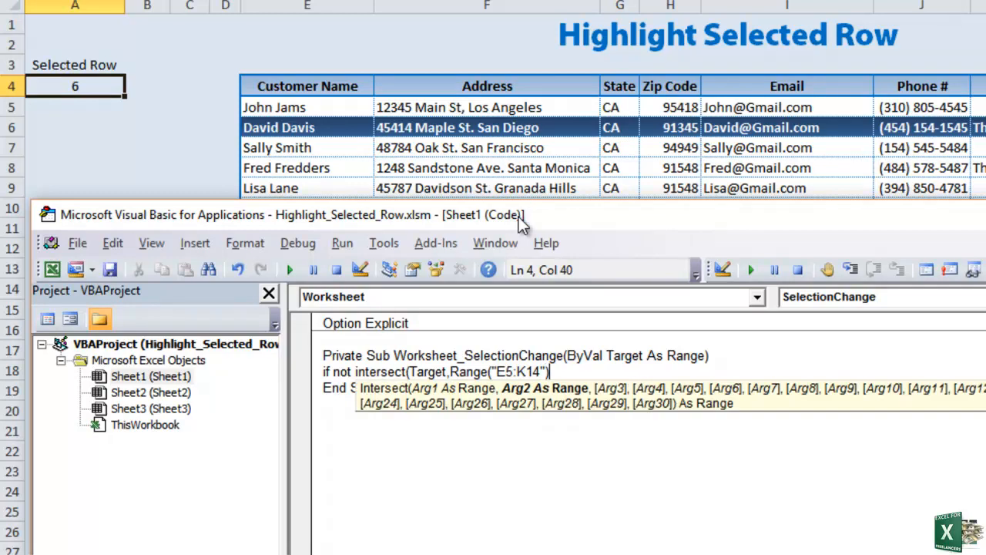
type(")")
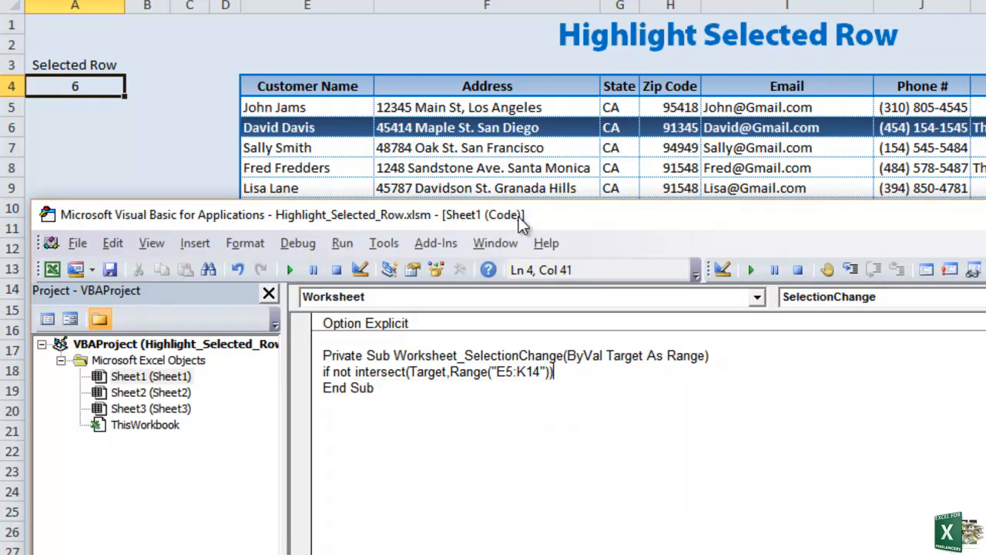
type("is")
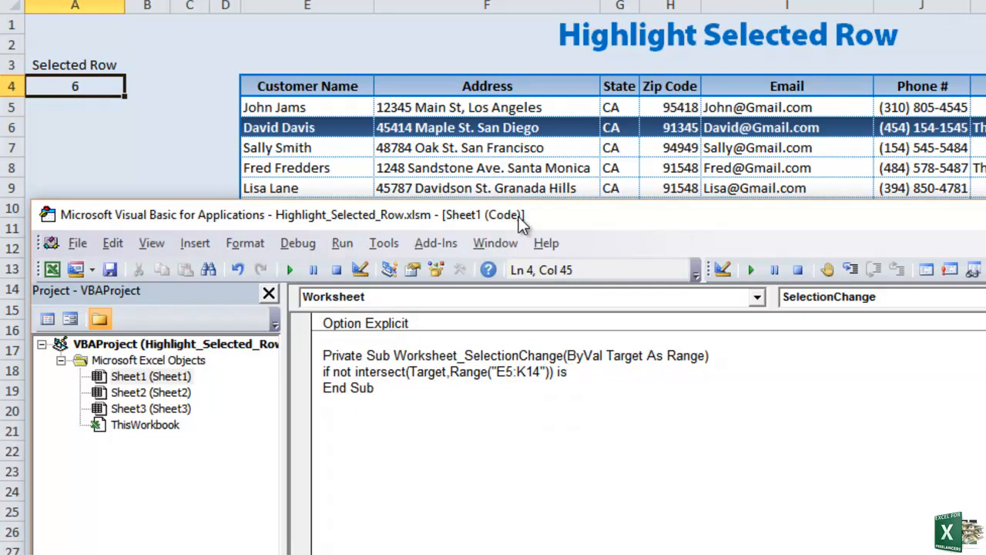
type("nothing Then")
type("End If")
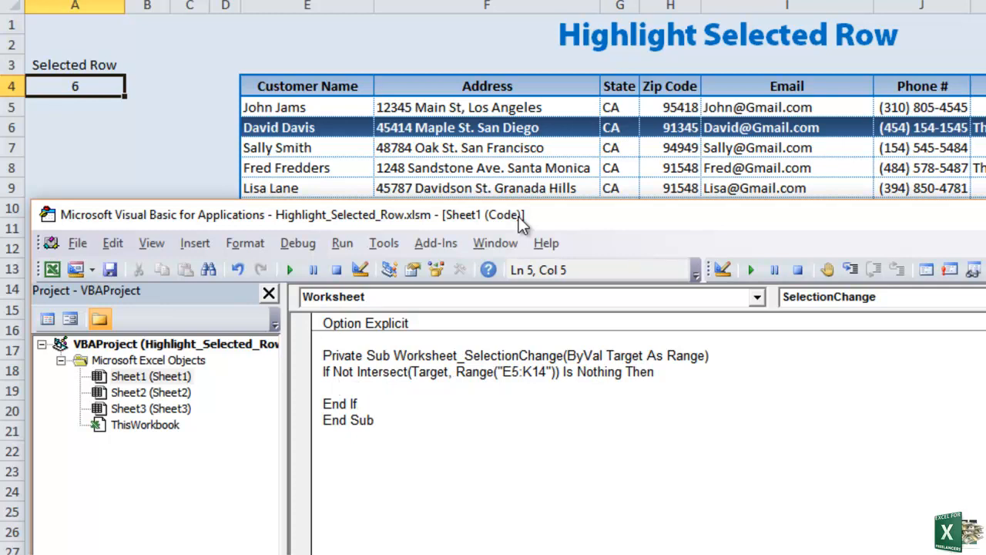
left_click(342, 388)
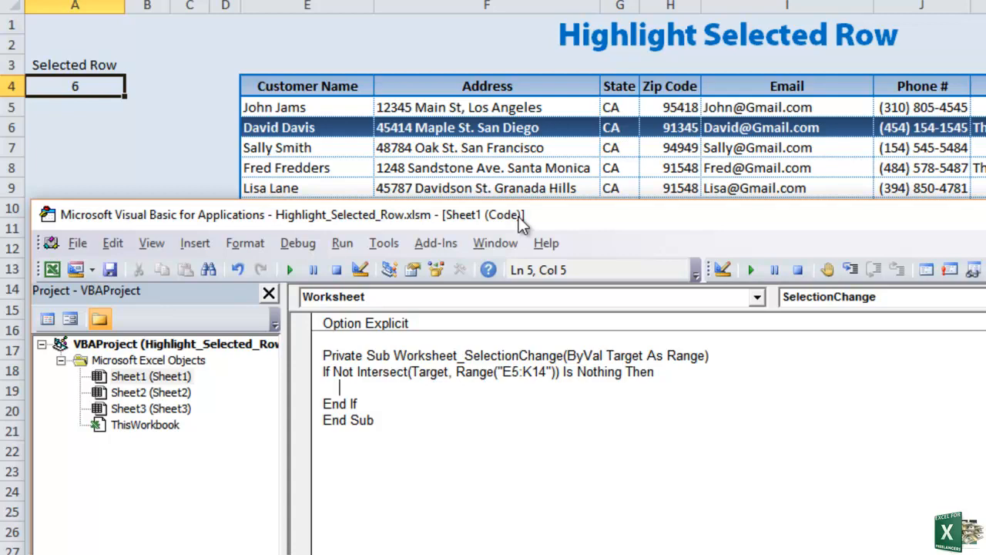
- Add MsgBox "Test" inside the If block and verify it fires when a table cell is selected
type("Msg")
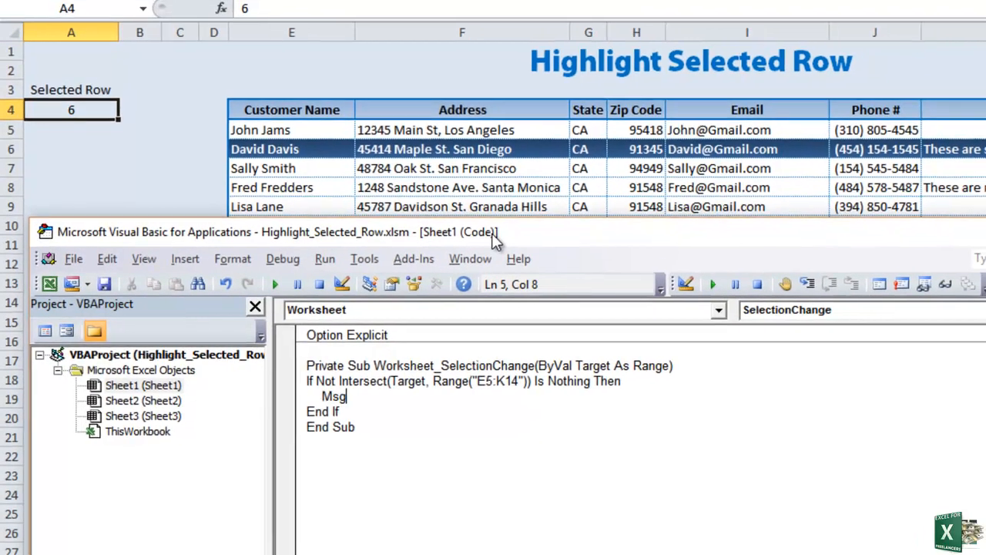
type("Box \"Test\"")
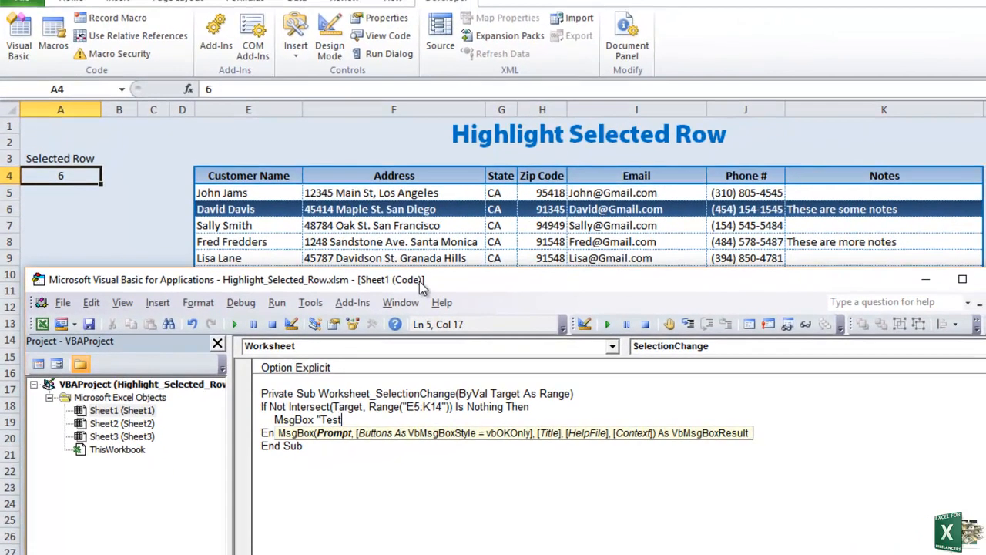
type("\"")
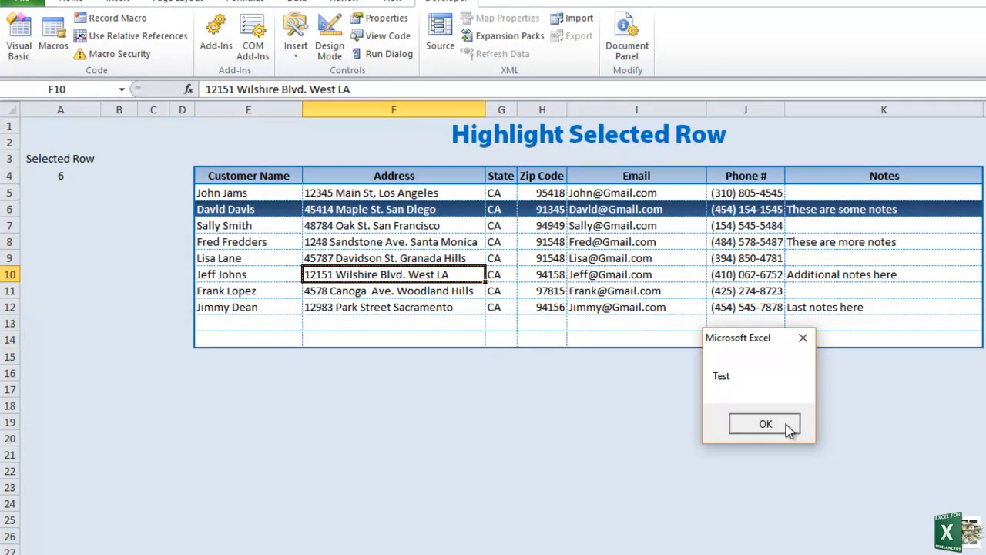
left_click(764, 424)
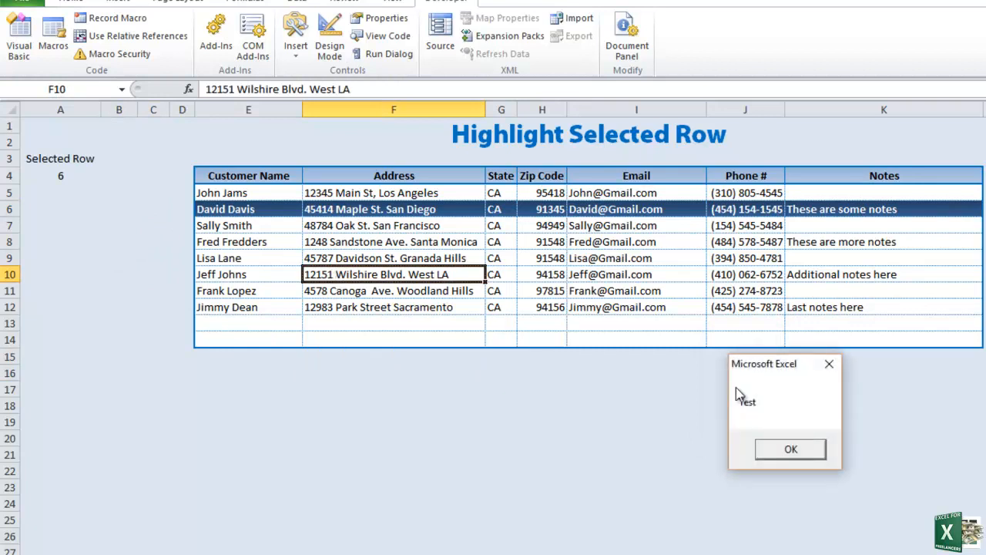
left_click(791, 449)
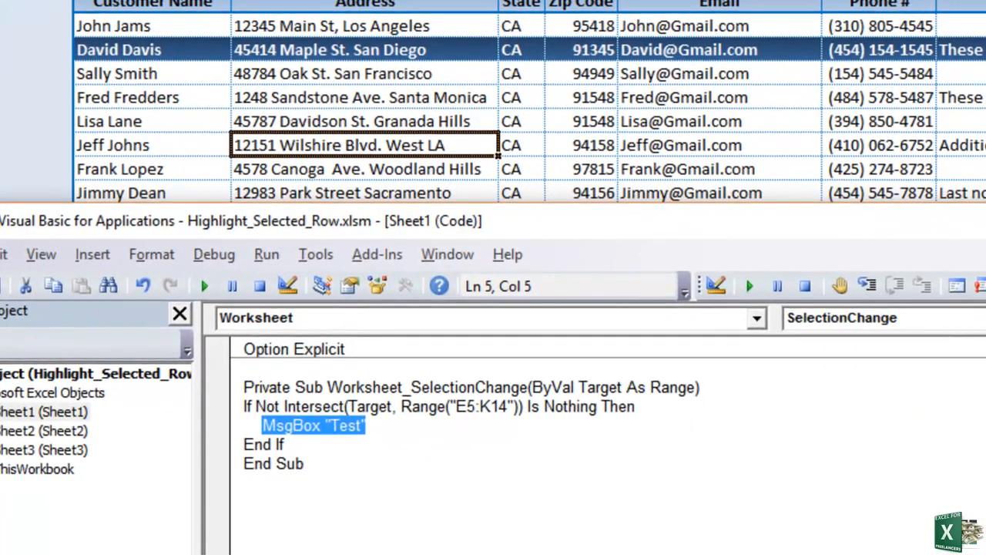
- Replace the MsgBox line with Range("A4").Value = Target.Row
type("R")
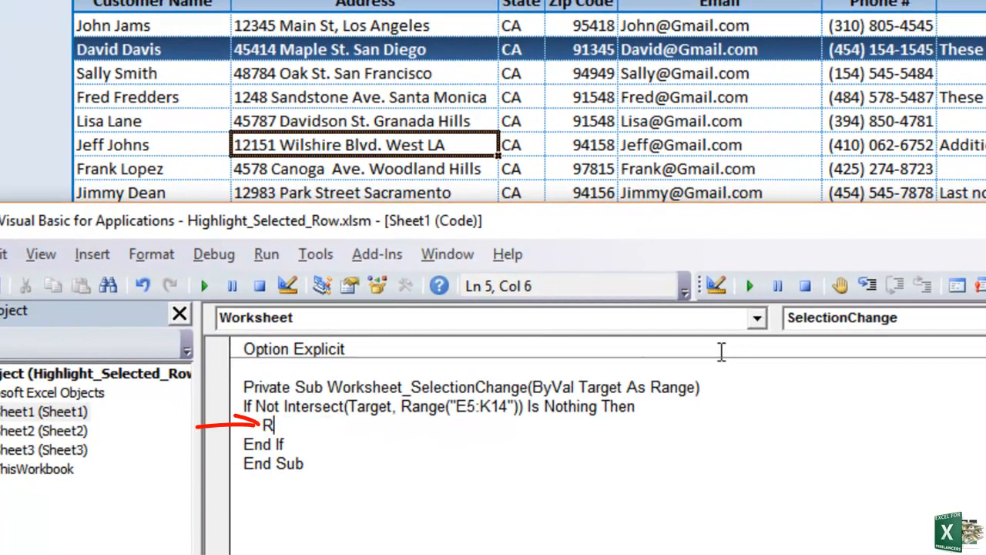
type("ange")
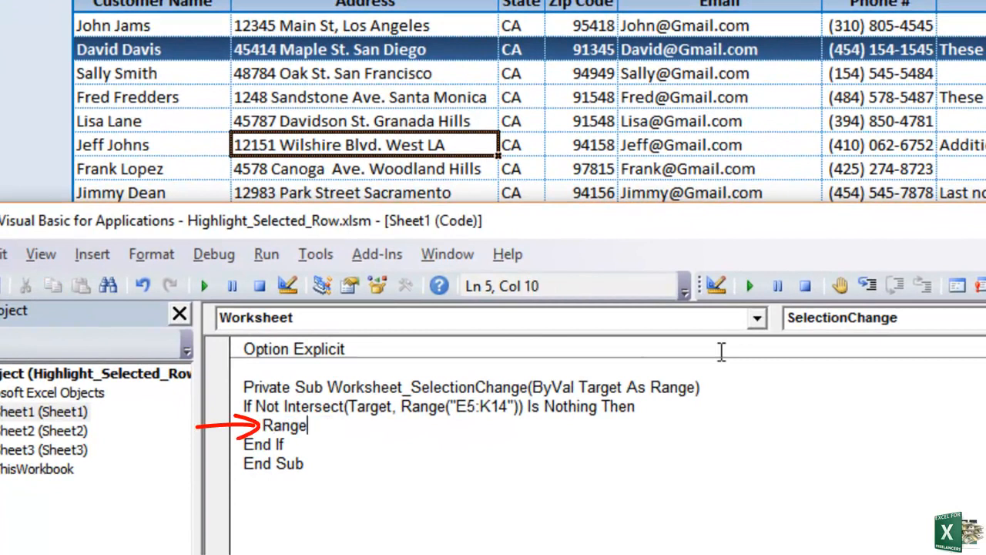
type("(\"A4\").value")
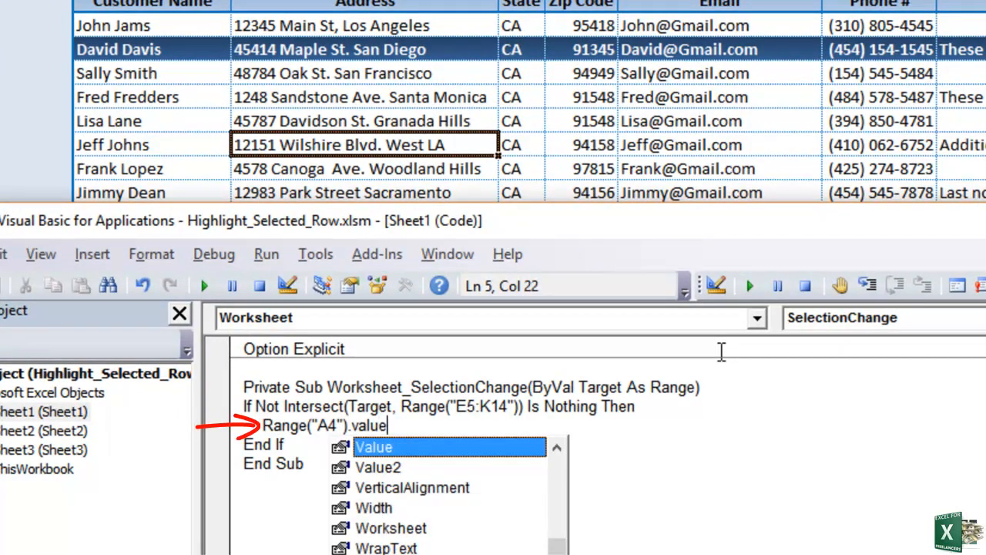
type("= Target.Row")
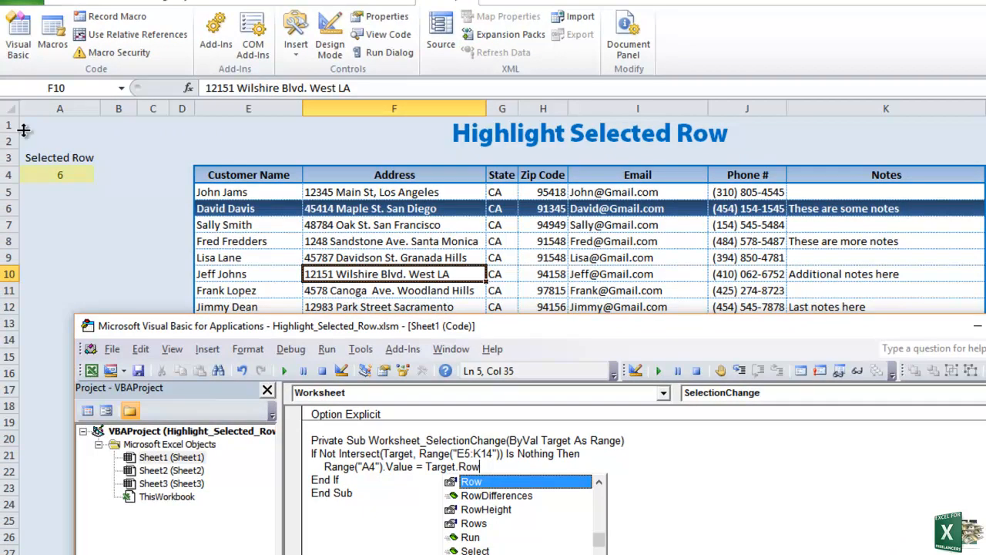
mouse_move(314, 300)
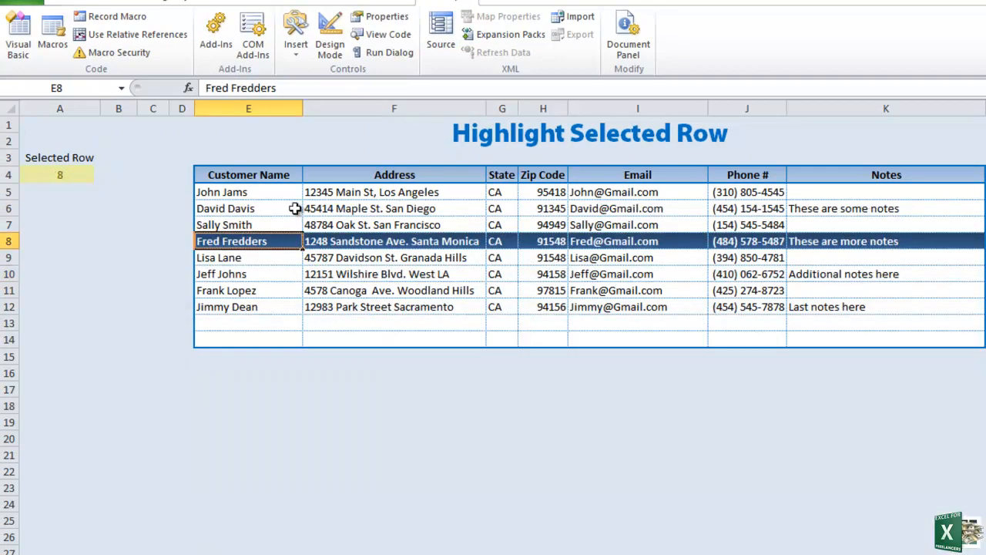
mouse_move(95, 200)
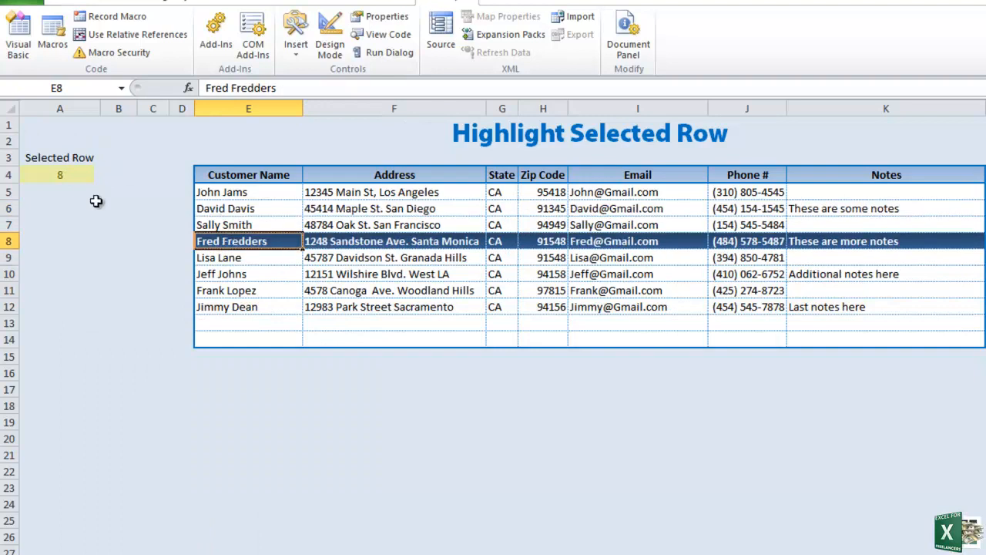
- Select cells in rows 10, 7, 13, 9, 6, 14 and 8 to confirm each highlights and A4 updates
left_click(246, 274)
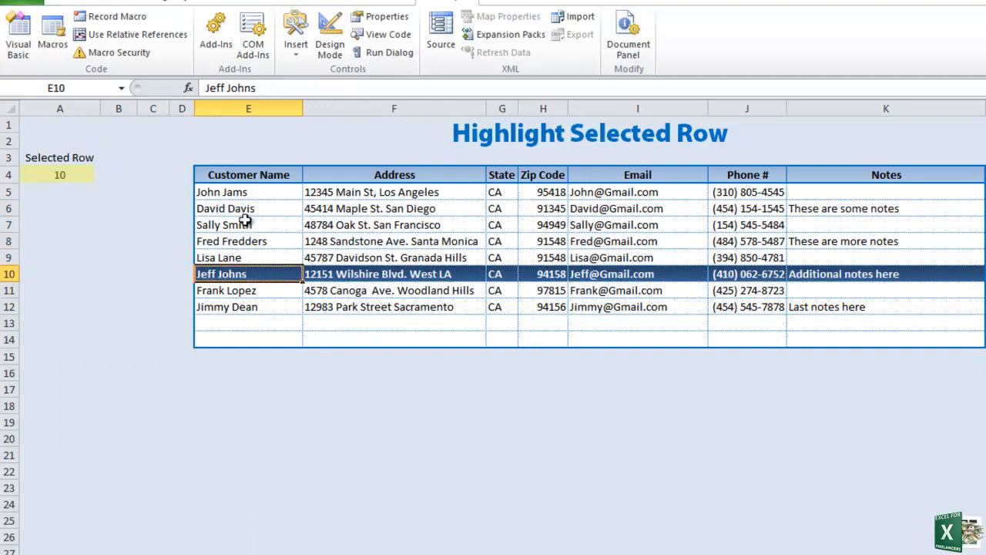
mouse_move(238, 274)
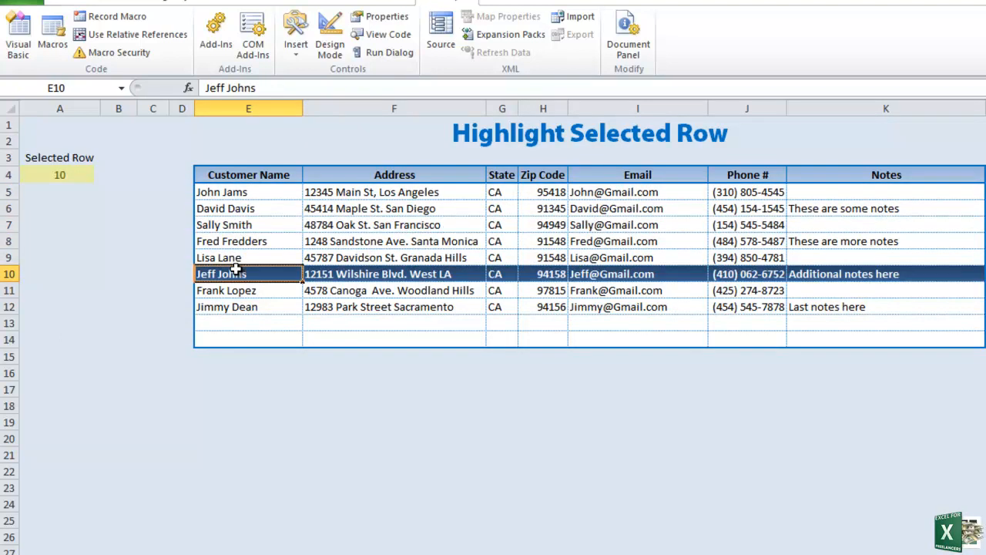
left_click(239, 225)
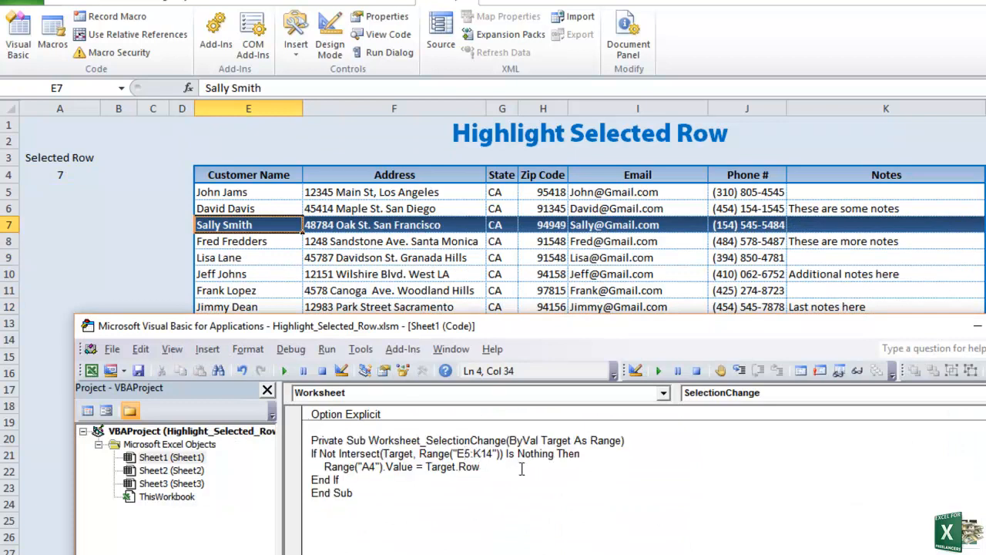
mouse_move(394, 333)
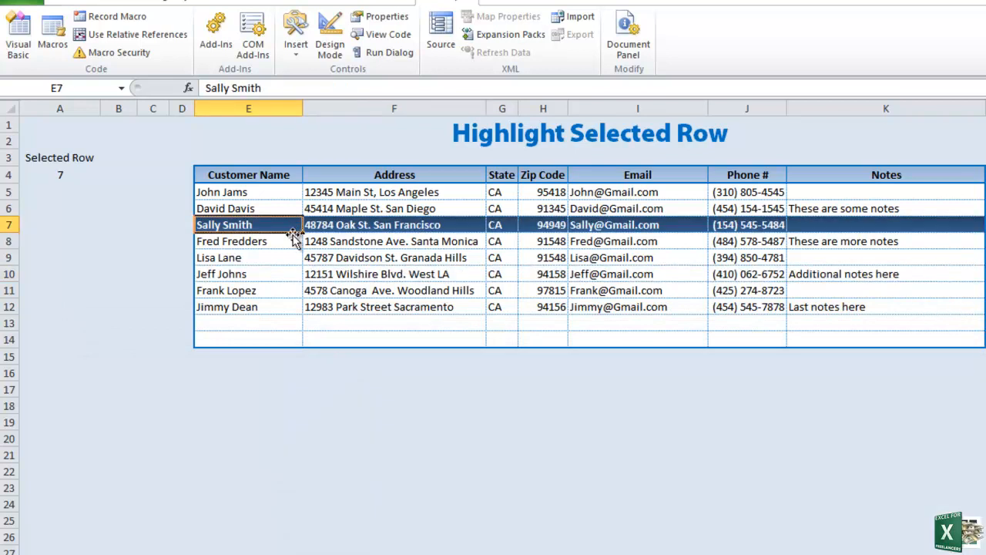
left_click(247, 323)
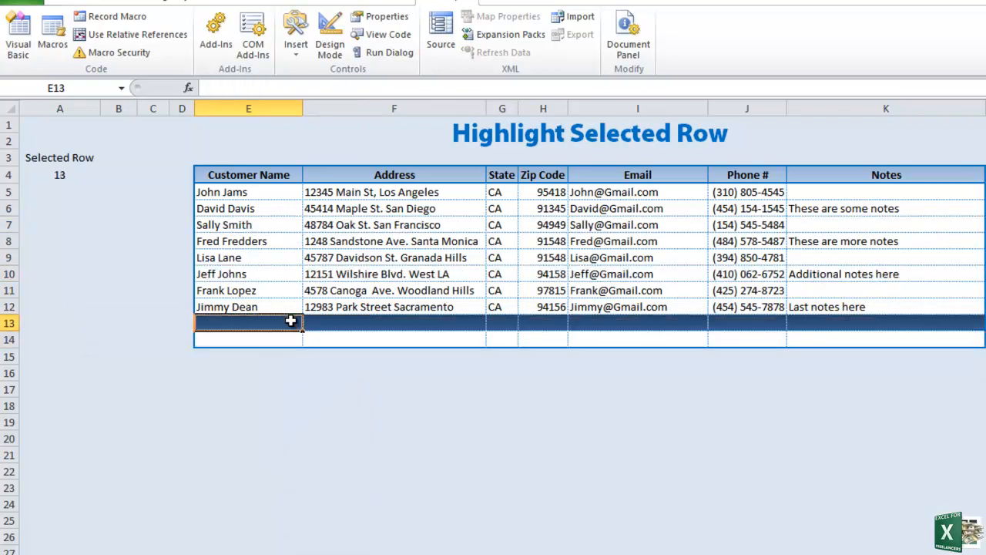
left_click(248, 257)
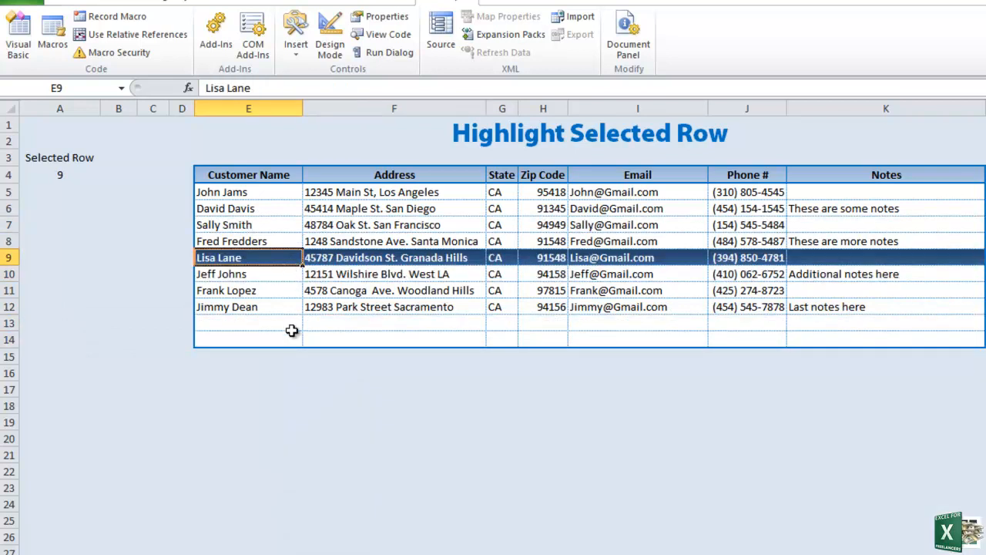
left_click(248, 323)
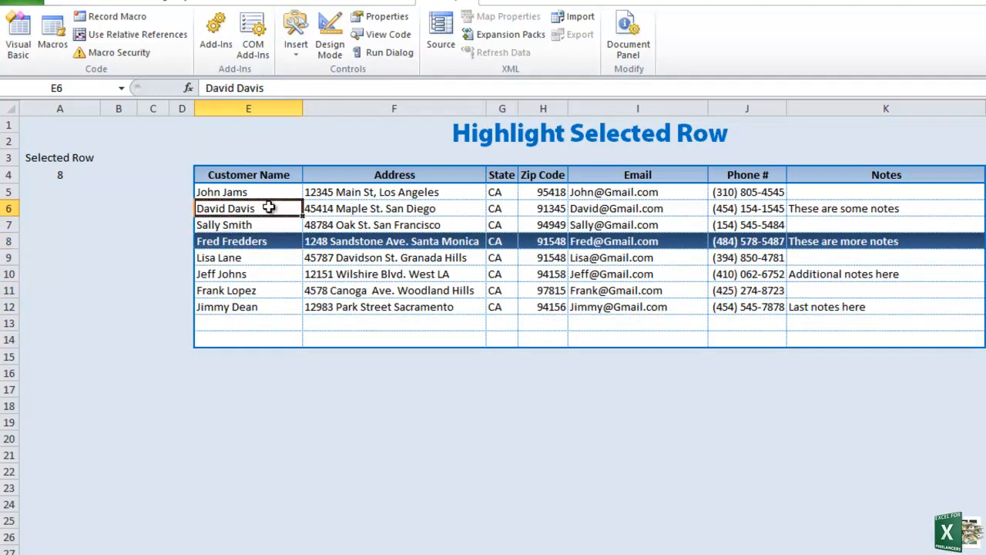
left_click(247, 340)
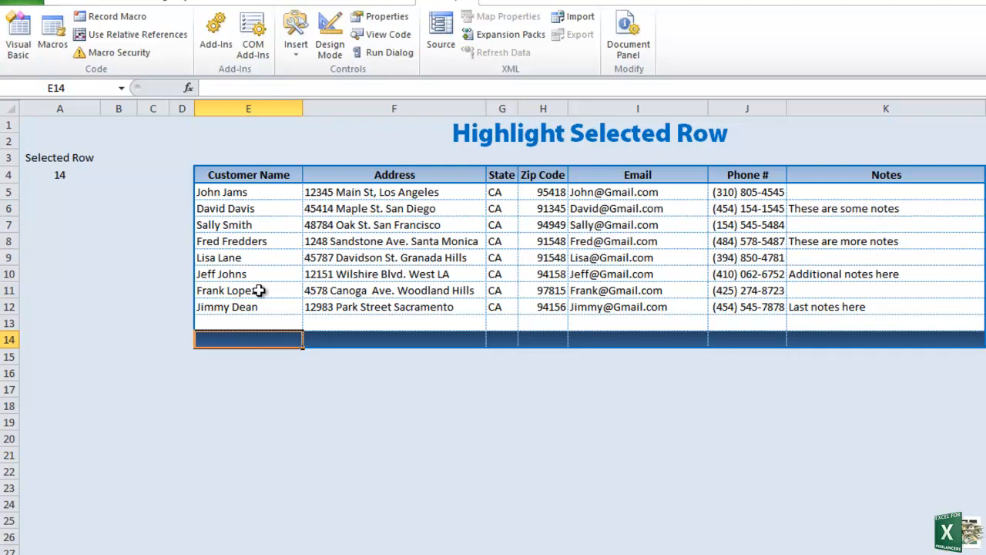
left_click(248, 241)
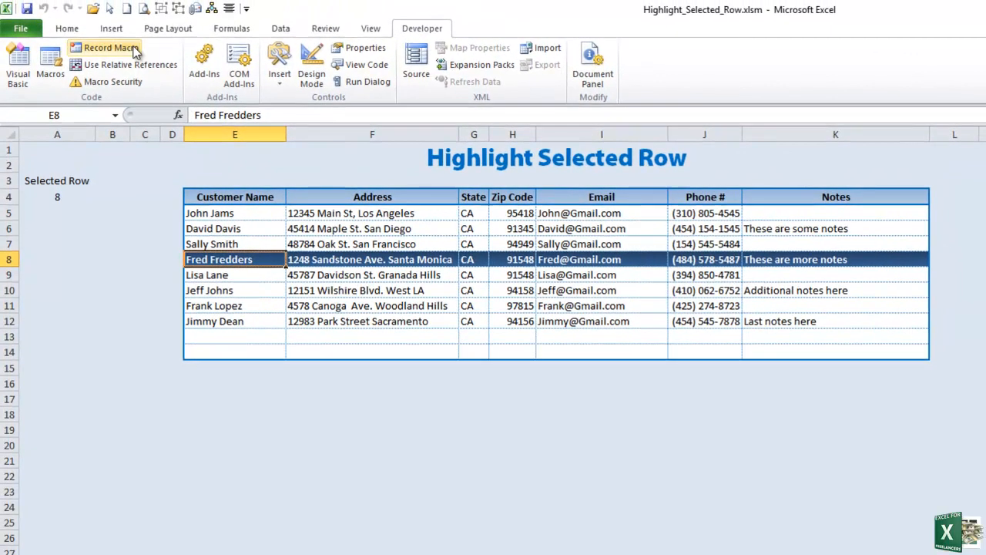
- Reopen the row-highlight rule =$A$4=ROW() for editing via Conditional Formatting > Manage Rules
left_click(67, 27)
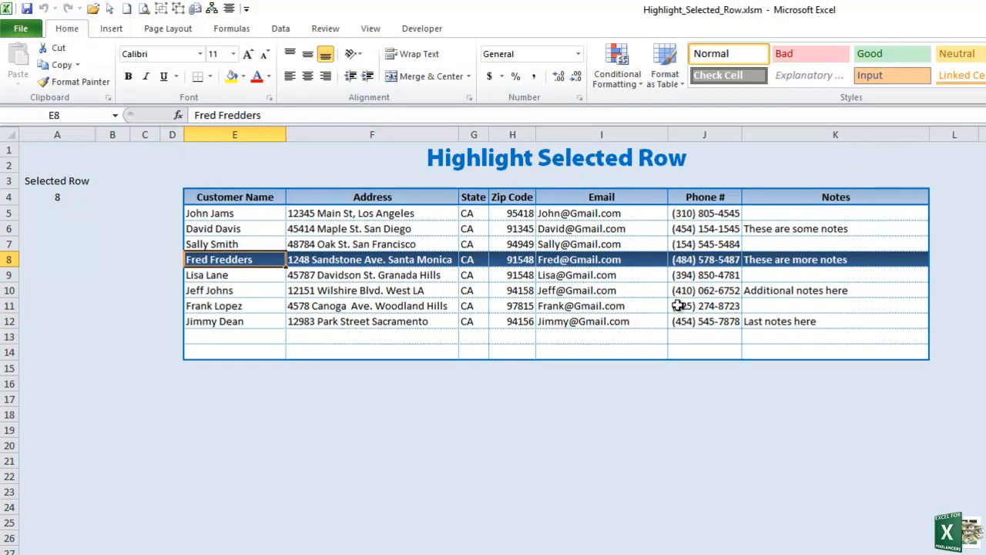
mouse_move(616, 69)
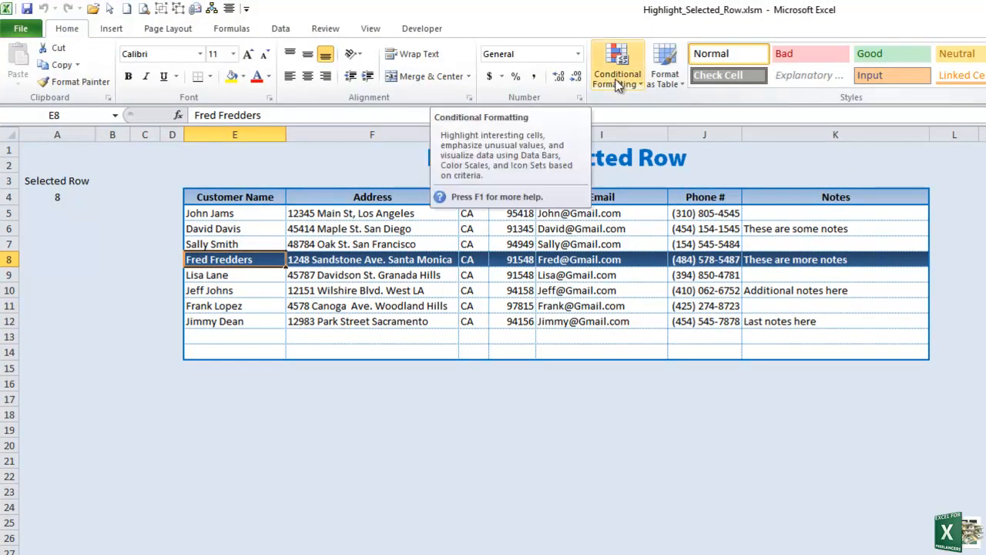
left_click(619, 62)
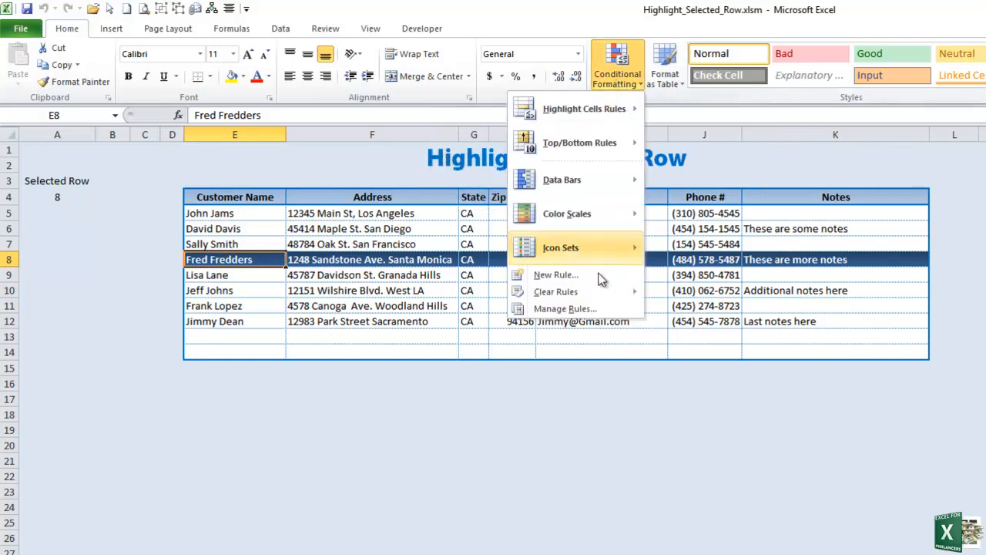
left_click(565, 308)
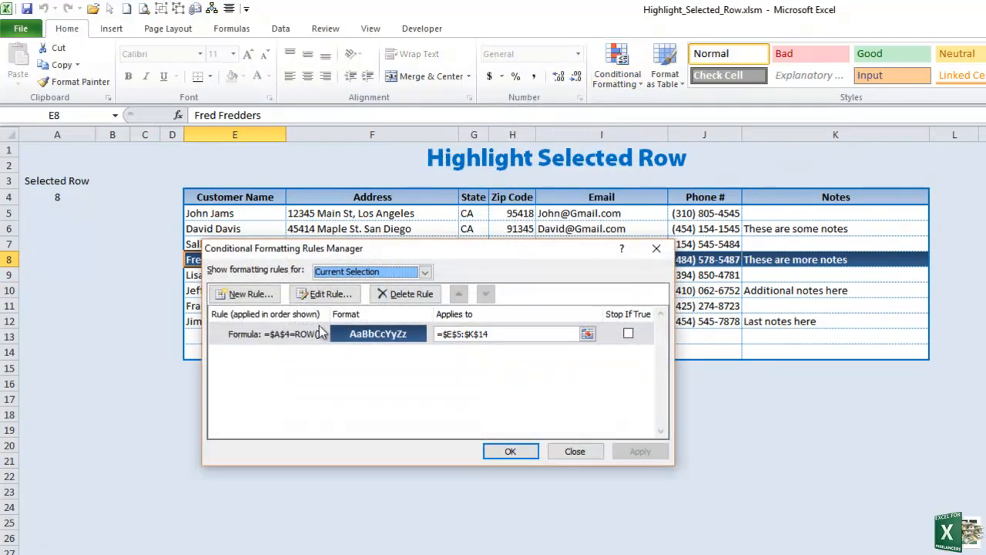
left_click(323, 293)
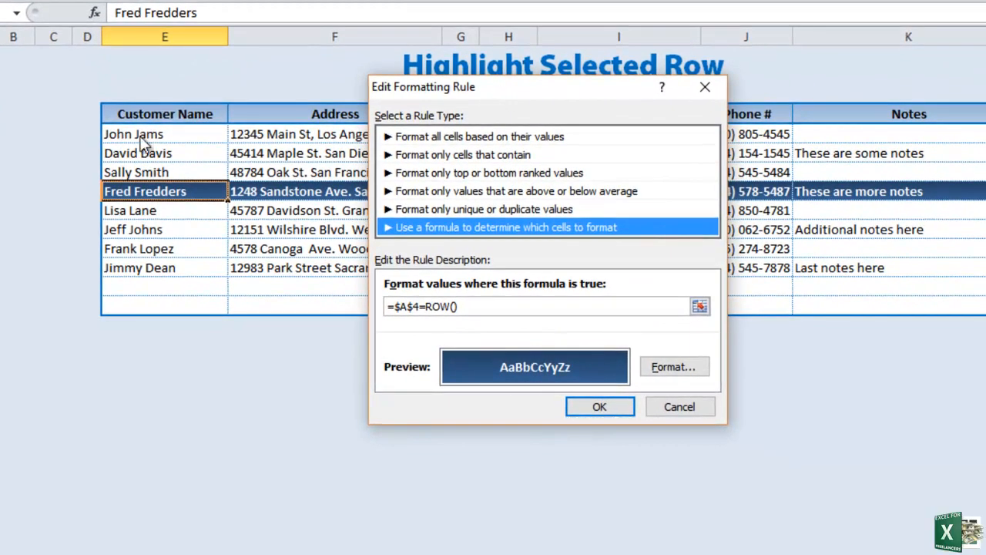
mouse_move(171, 145)
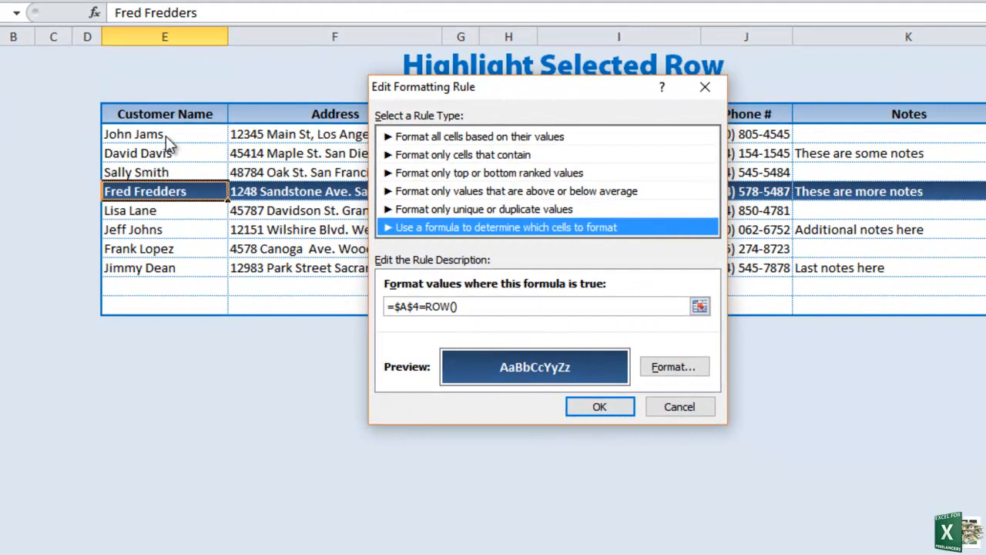
mouse_move(240, 325)
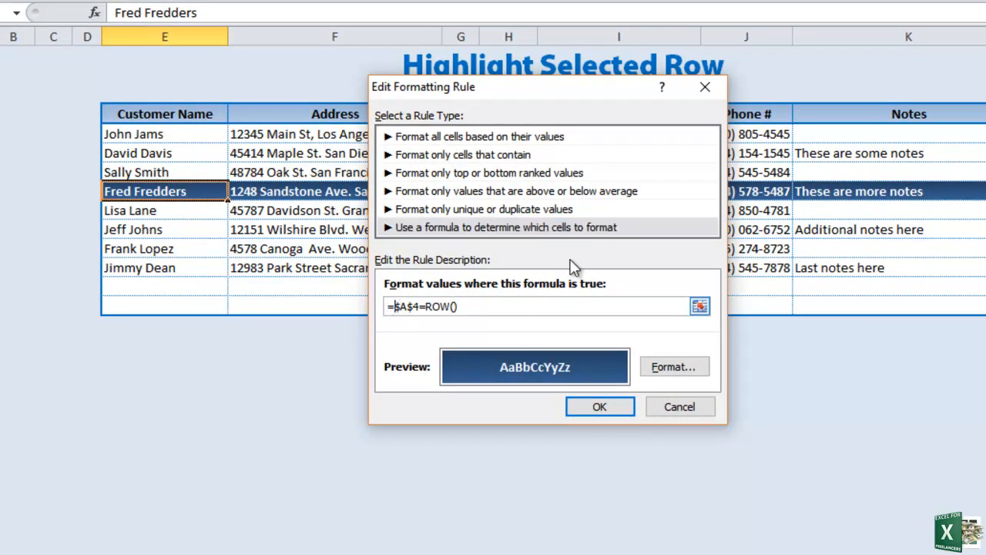
- Rewrite the rule formula as =AND($E5<>"",$A$4=ROW()) and apply it
type("and(")
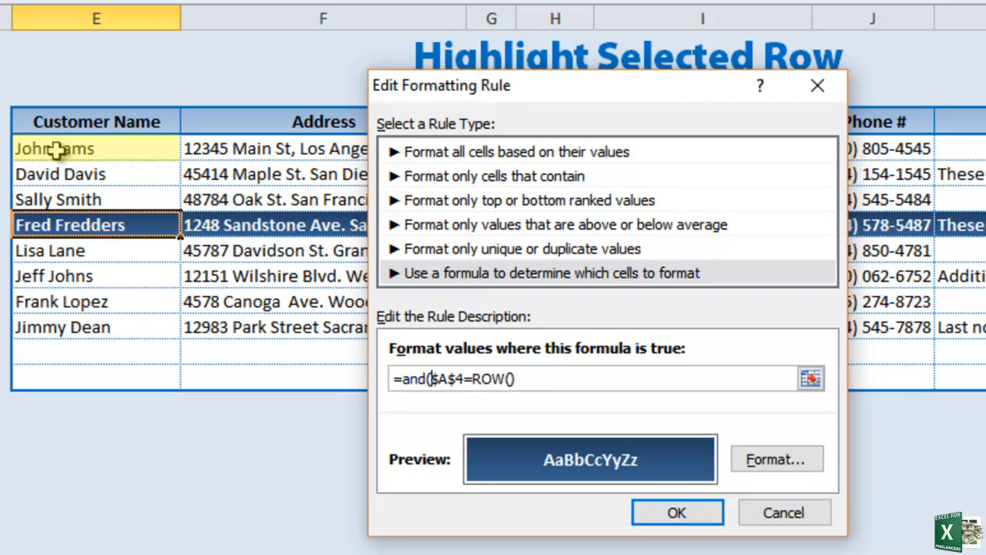
type("$E$5")
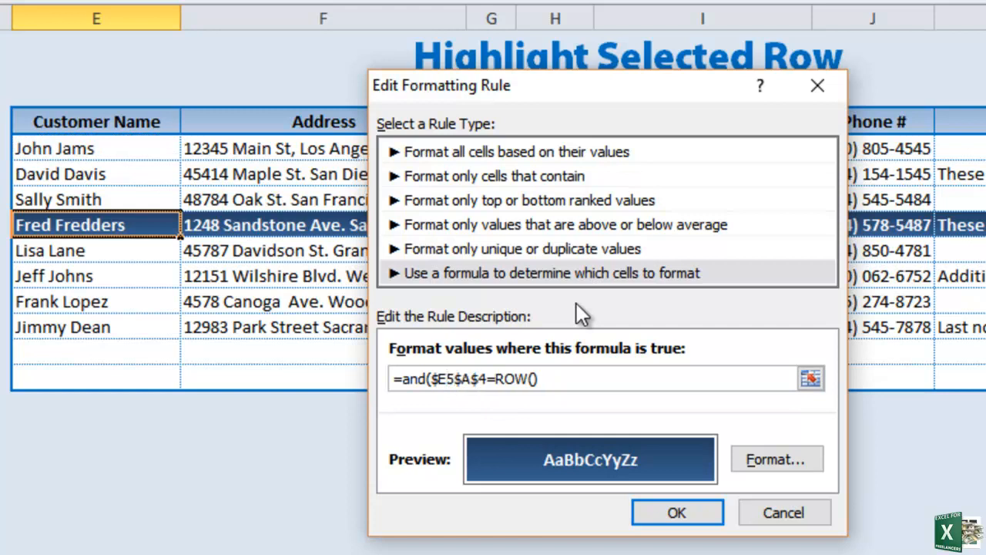
left_click(462, 380)
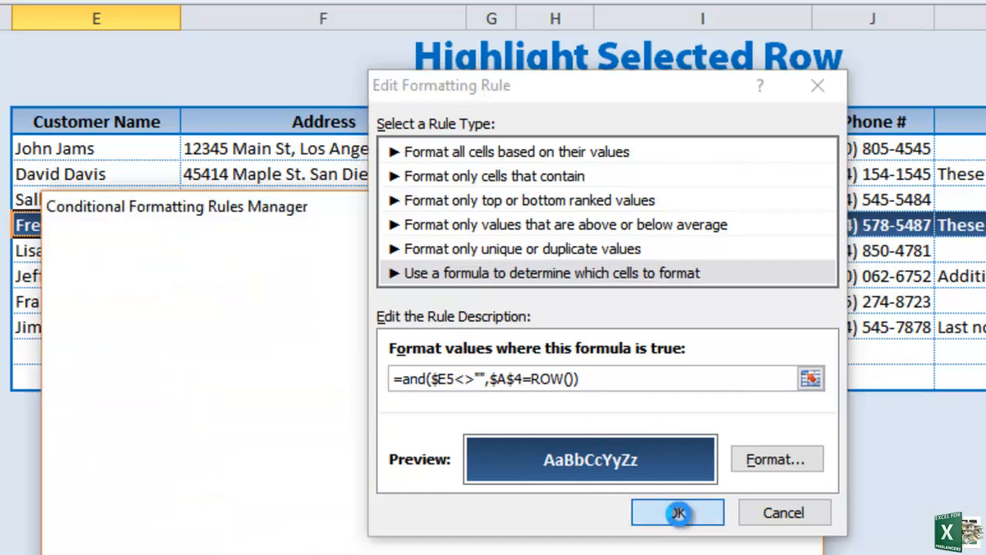
left_click(676, 512)
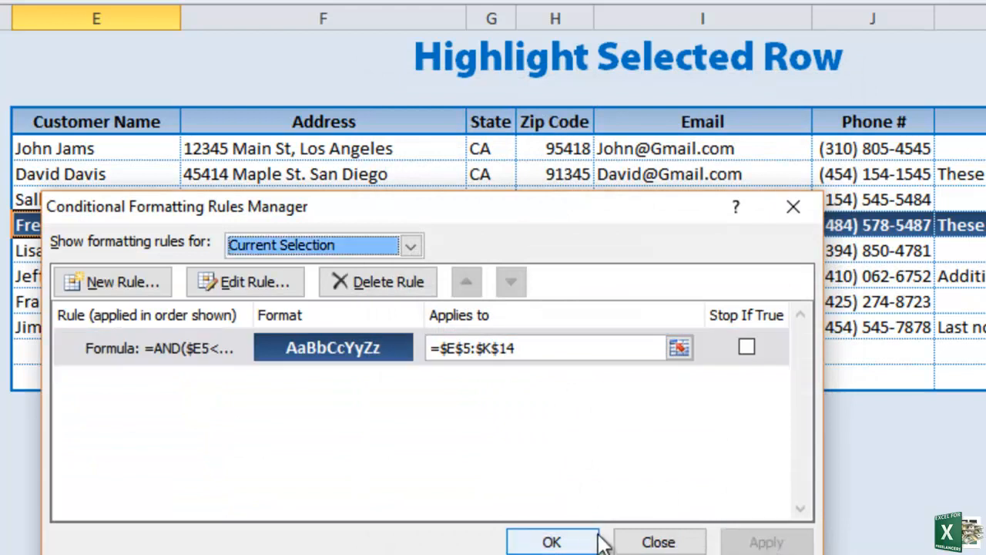
left_click(555, 542)
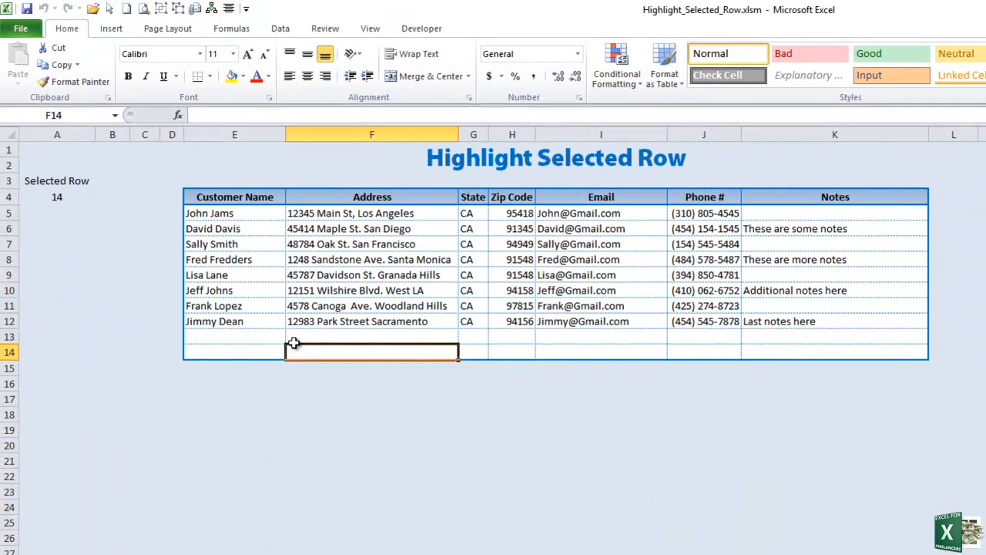
- Test that a blank row stays plain while Jimmy Dean's, Sally Smith's and Jeff Johns's rows highlight
left_click(234, 352)
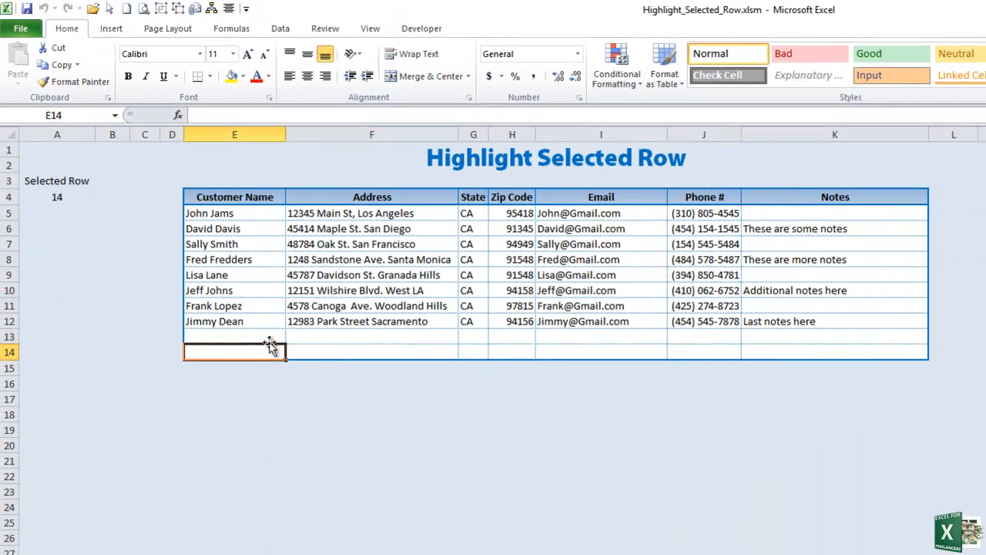
left_click(235, 322)
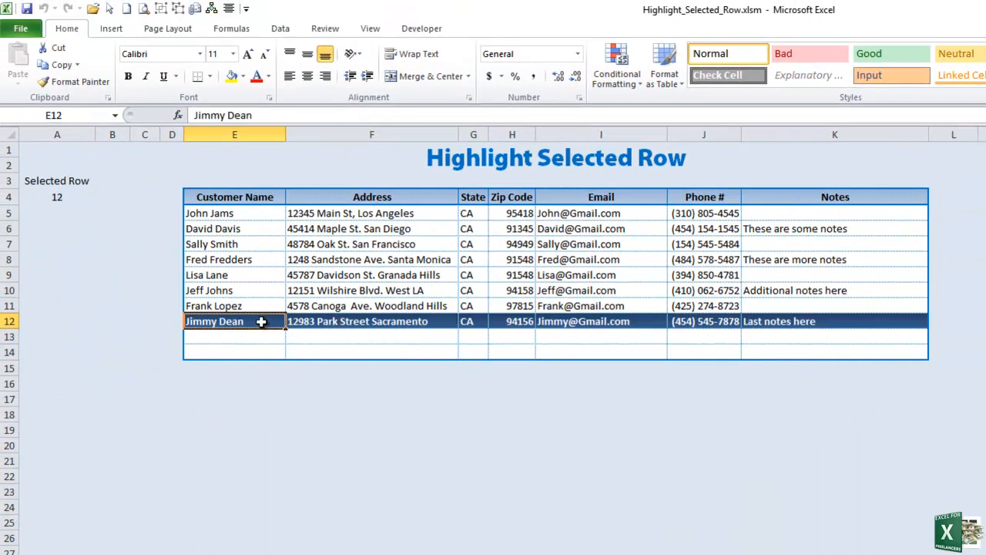
left_click(232, 244)
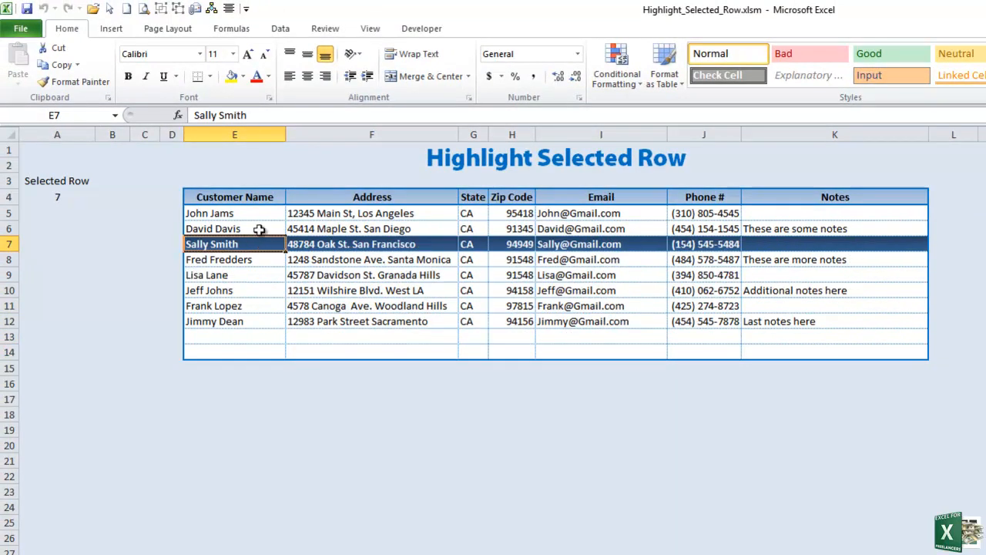
left_click(234, 322)
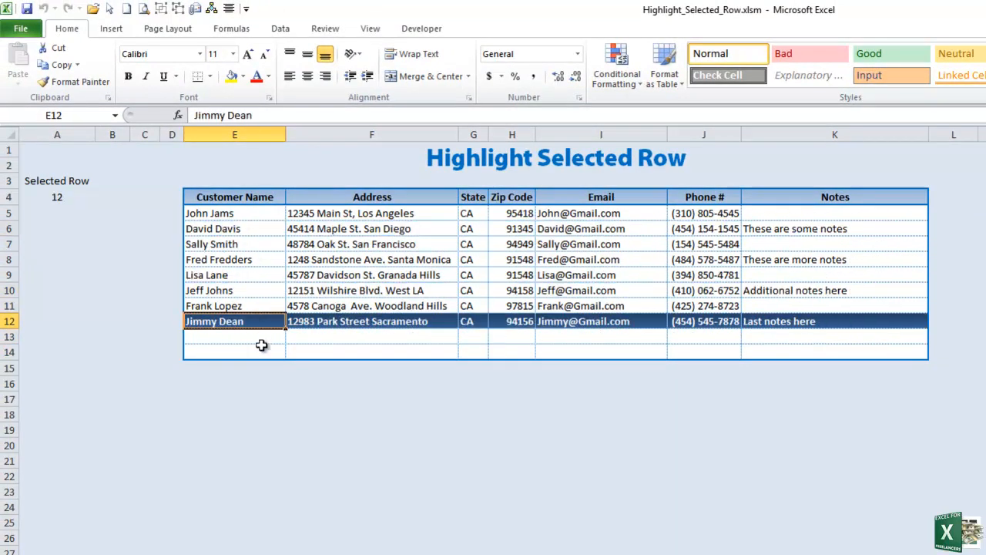
left_click(235, 290)
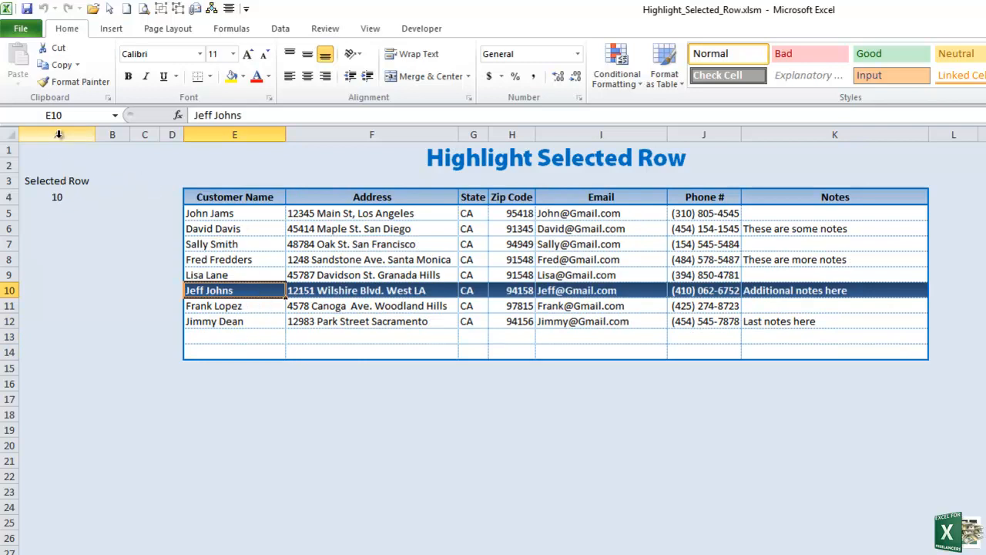
- Hide helper column A and confirm Sally Smith's, Fred Fredders's and Lisa Lane's rows still highlight
right_click(56, 134)
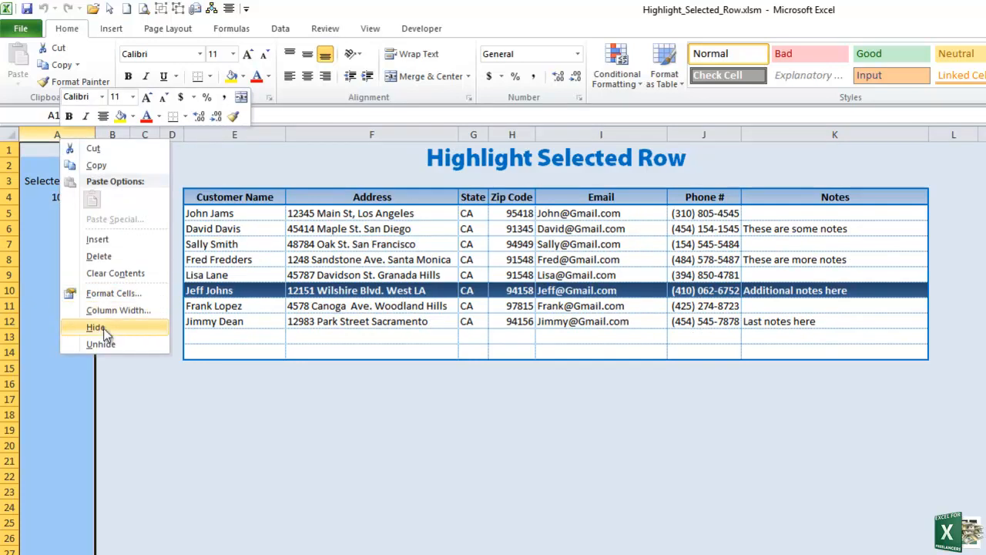
left_click(96, 327)
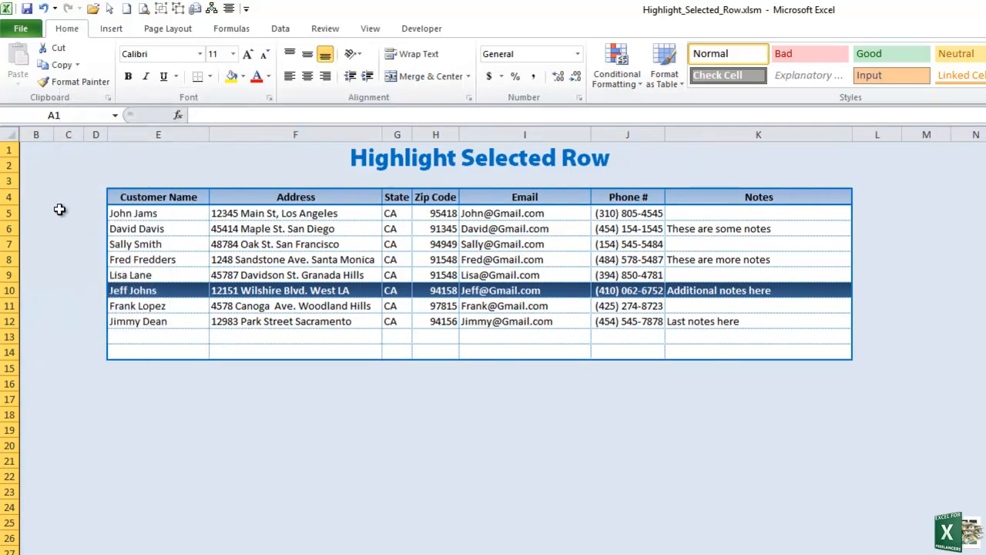
left_click(295, 243)
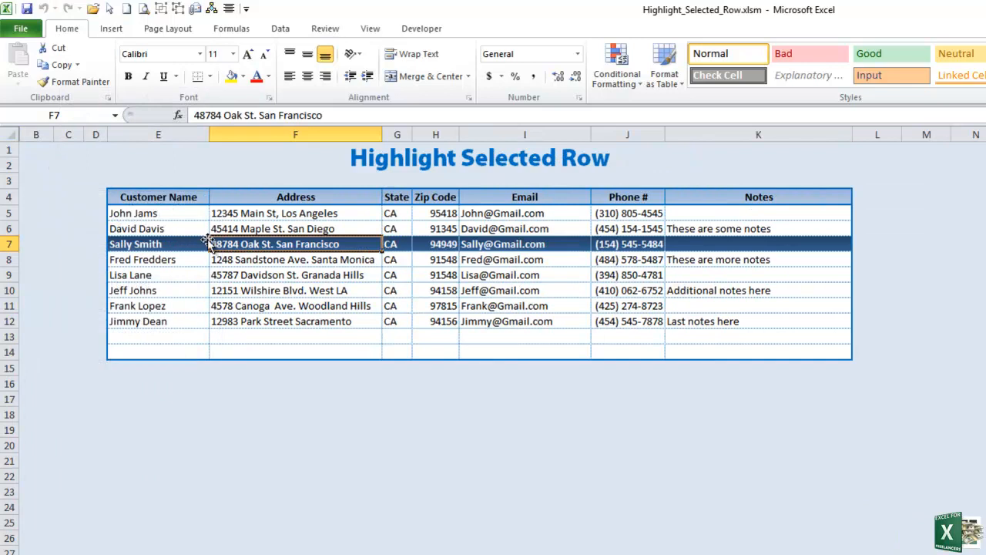
left_click(142, 259)
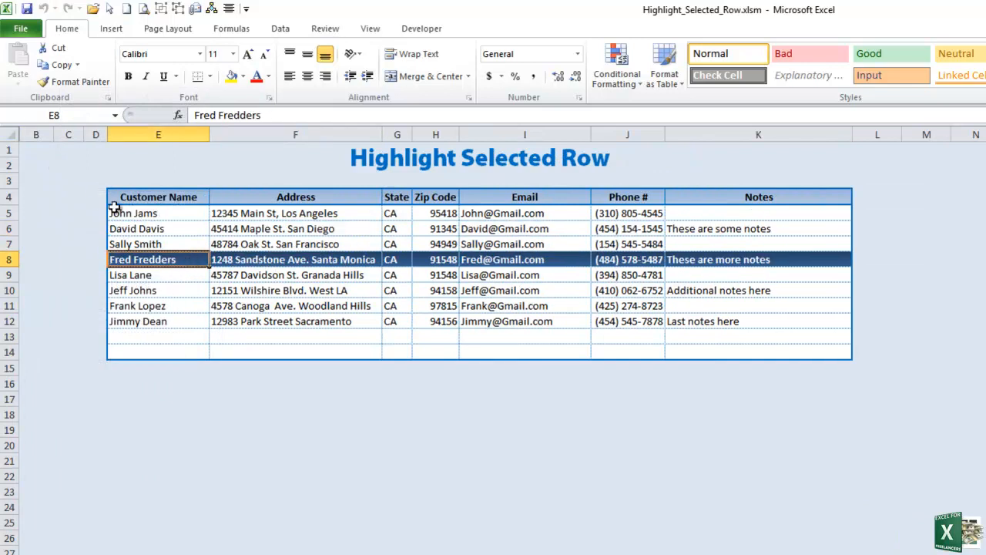
left_click(157, 274)
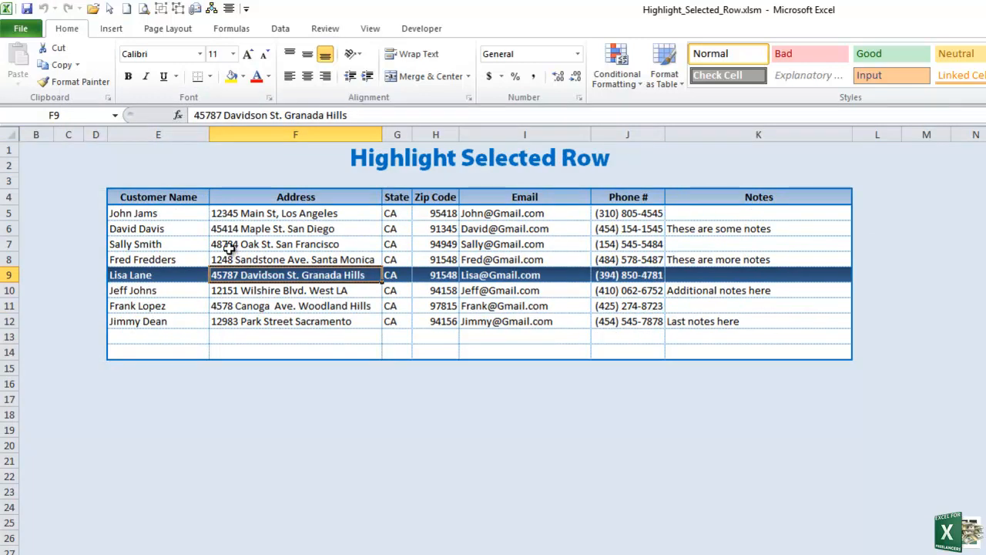
left_click(296, 228)
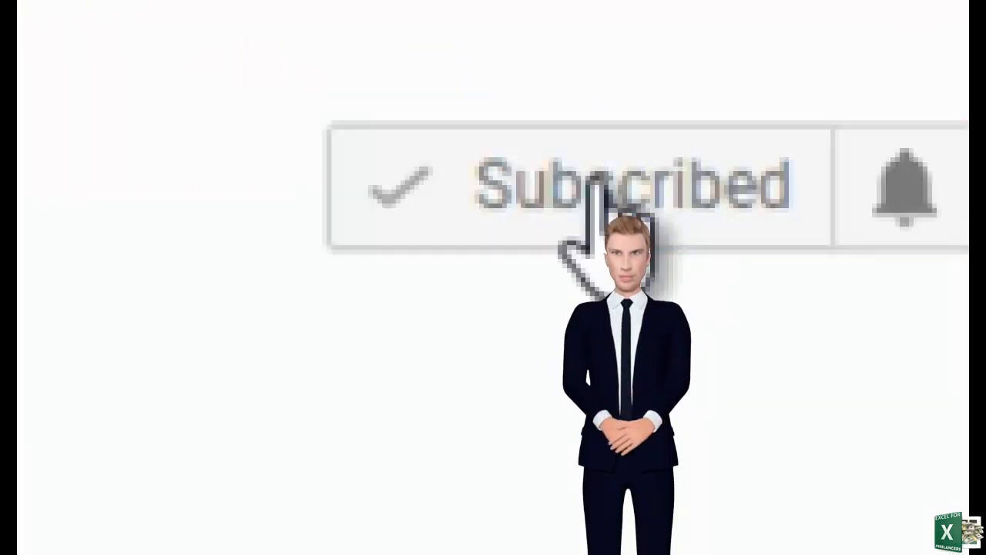
- Turn on all notifications for the subscribed Excel For Freelancers channel
left_click(902, 182)
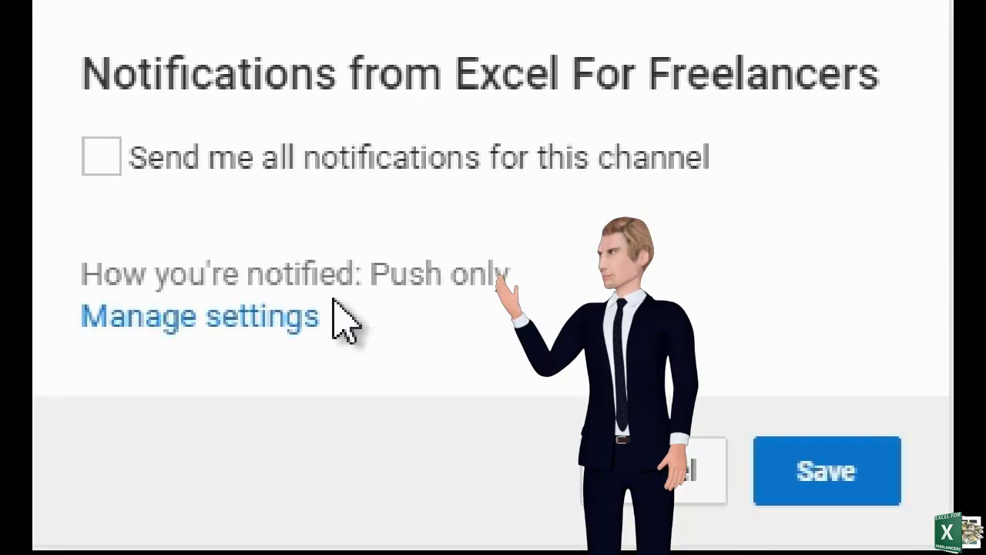
left_click(100, 158)
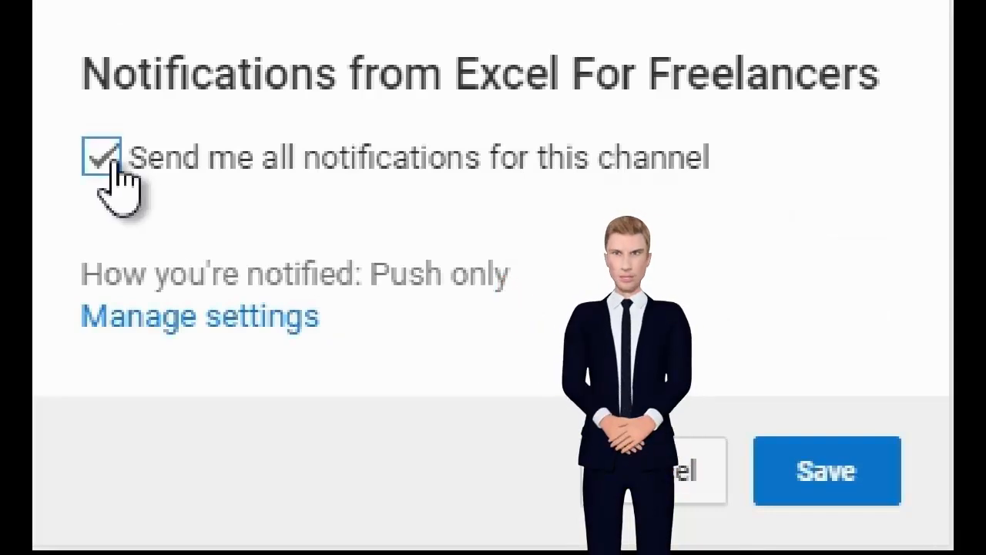